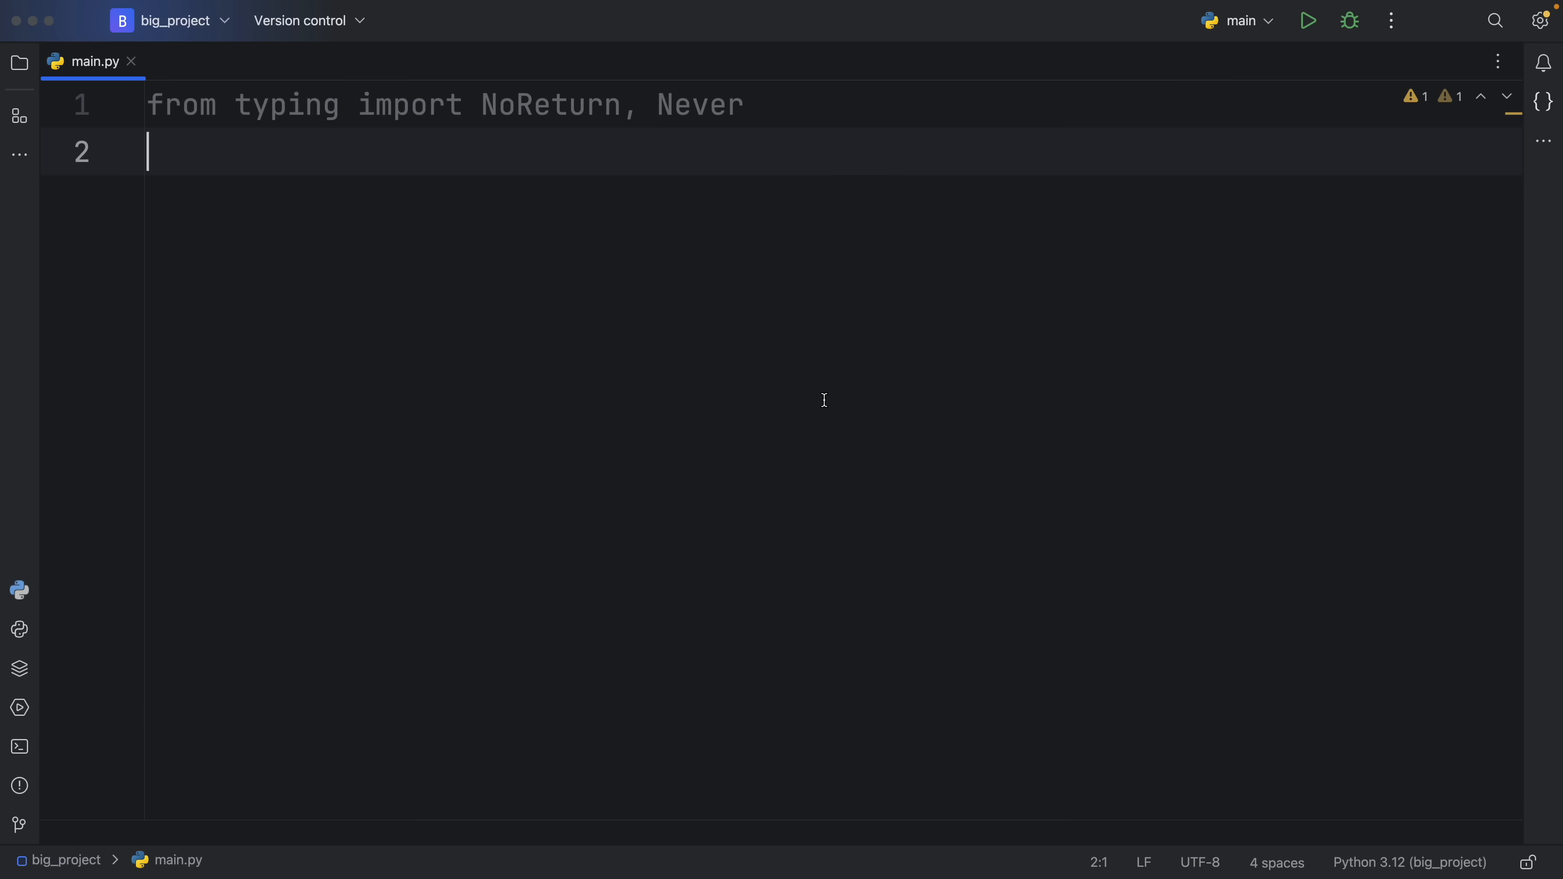
Highlight NoReturn and Never in the typing import, then add blank lines beneath it.
double_click(551, 104)
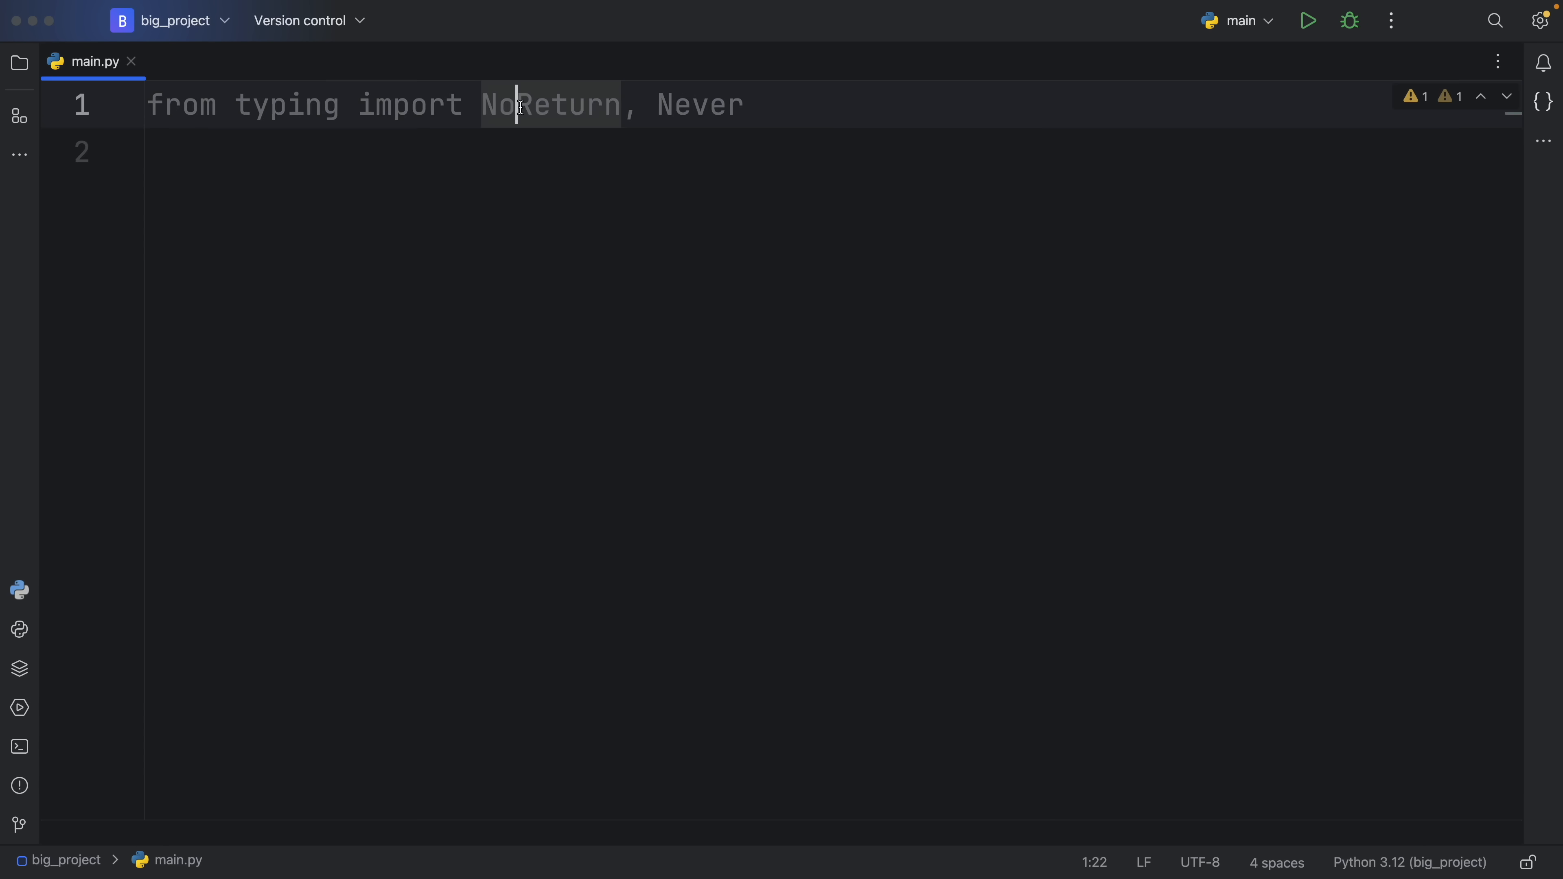
double_click(700, 105)
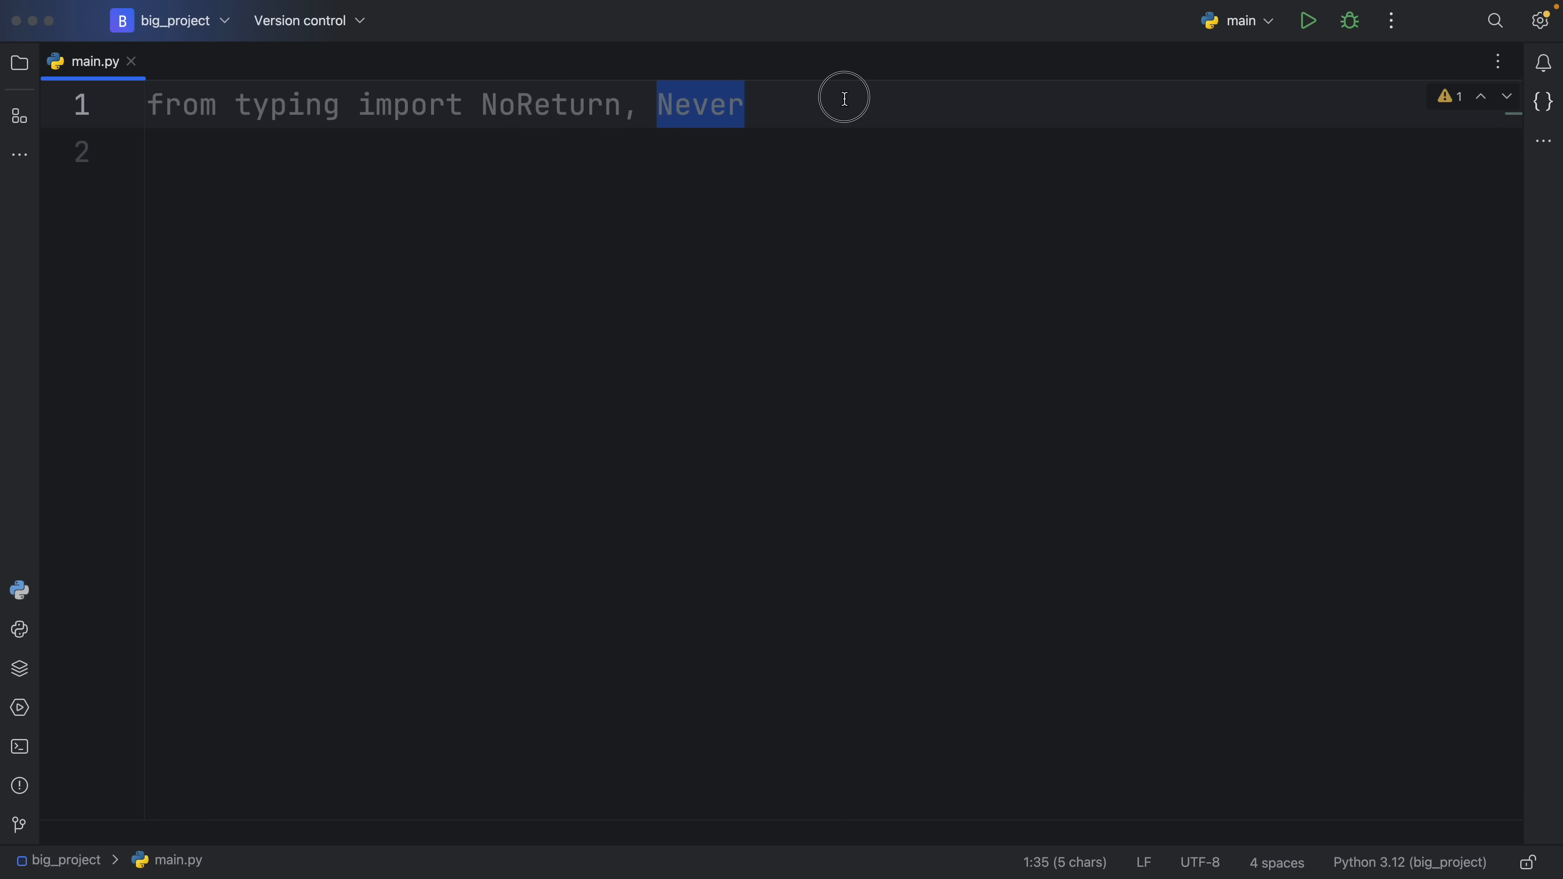
click(844, 99)
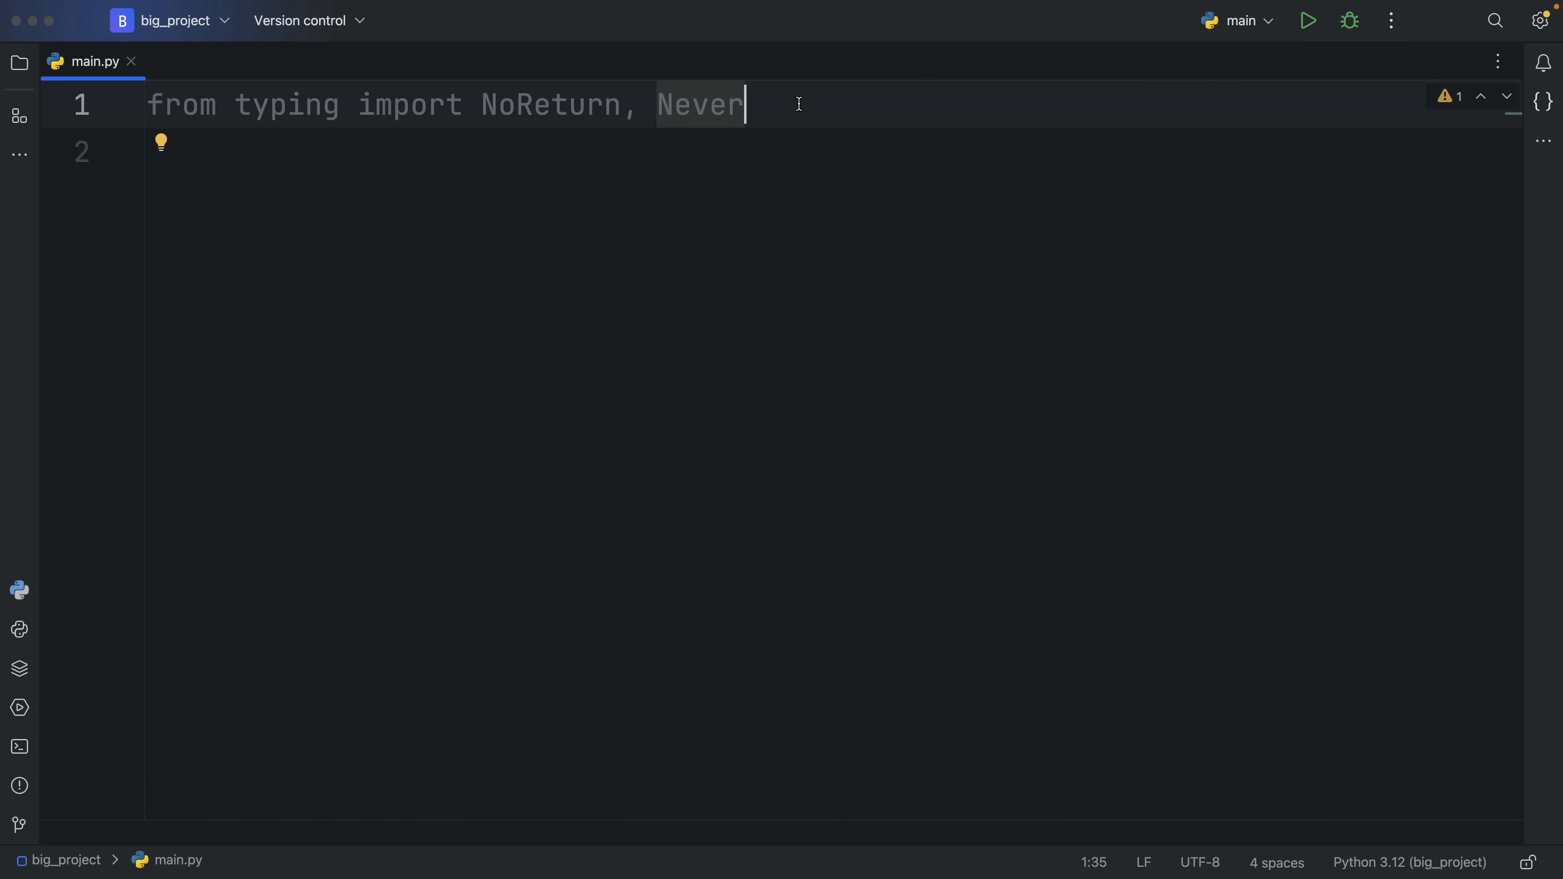
double_click(550, 105)
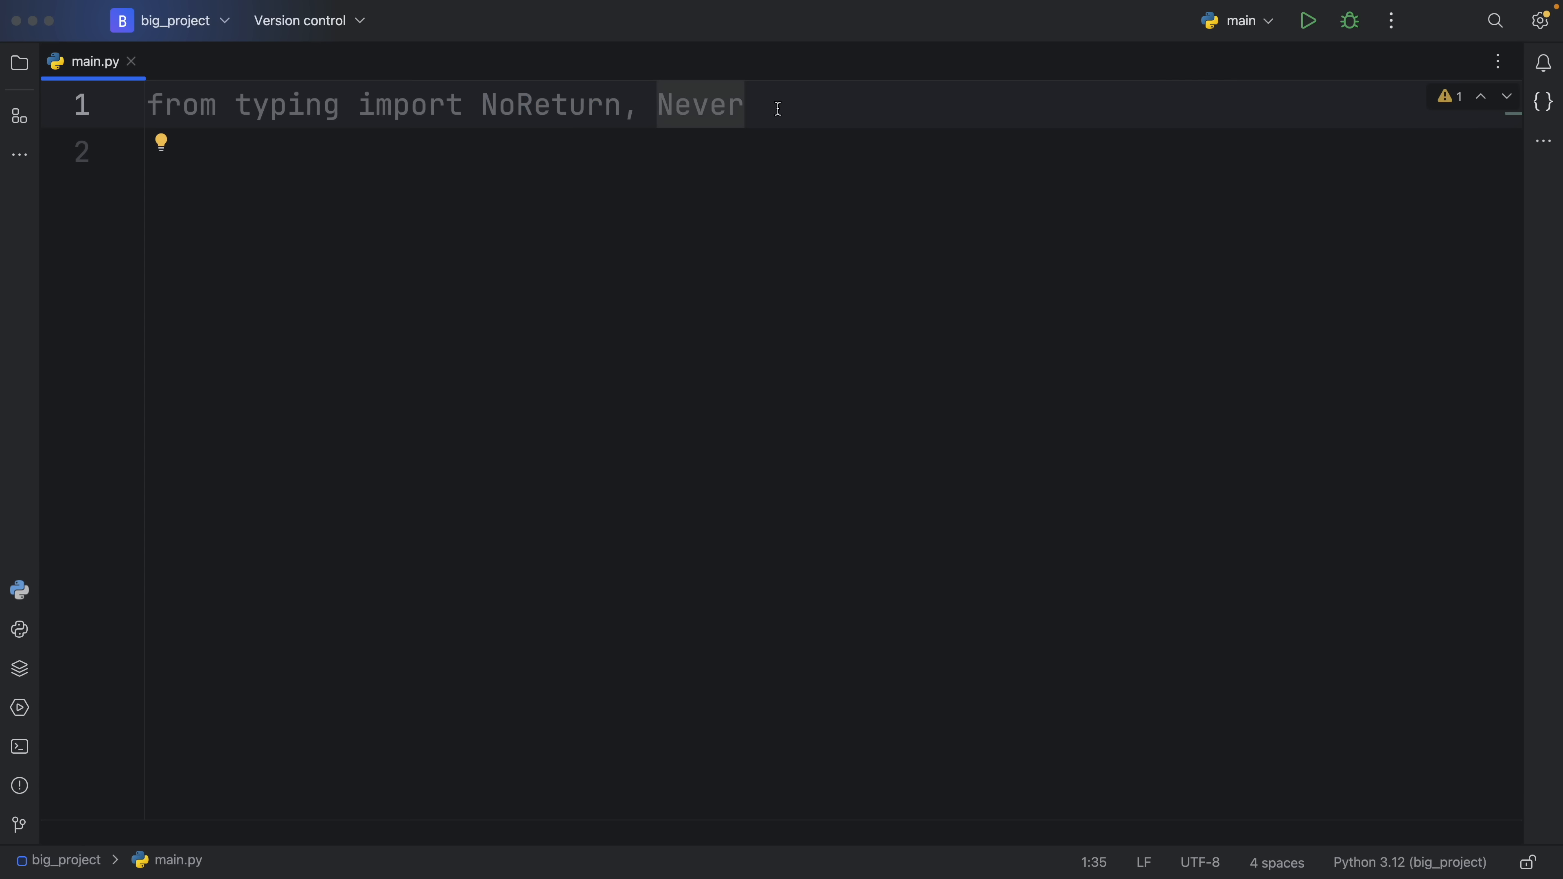
key(enter)
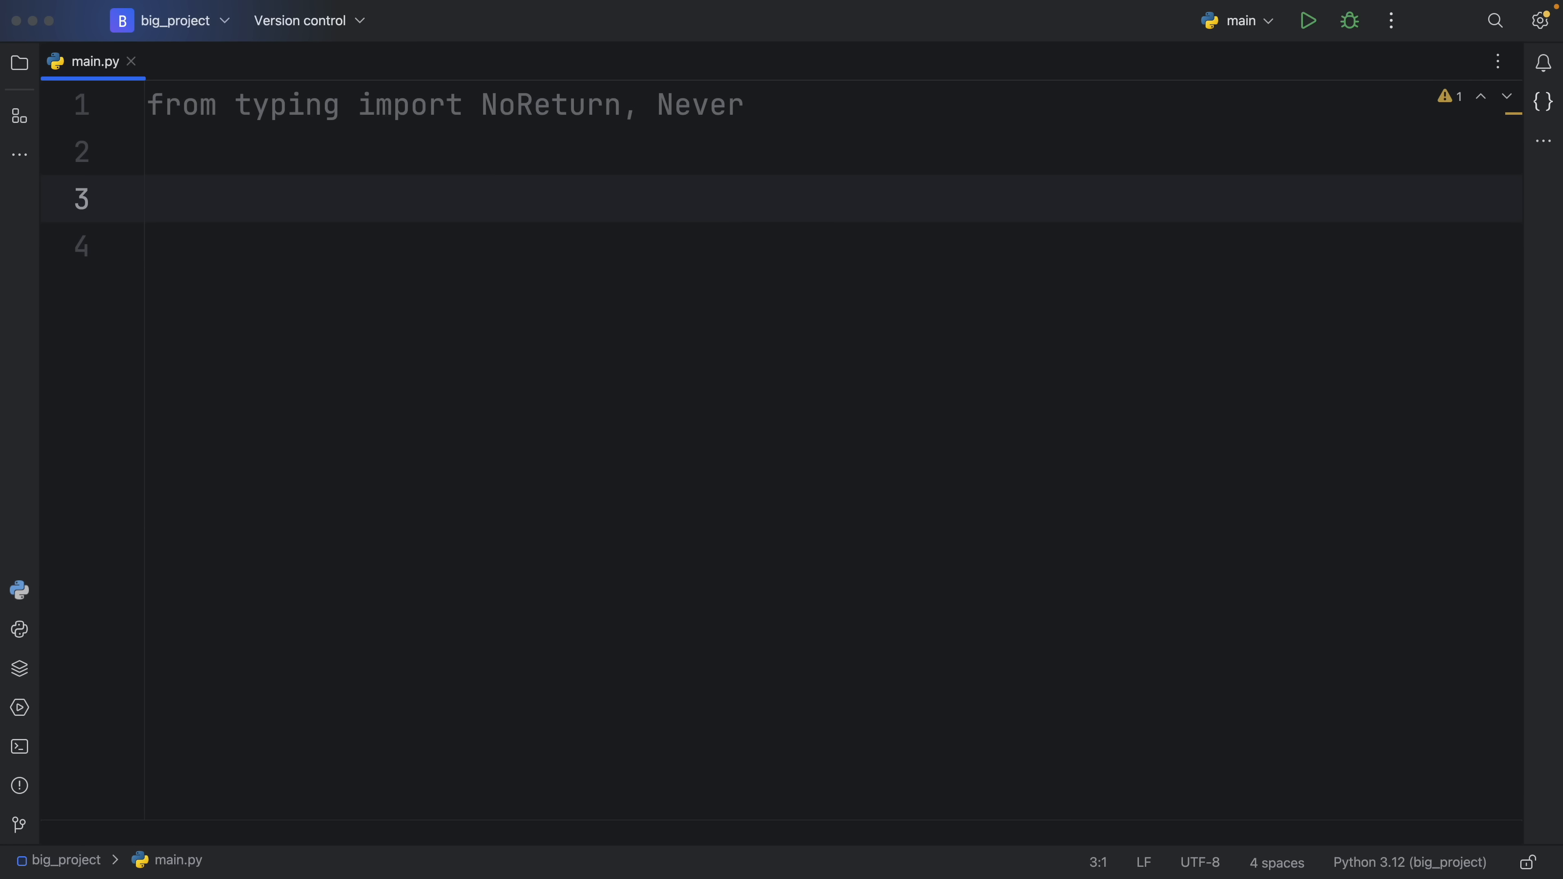
Add 'from enum import Enum' and define func() -> None that calls print('hello').
text(from enum import Enum)
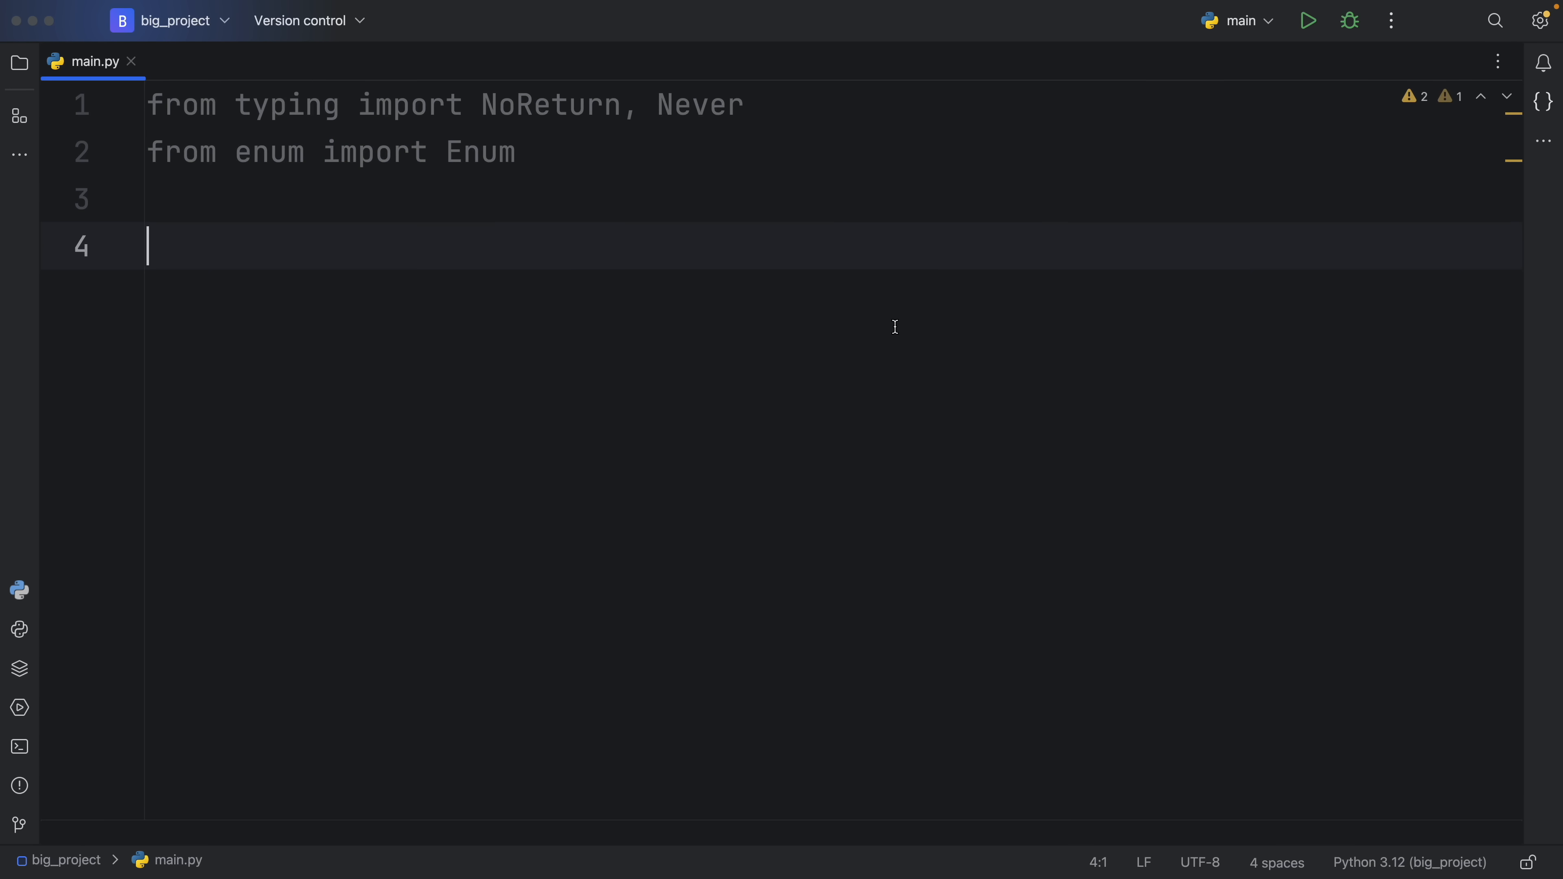
text(def)
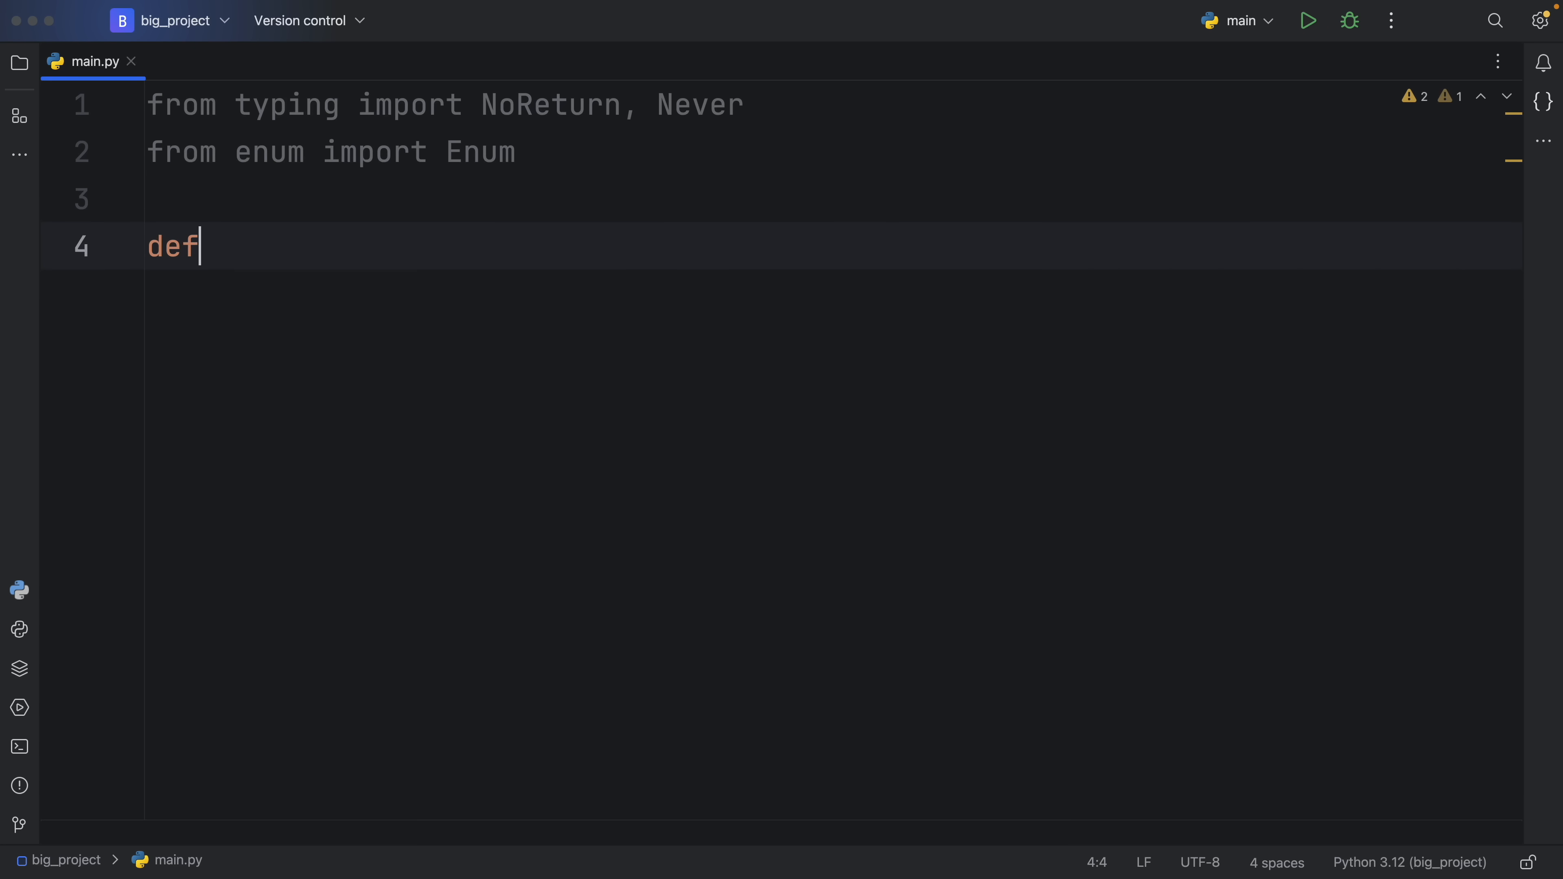
text(" ")
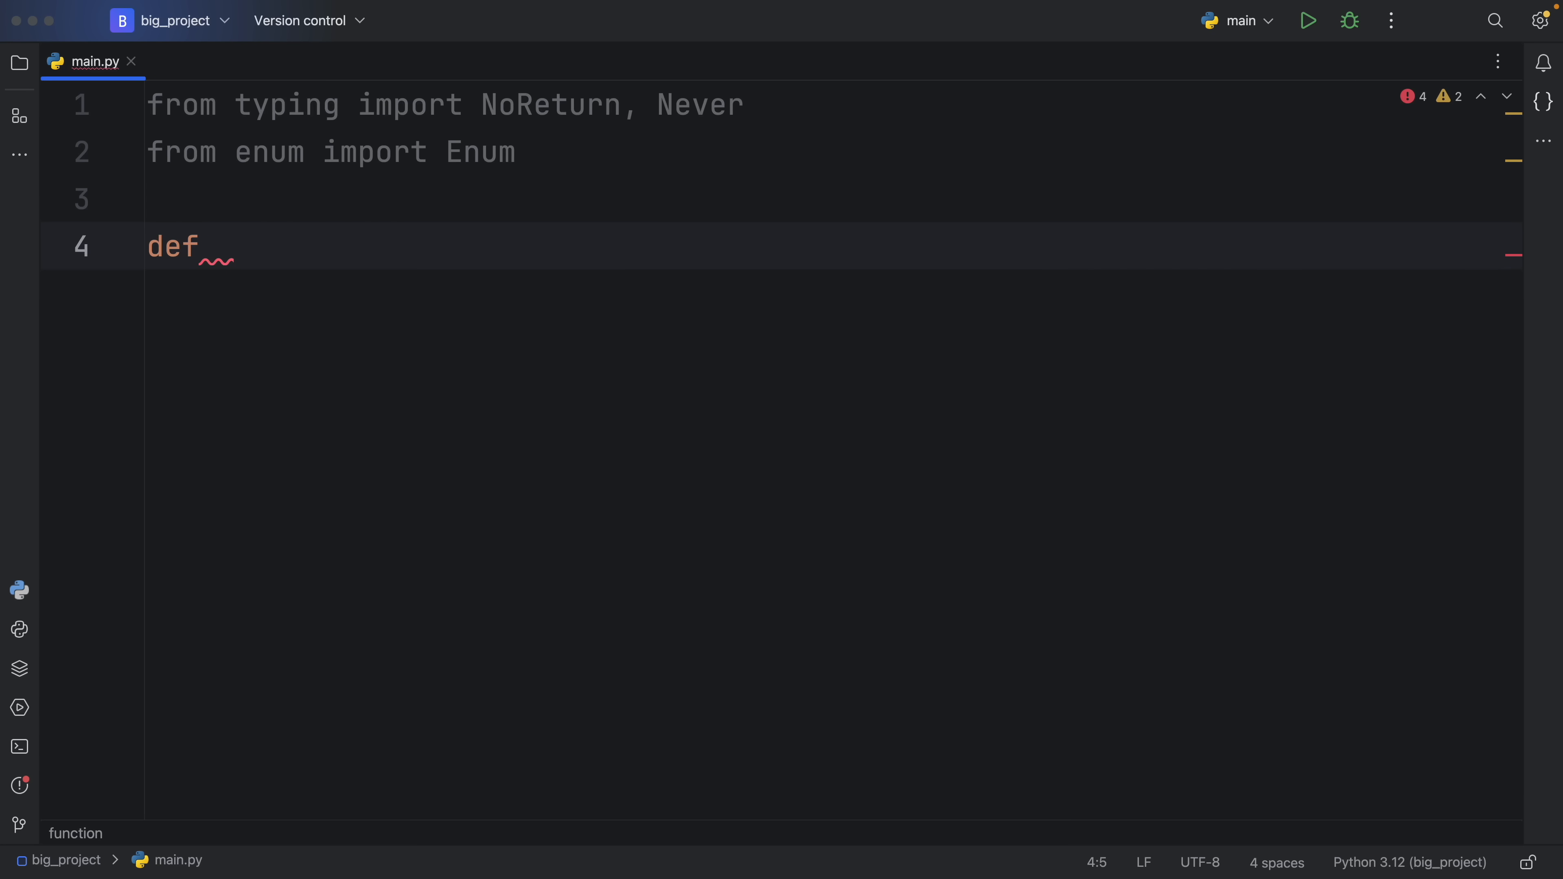
text(func() -> None:)
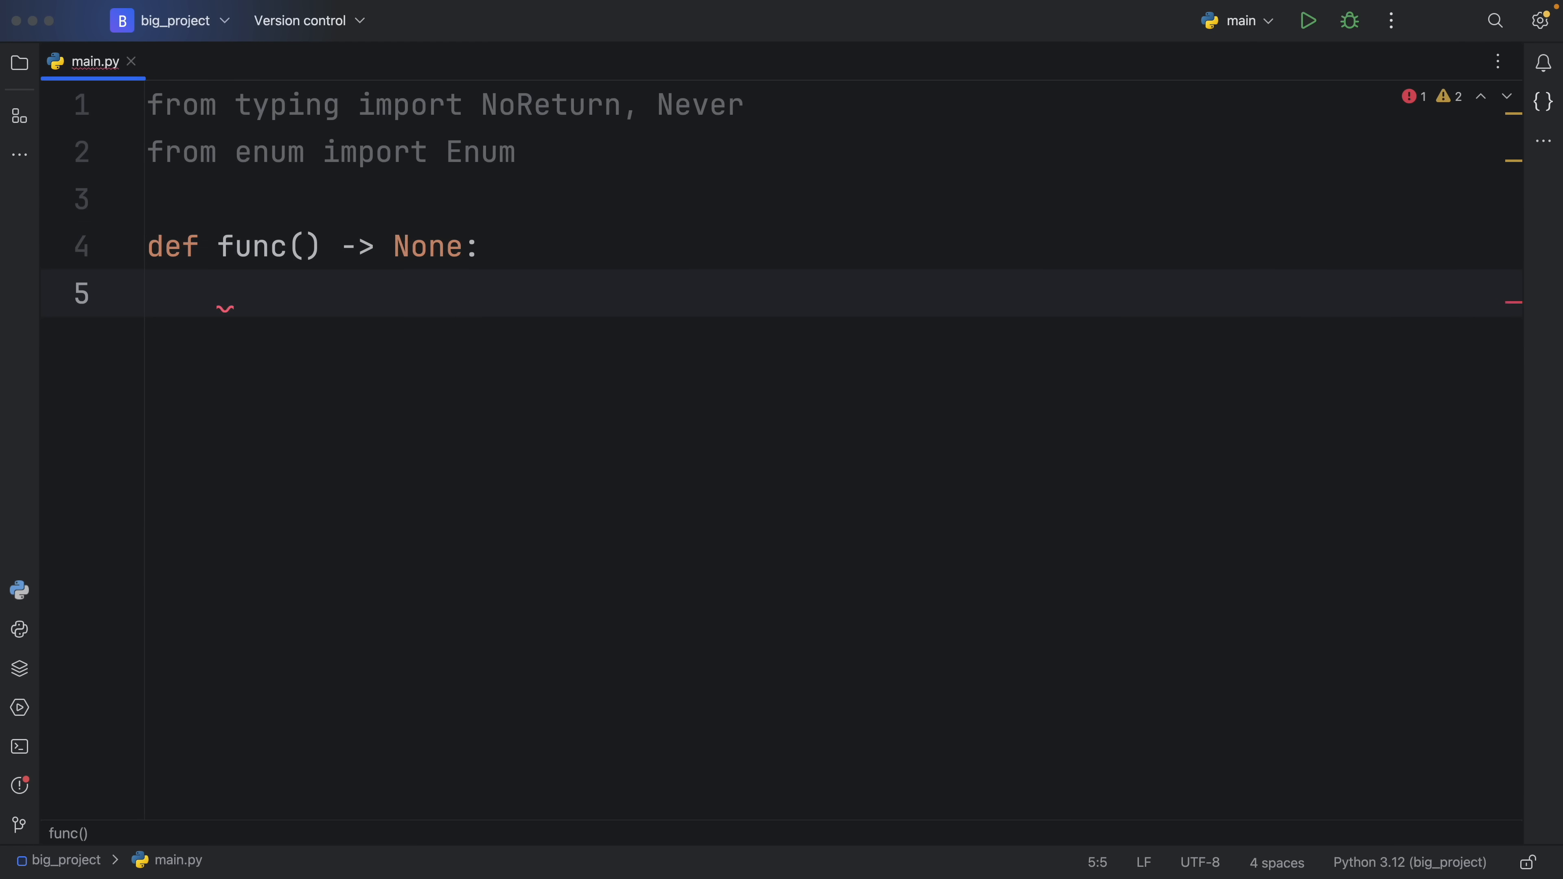
text(print())
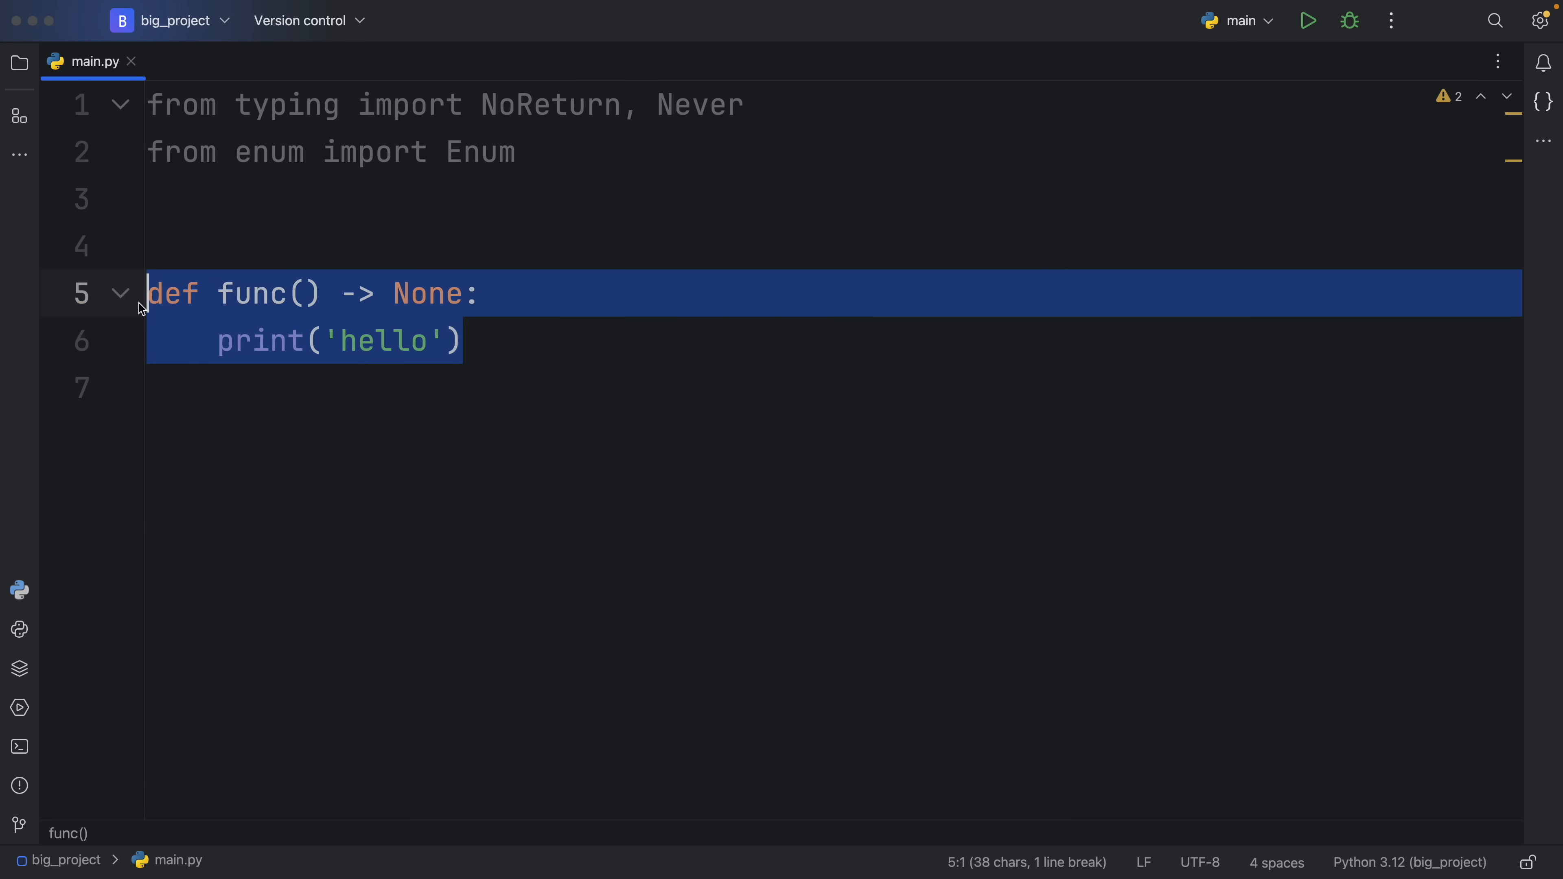
Make func take msg: str and raise Exception(msg) instead of printing.
click(463, 342)
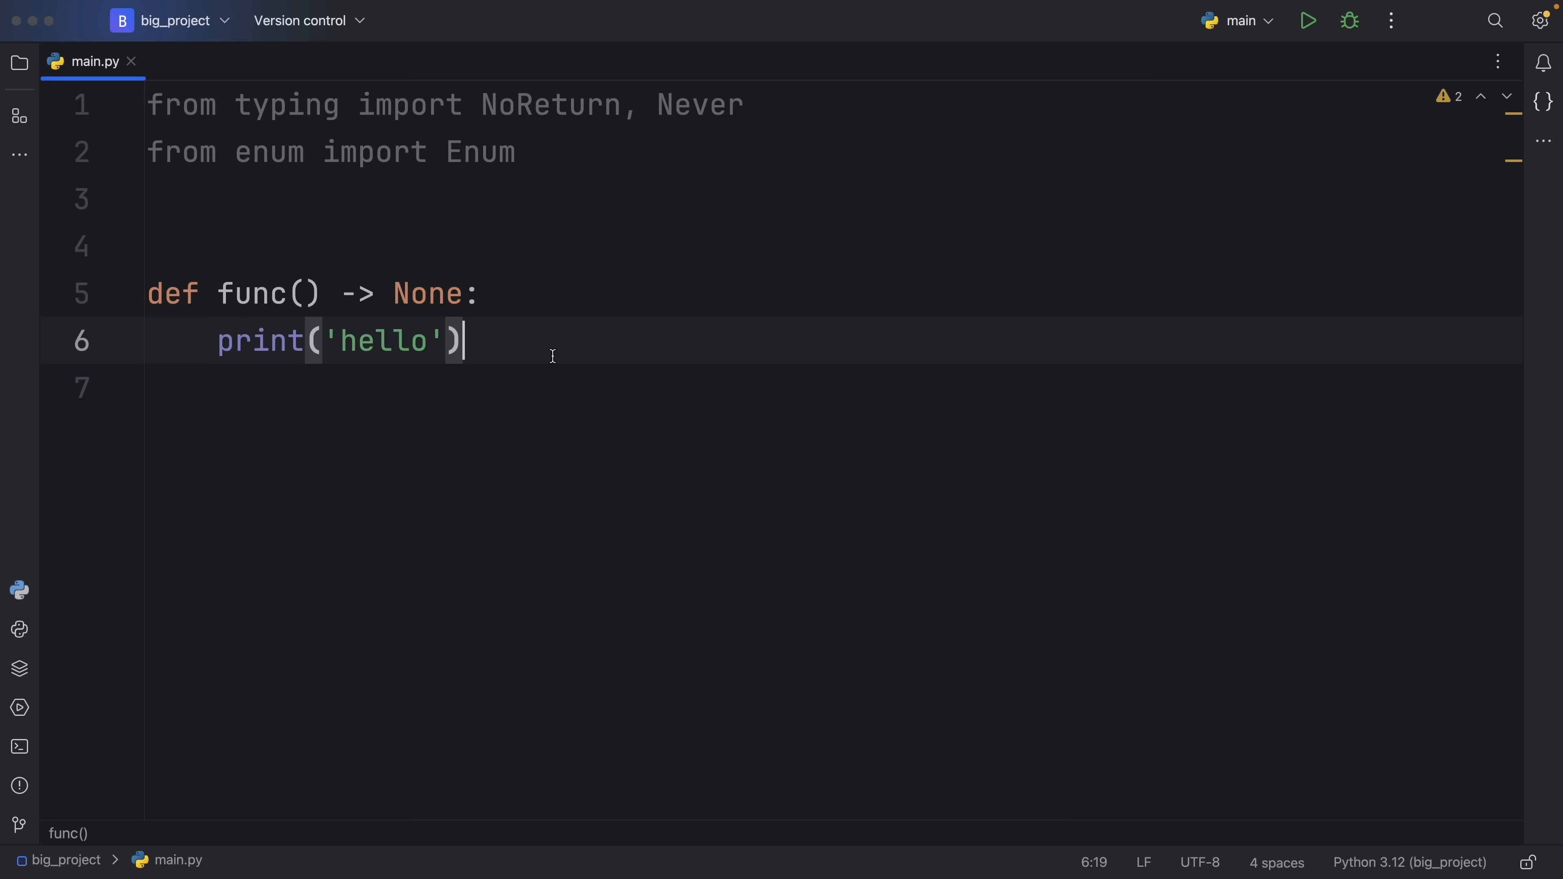
mouse_move(528, 347)
text(rais)
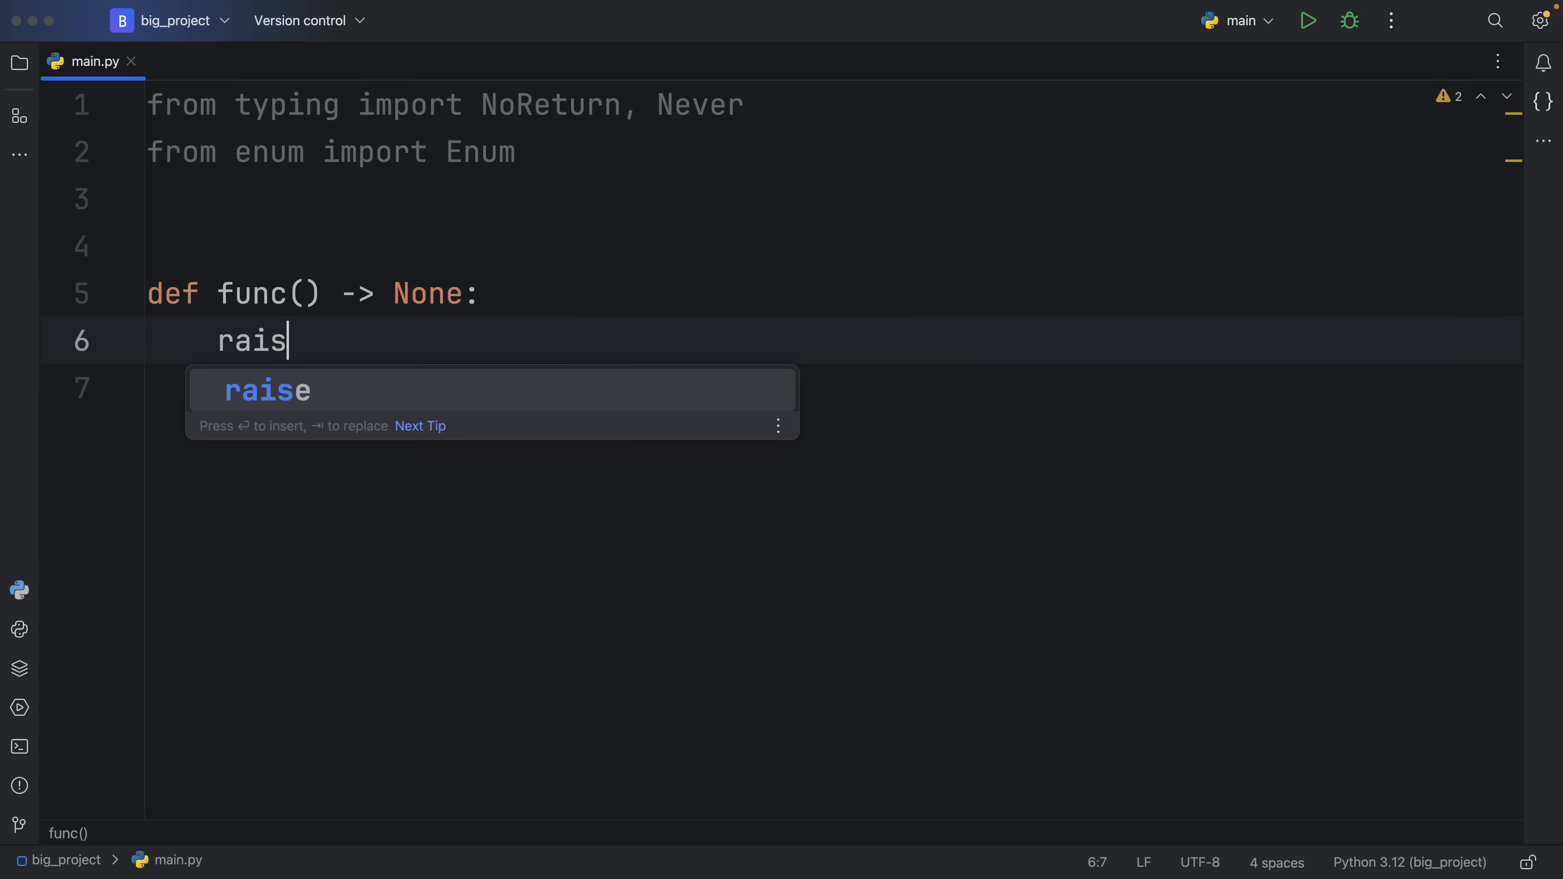
text(e Exception(msg)
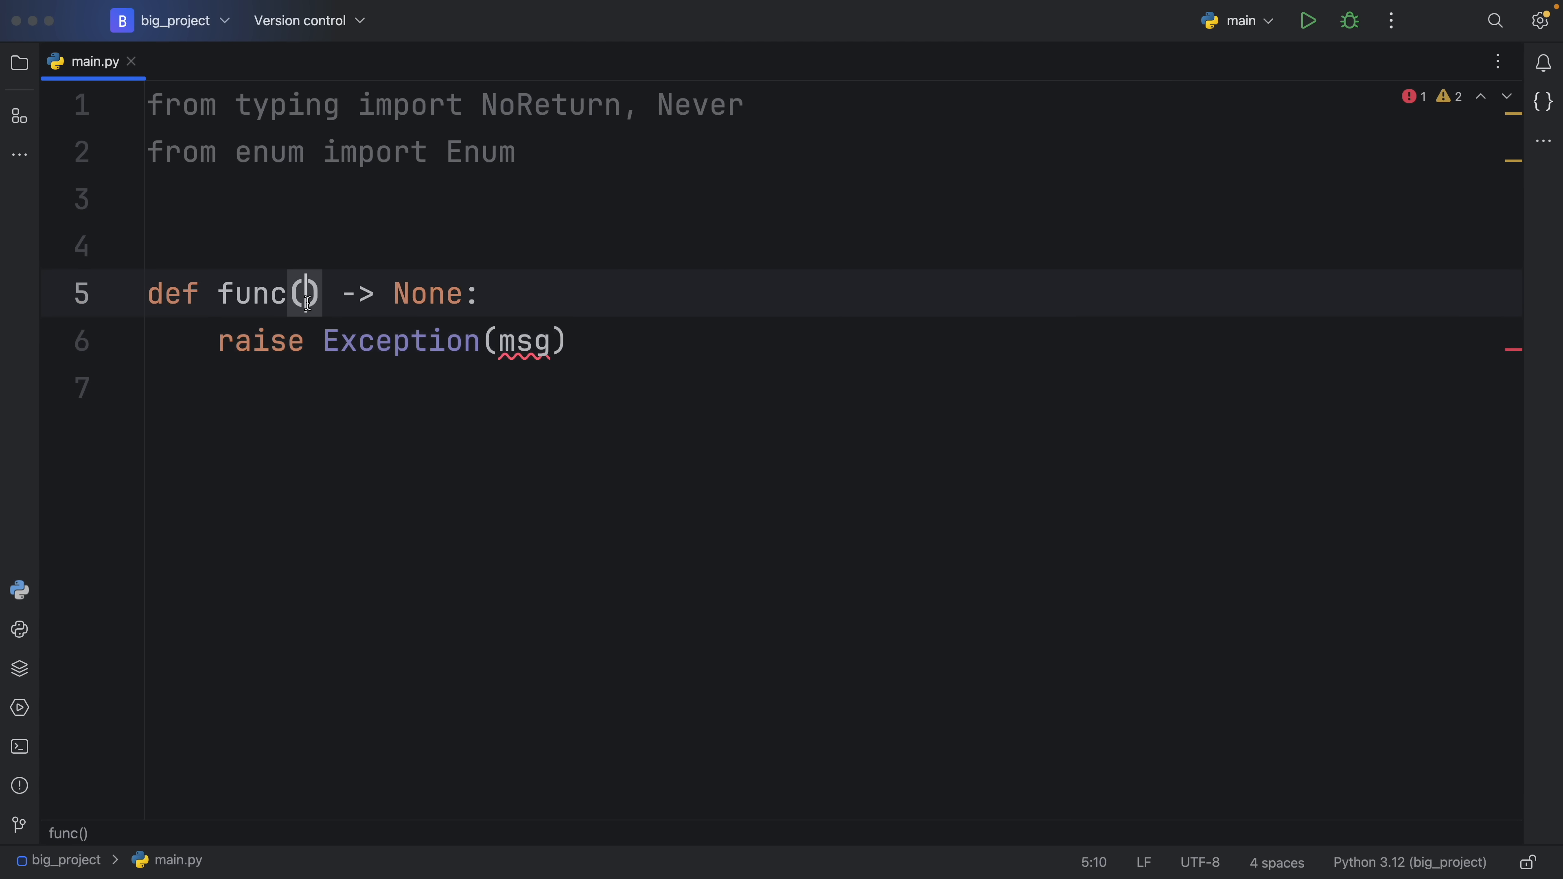
text(msg: str)
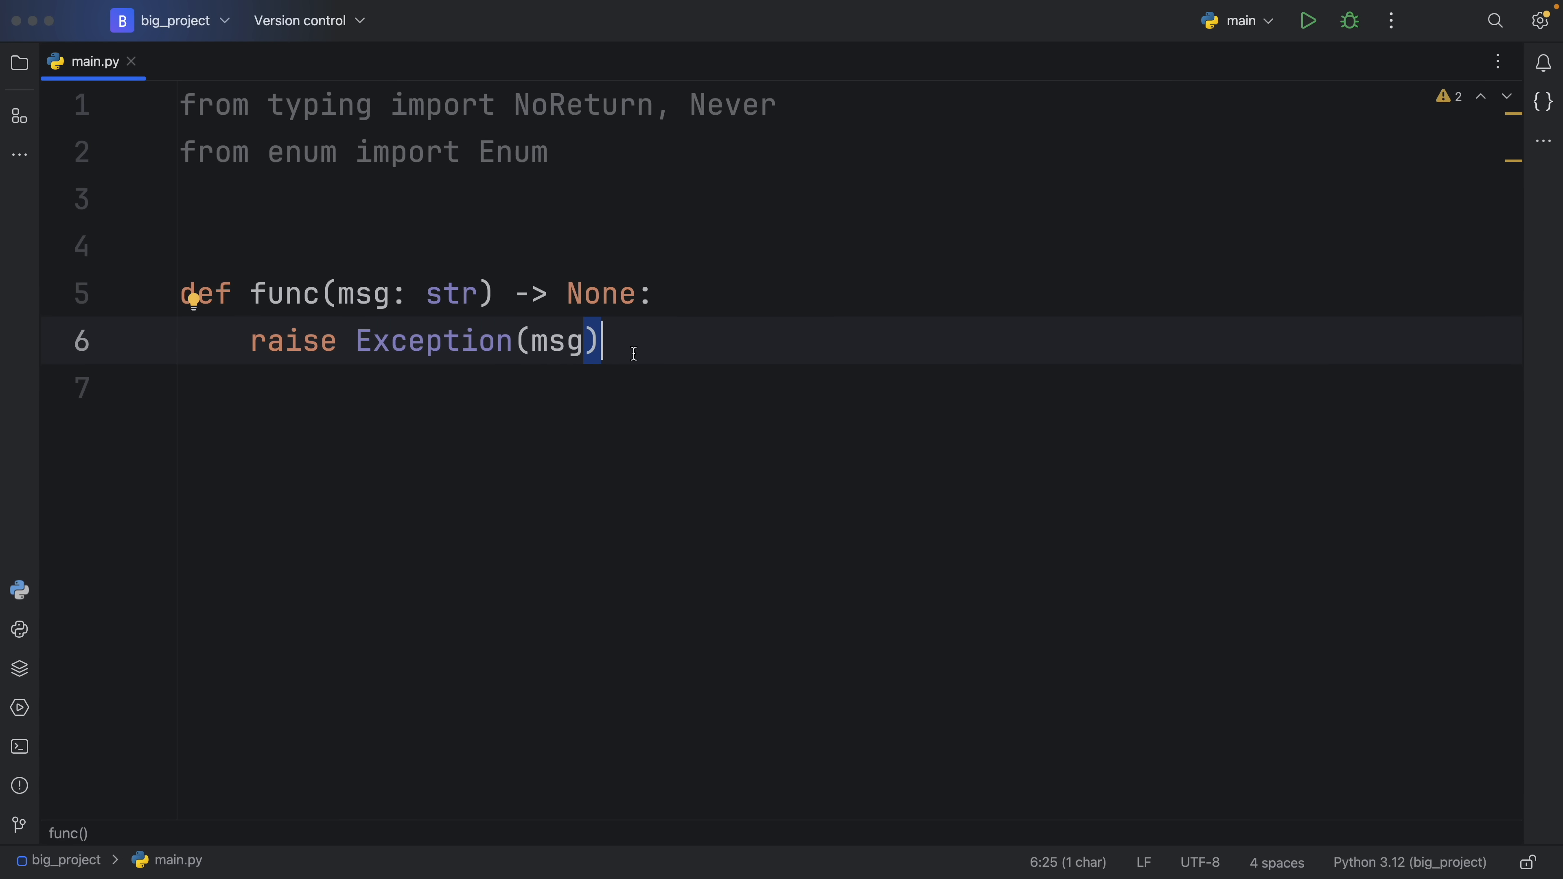
mouse_move(700, 350)
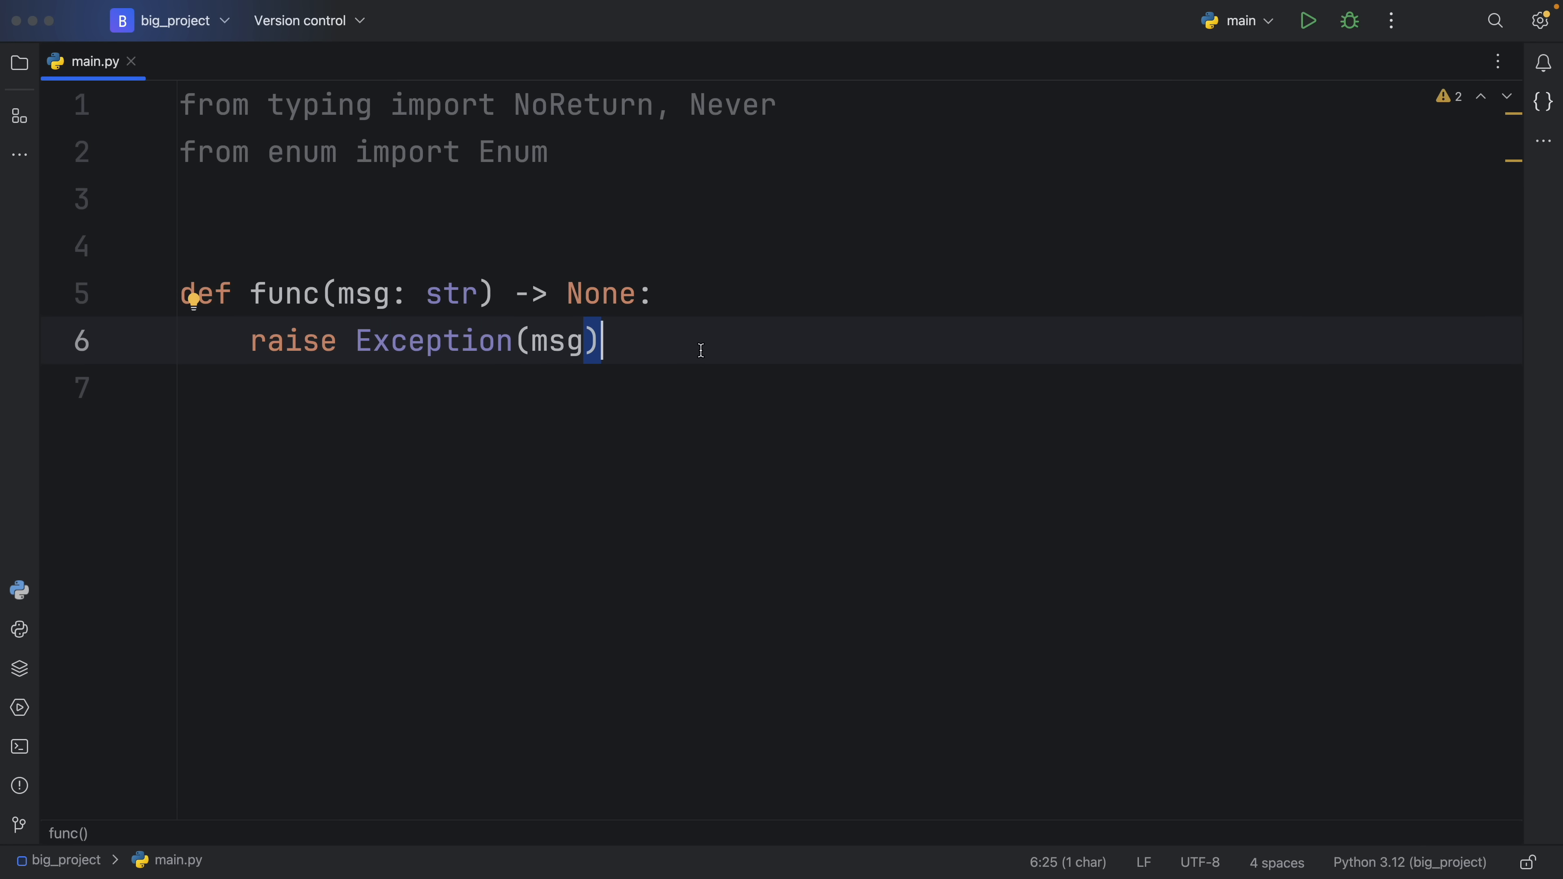
Swap func's None return annotation for Never, then NoReturn.
double_click(601, 294)
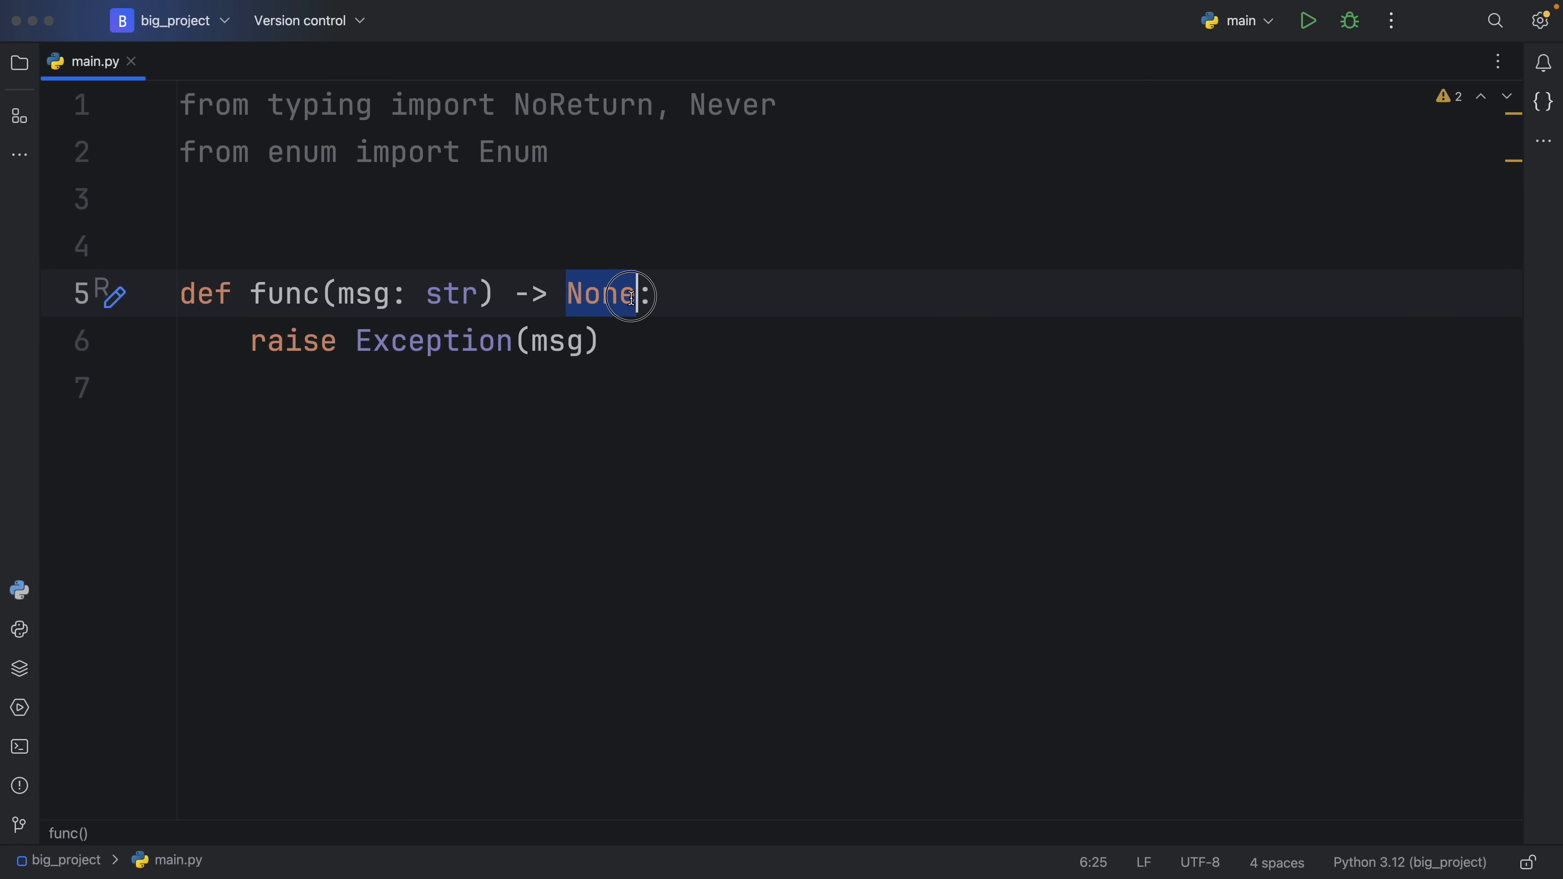
double_click(600, 294)
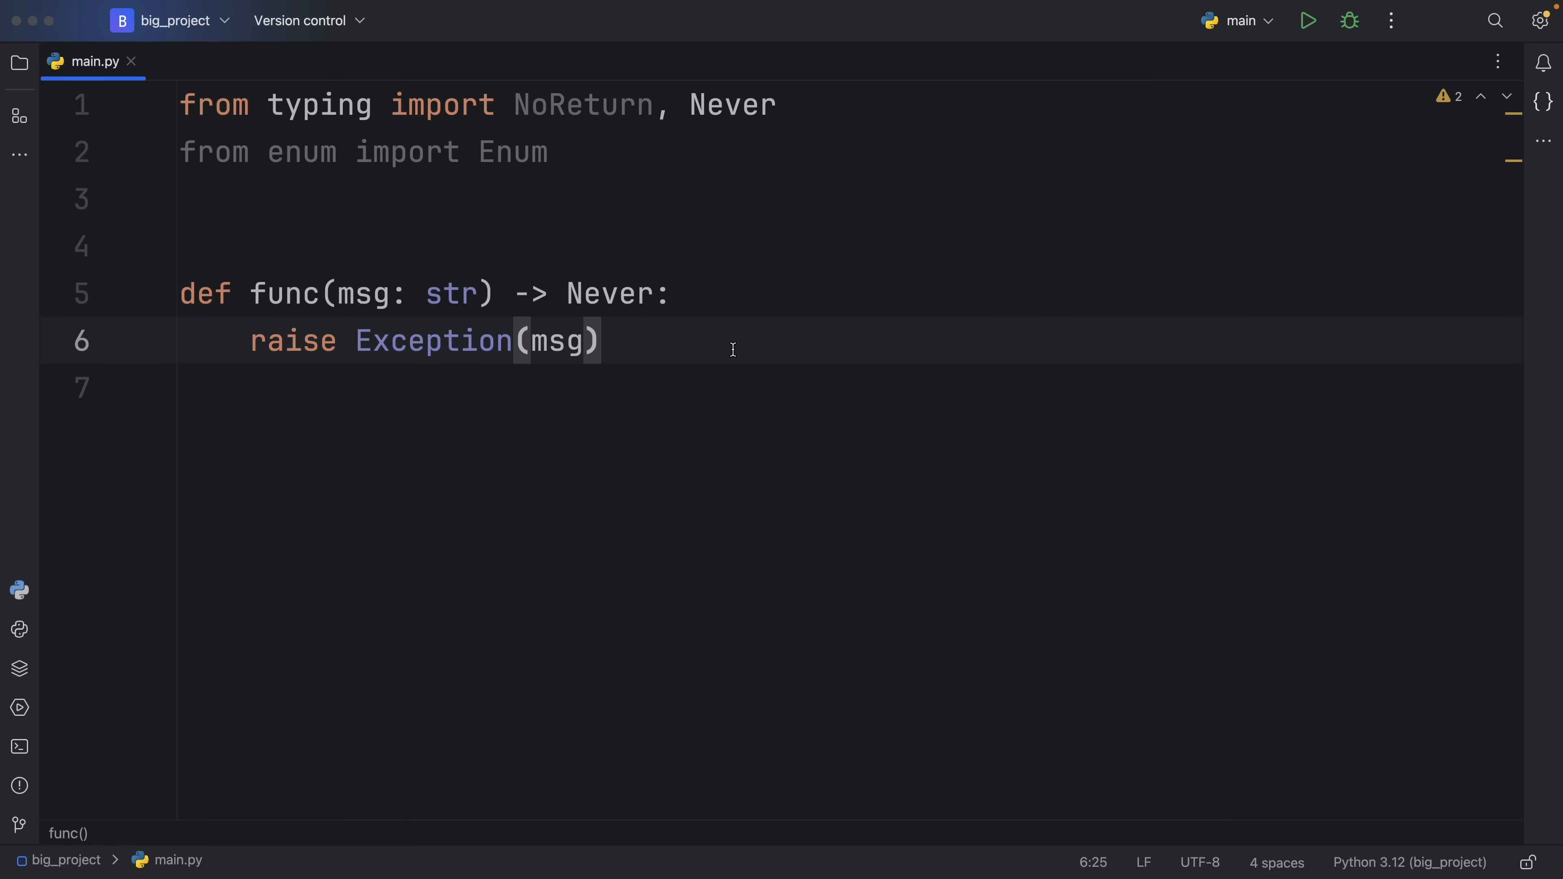
click(603, 340)
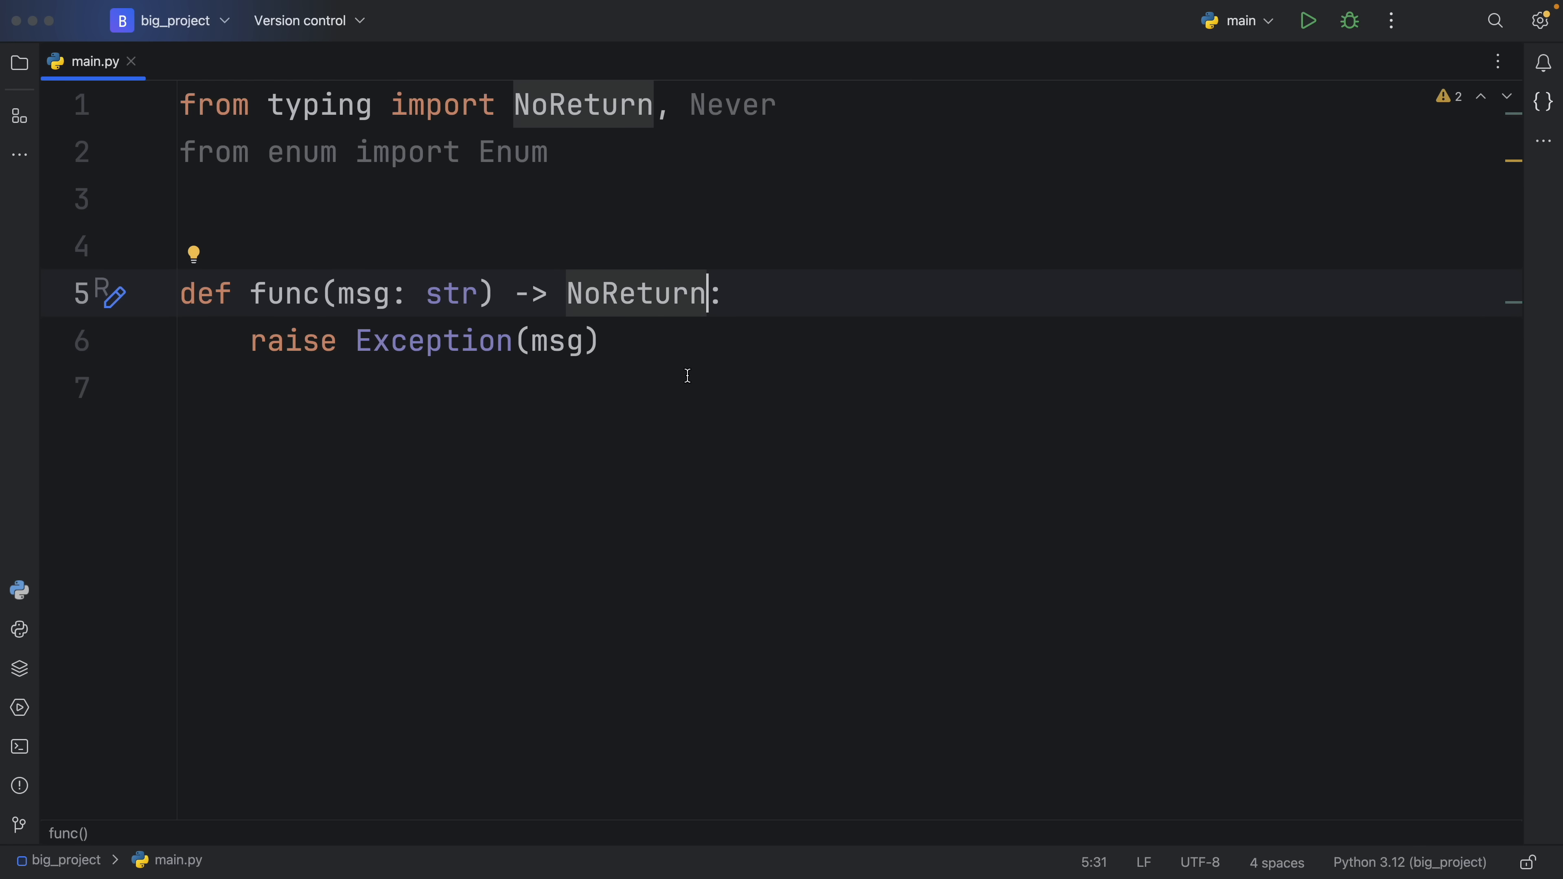
double_click(638, 294)
text(def asser_never(arg)
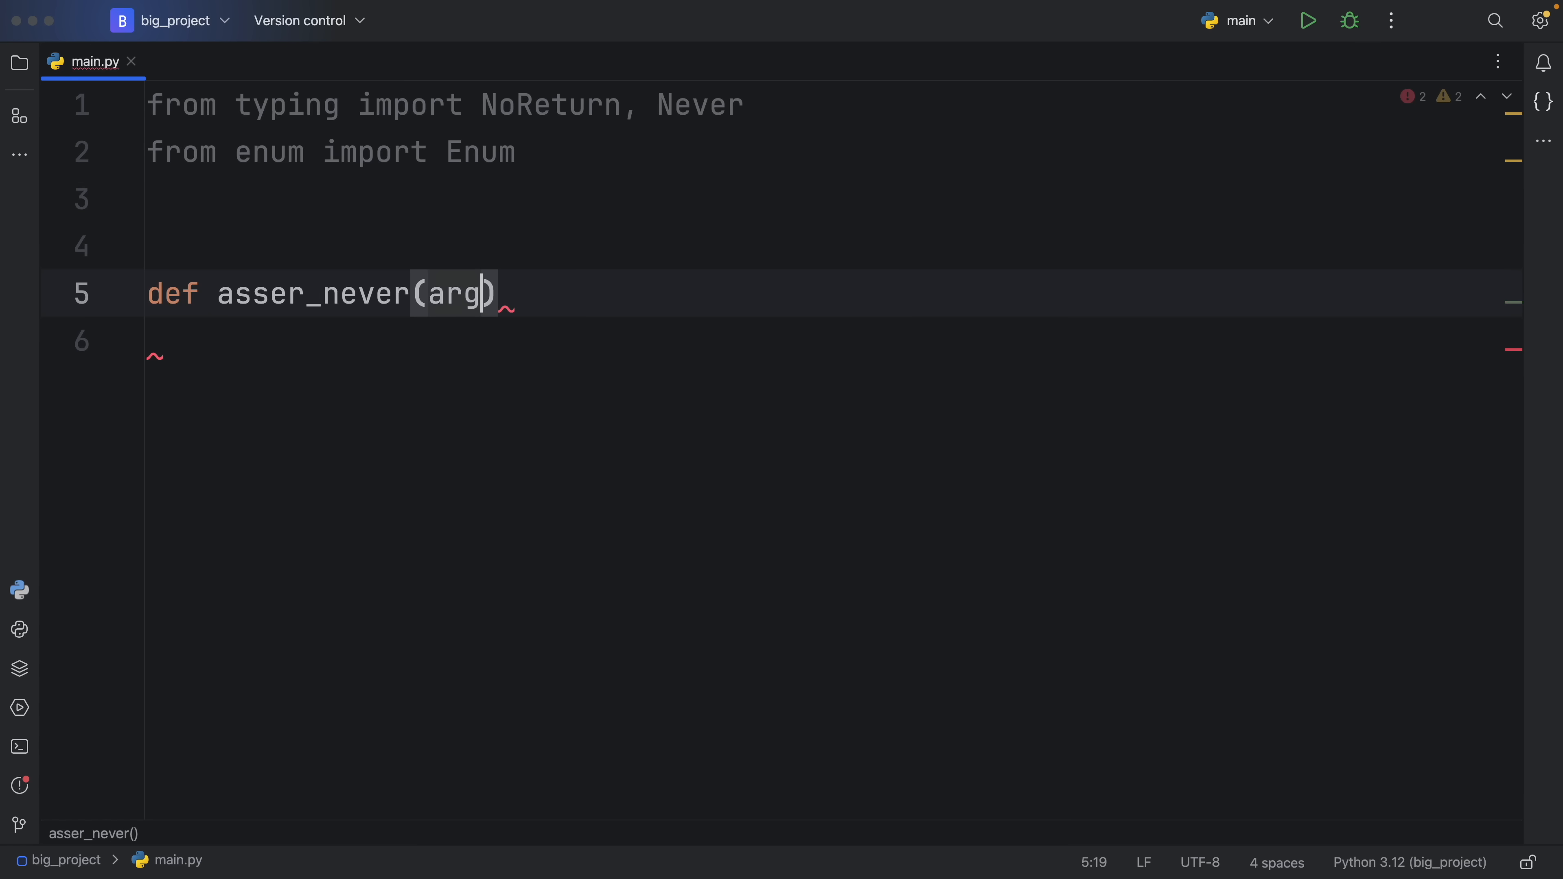
Write the signature def assert_never(arg: Never) -> NoReturn.
text(: Never)
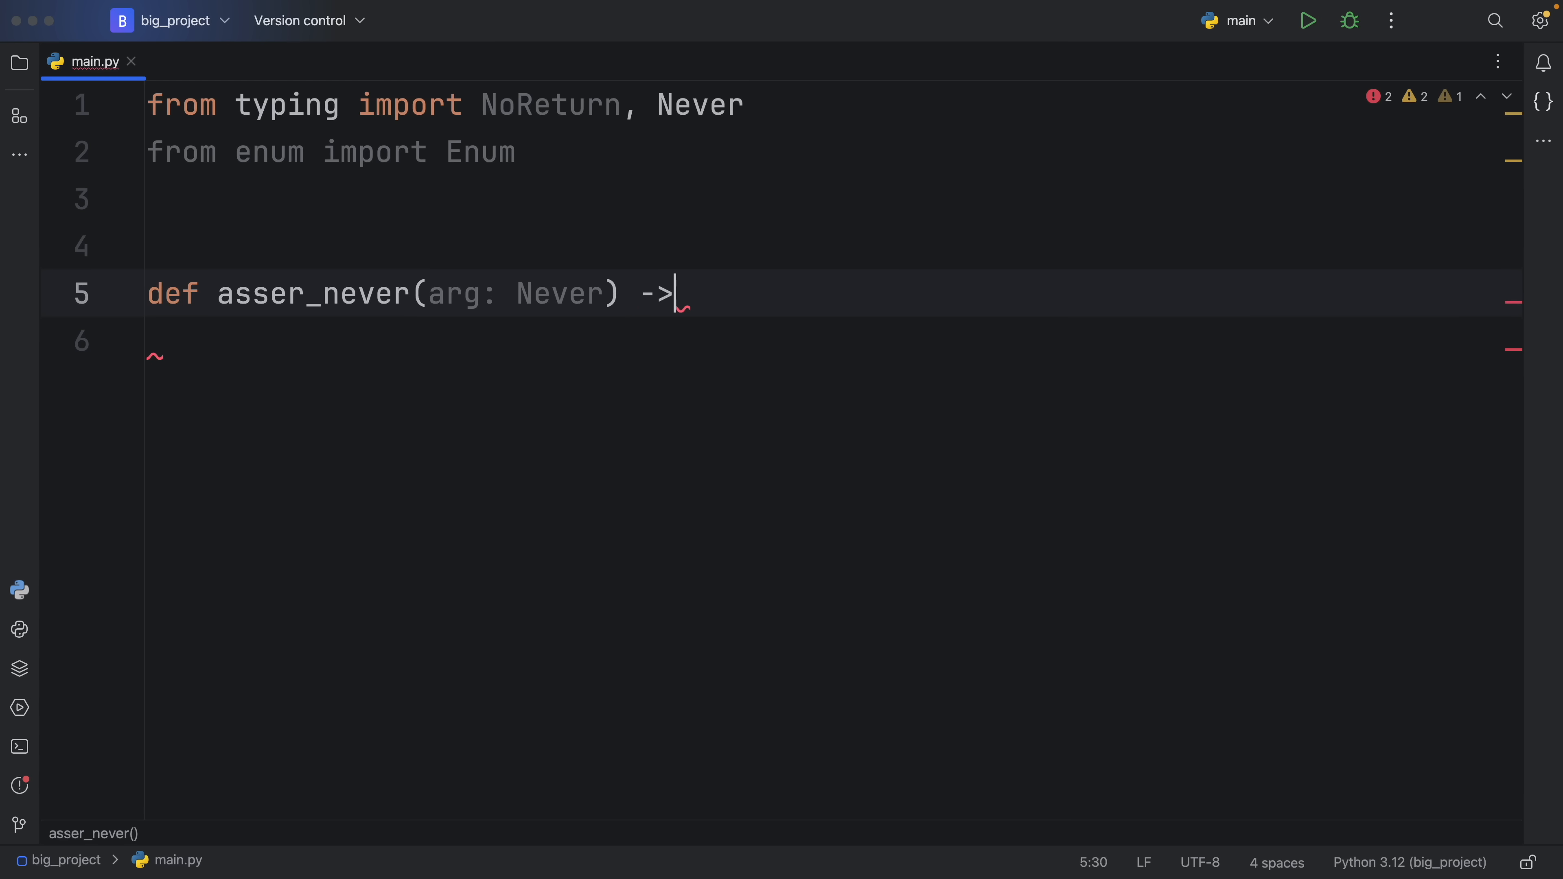
text(Never:)
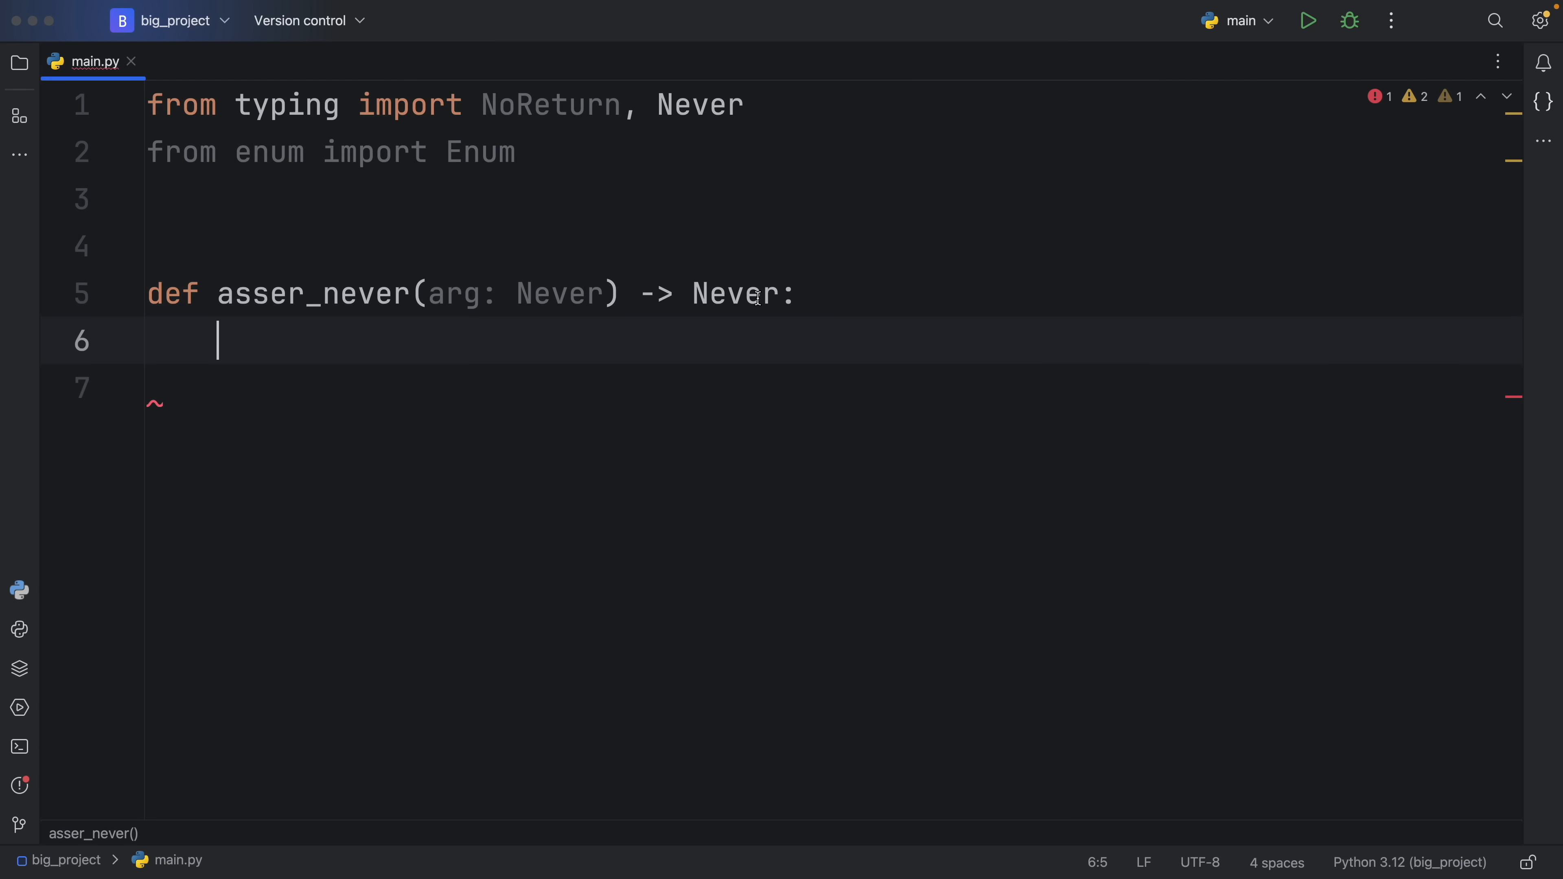
double_click(740, 294)
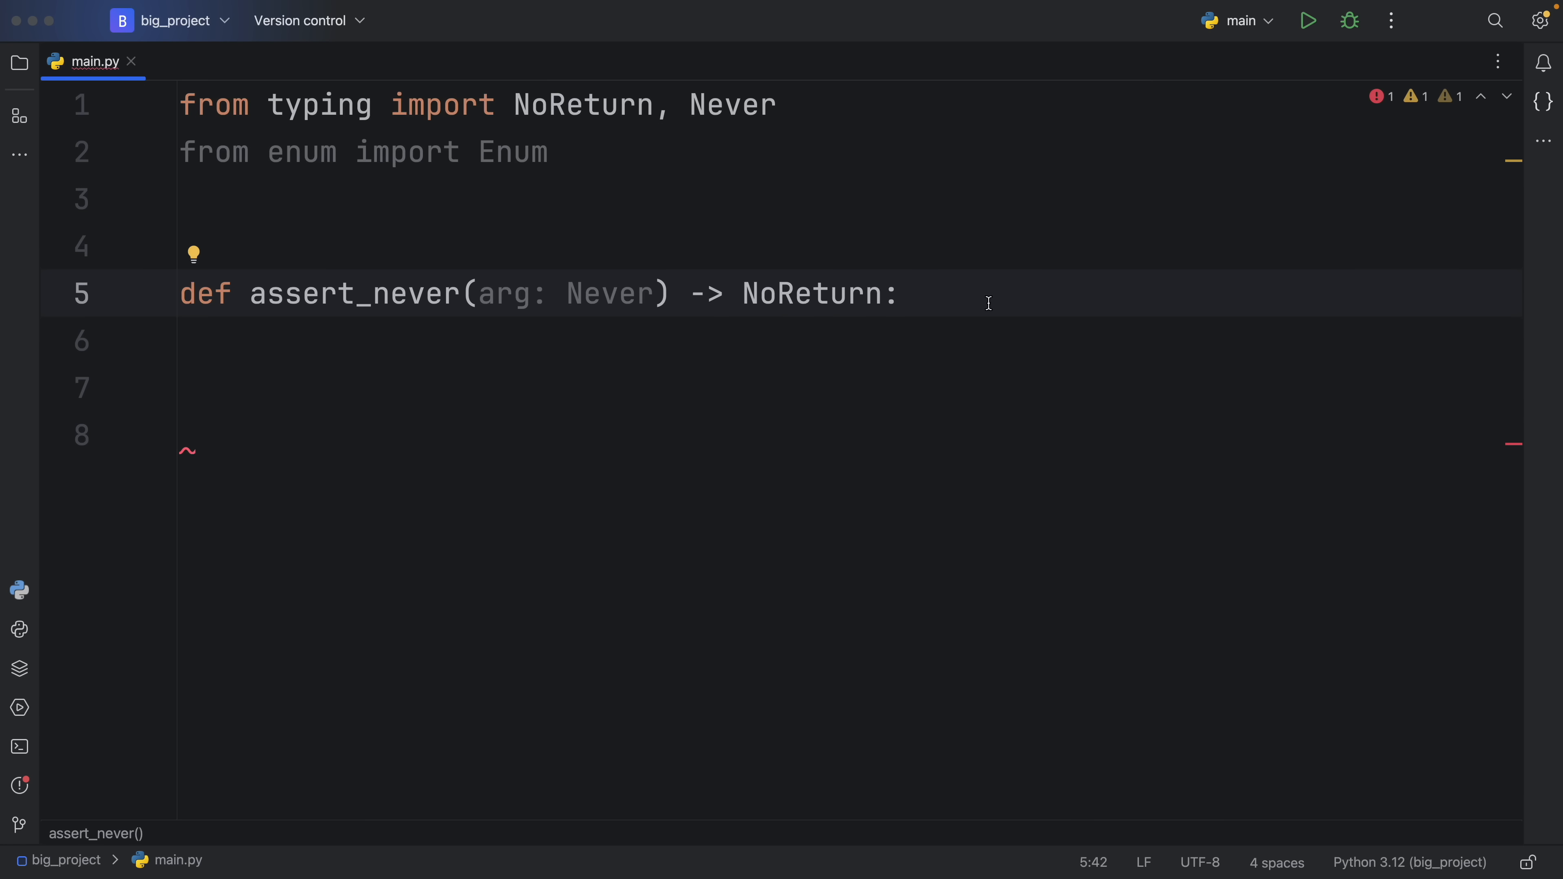
text(ras)
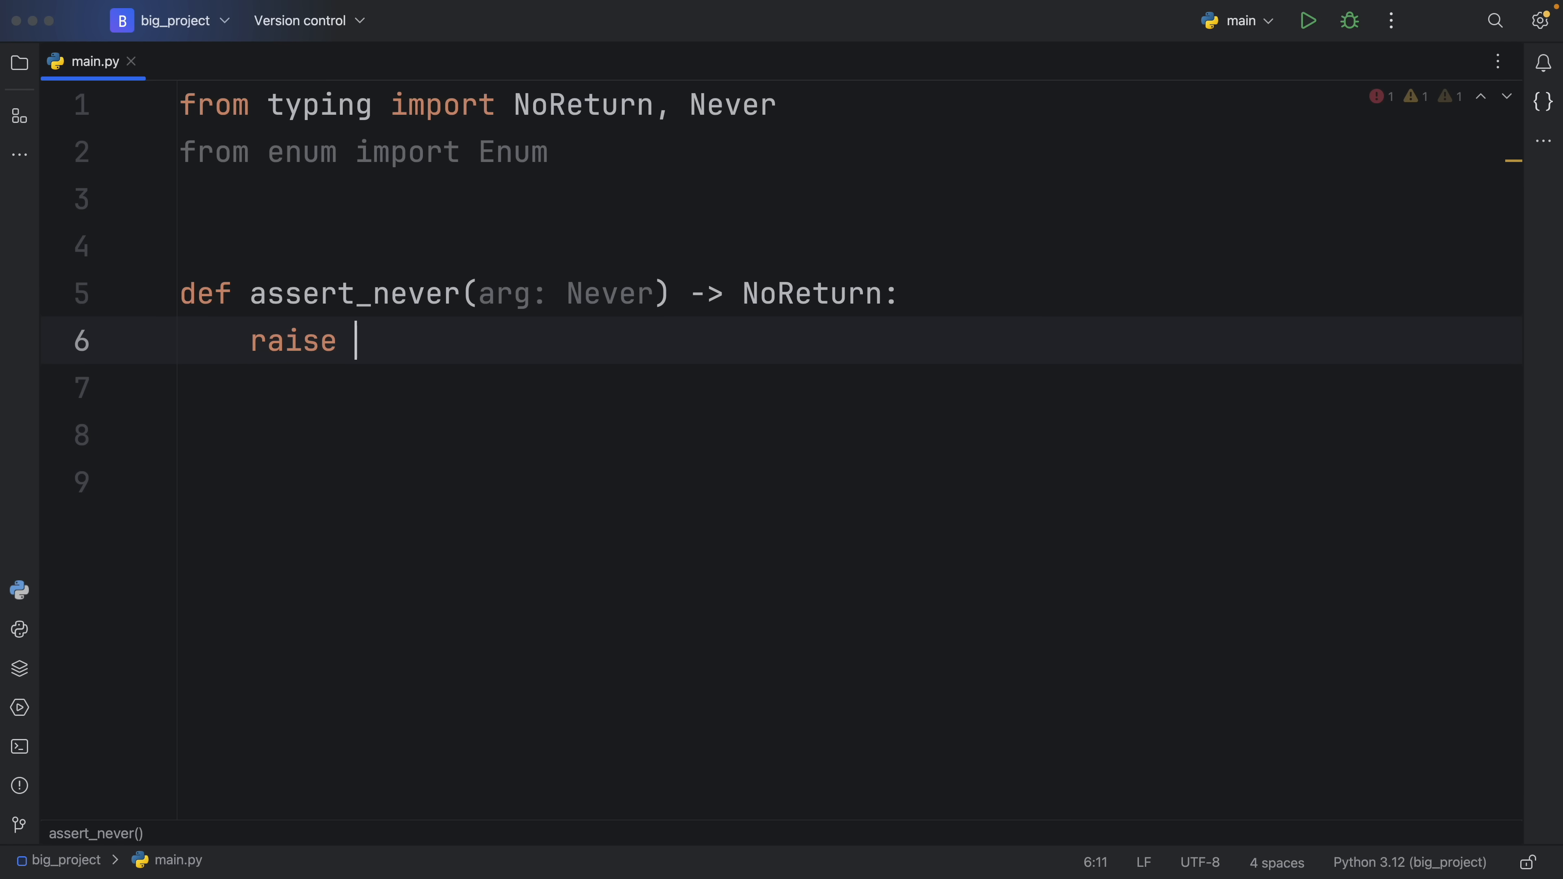
Make its body raise AssertionError('Expected code is unreachable').
text(AssertionError())
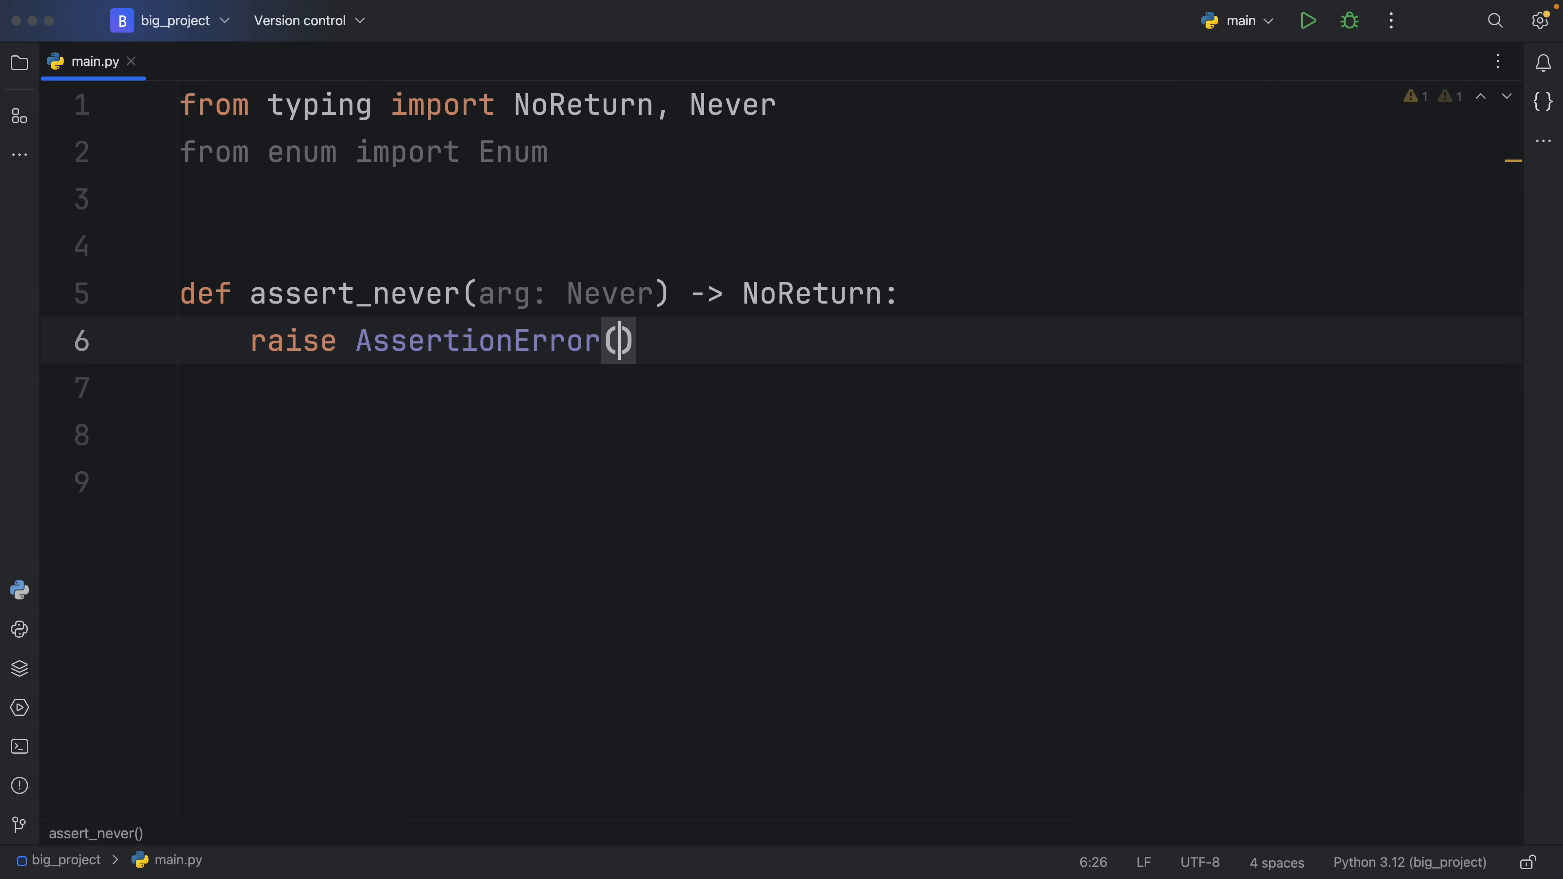
text('Expecte)
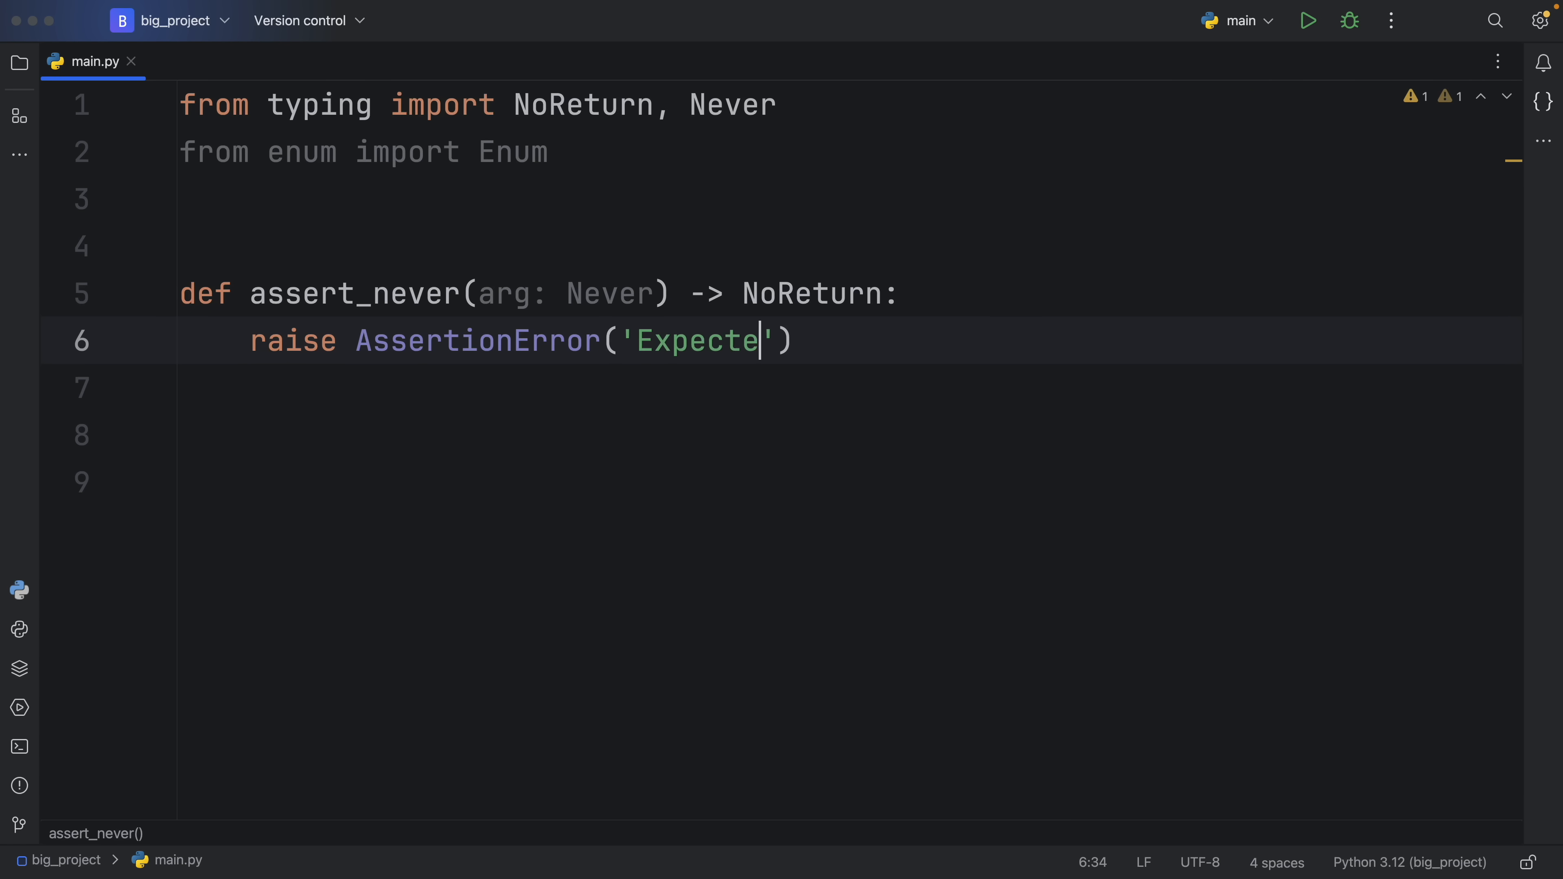
text(d code is unreachable)
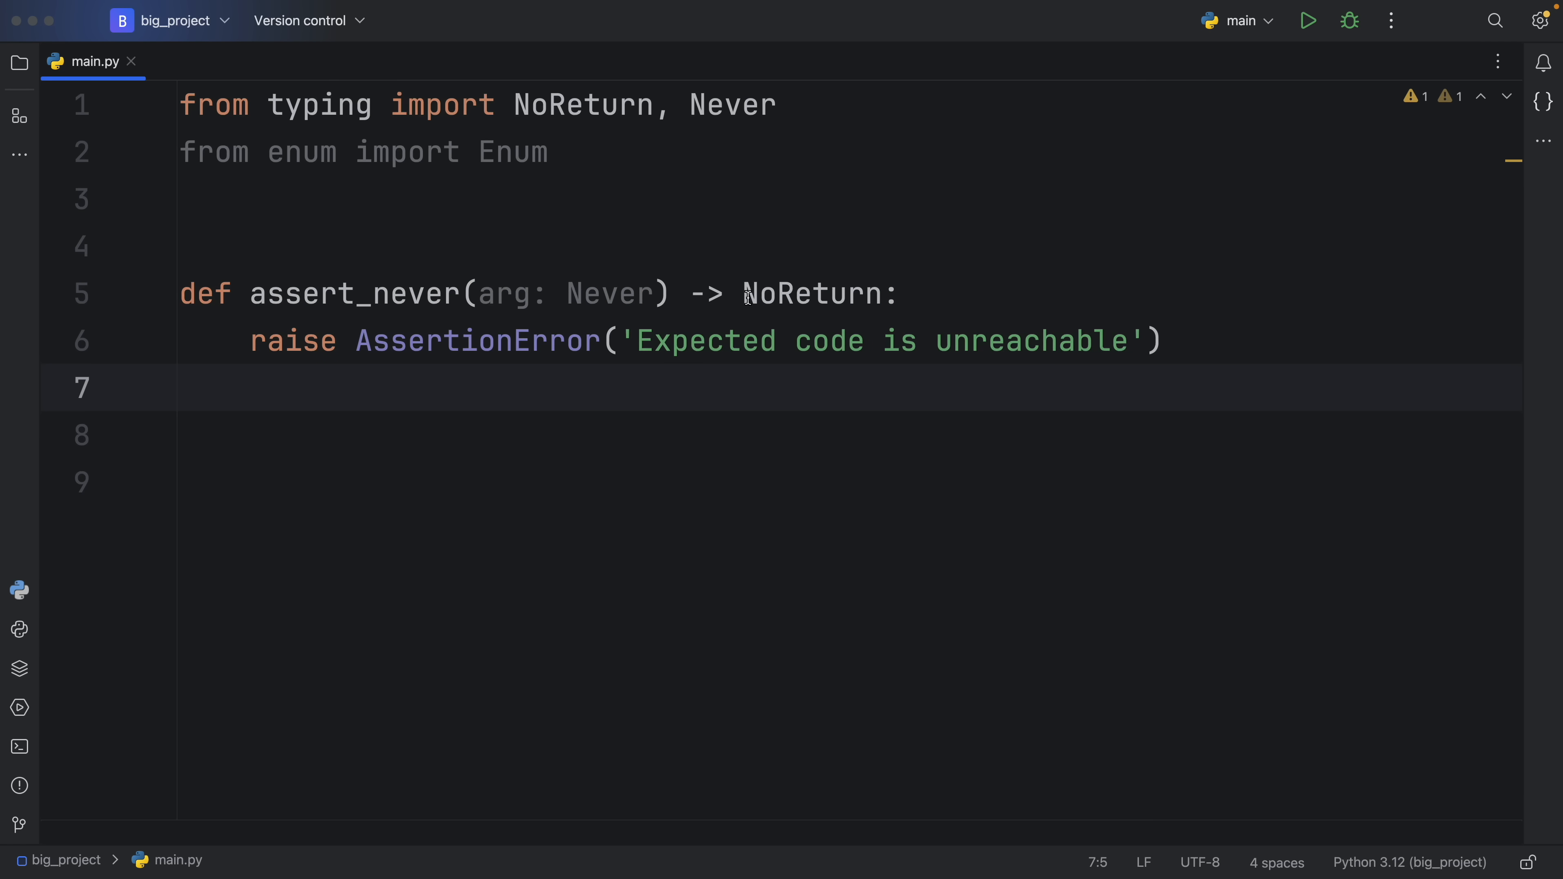
double_click(811, 294)
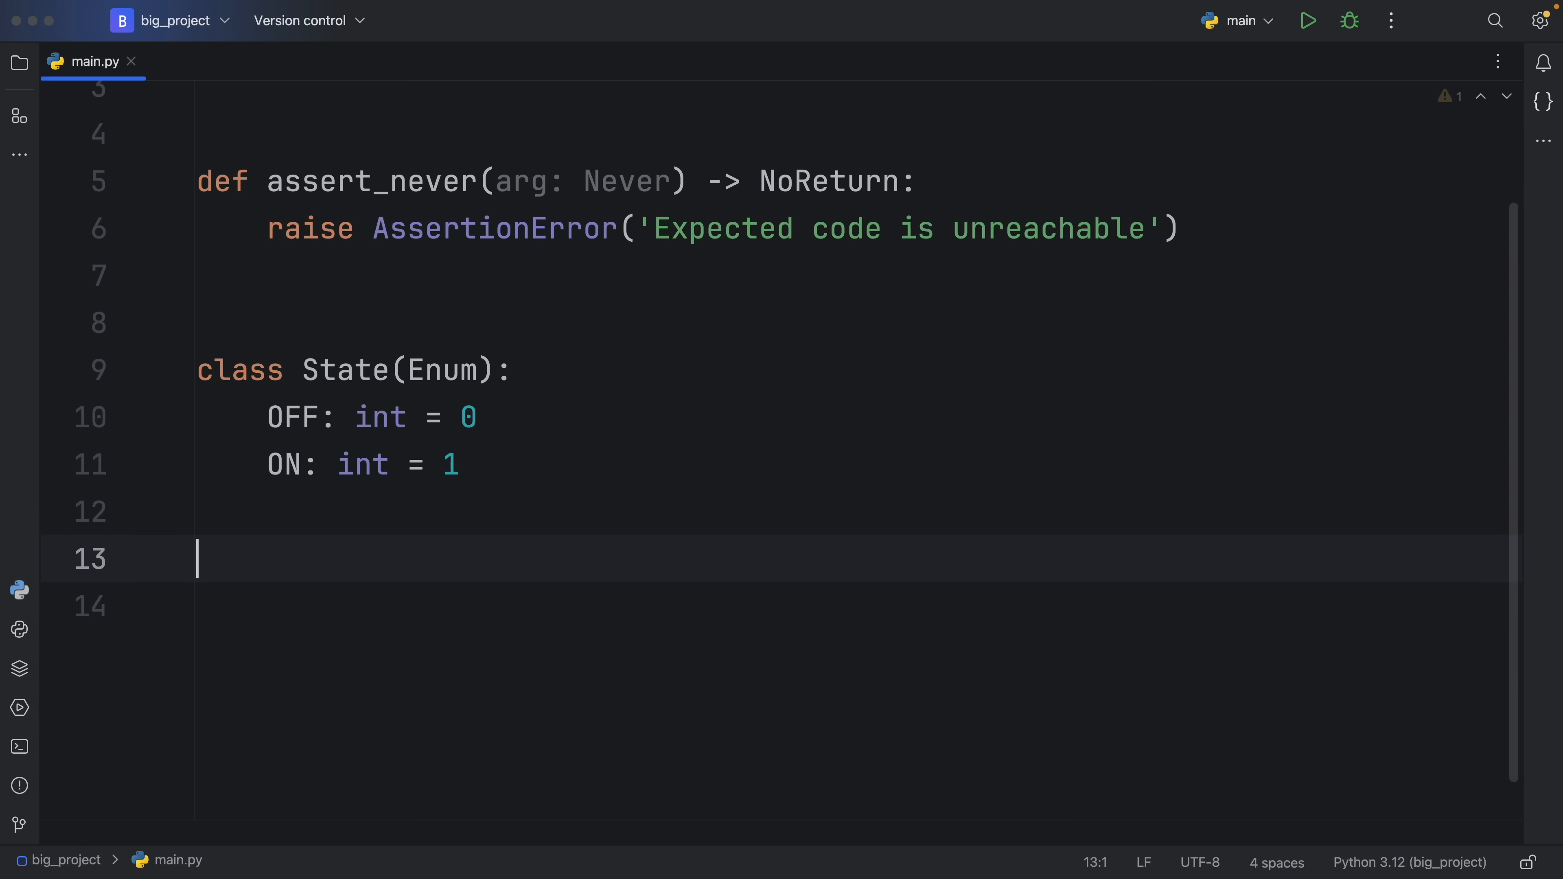
Define State(Enum) with OFF = 0 and ON = 1, then start a main() function.
text(main() -> None:)
text(if state ))
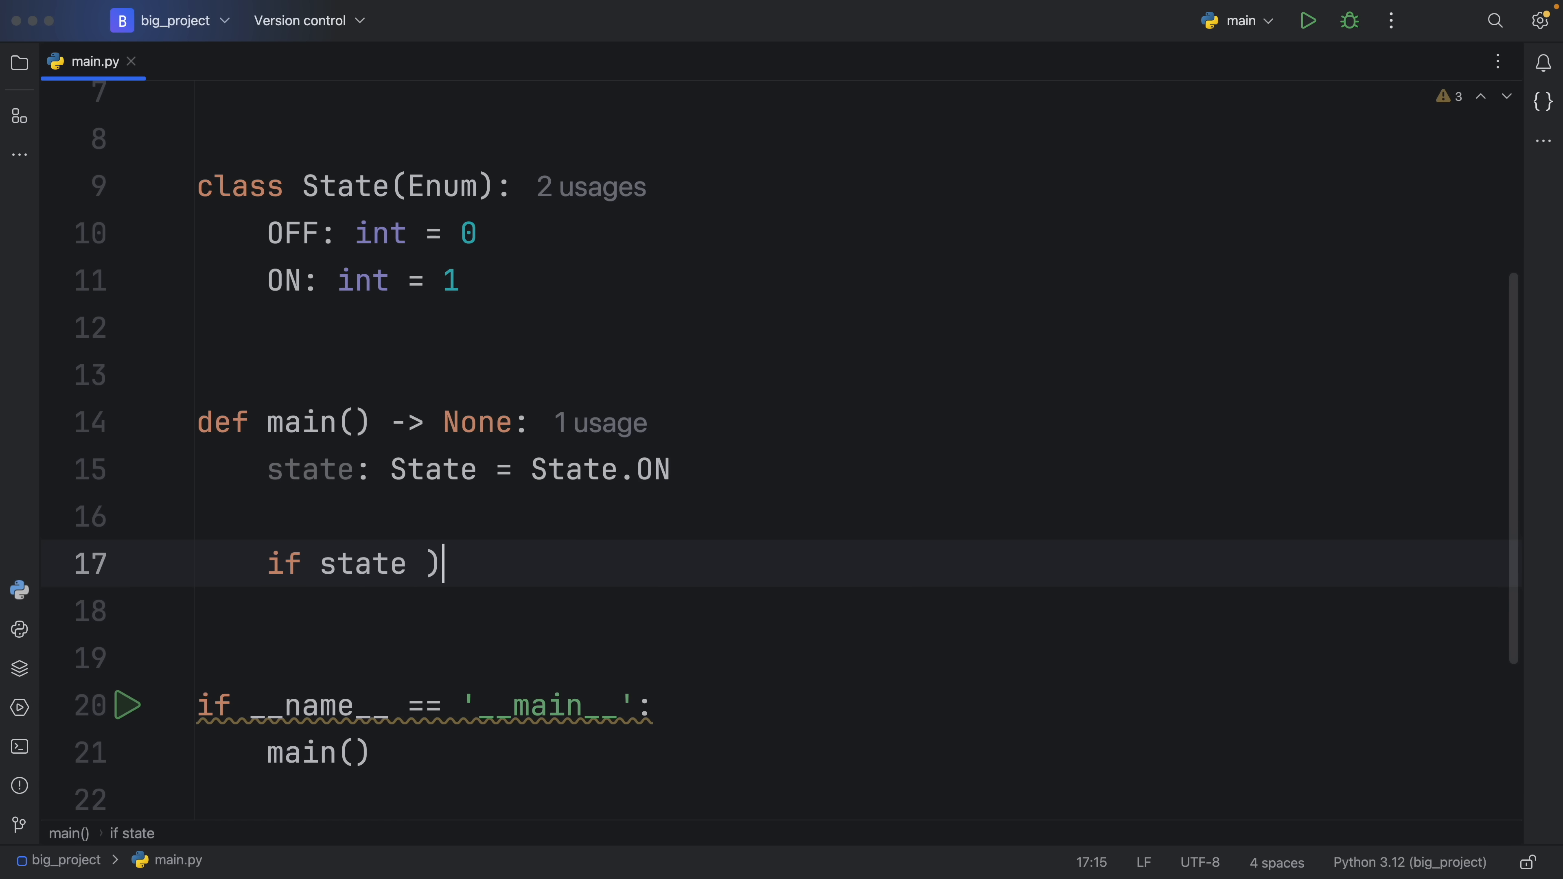
Branch on State.ON and State.OFF printing 'Turned on!' and 'Turned off!', ending in else.
text(== State)
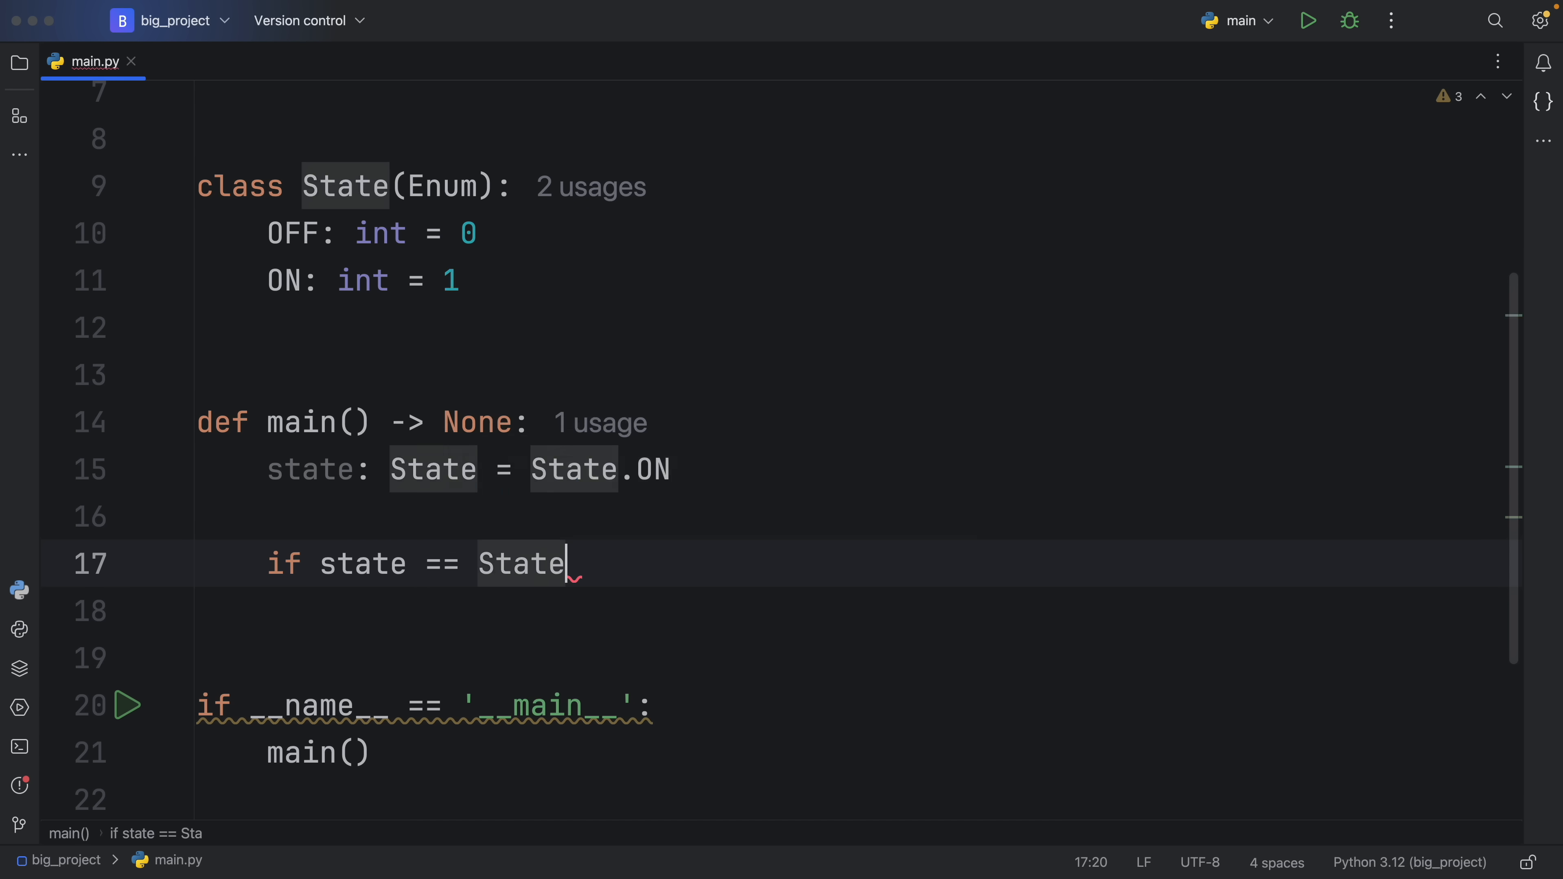
text(.ON:)
click(855, 611)
text(print('Turned on!'))
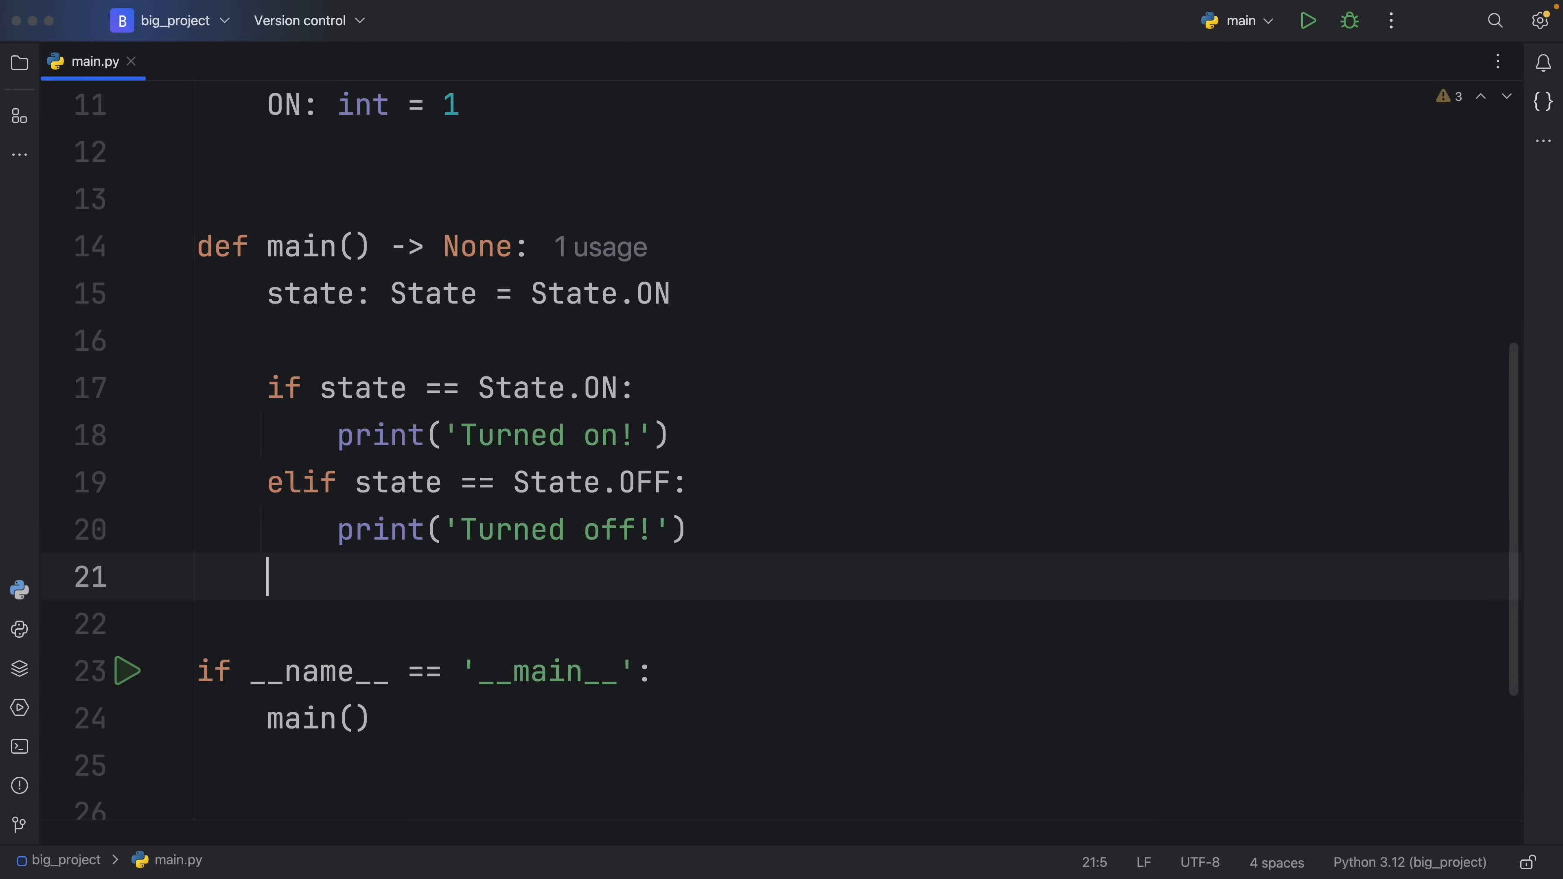
mouse_move(1054, 503)
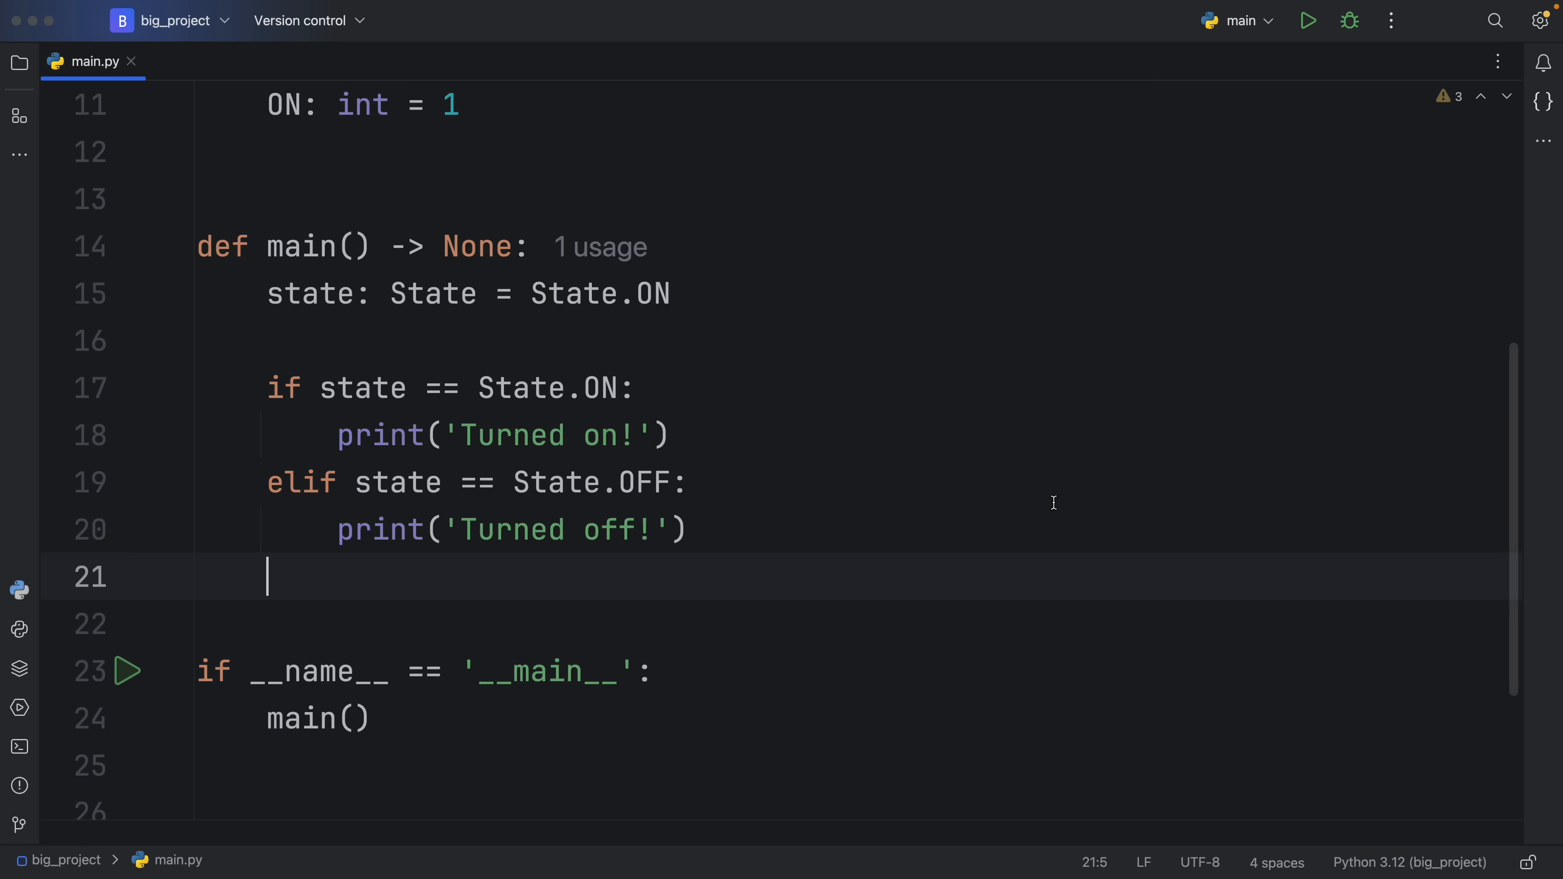
text(e)
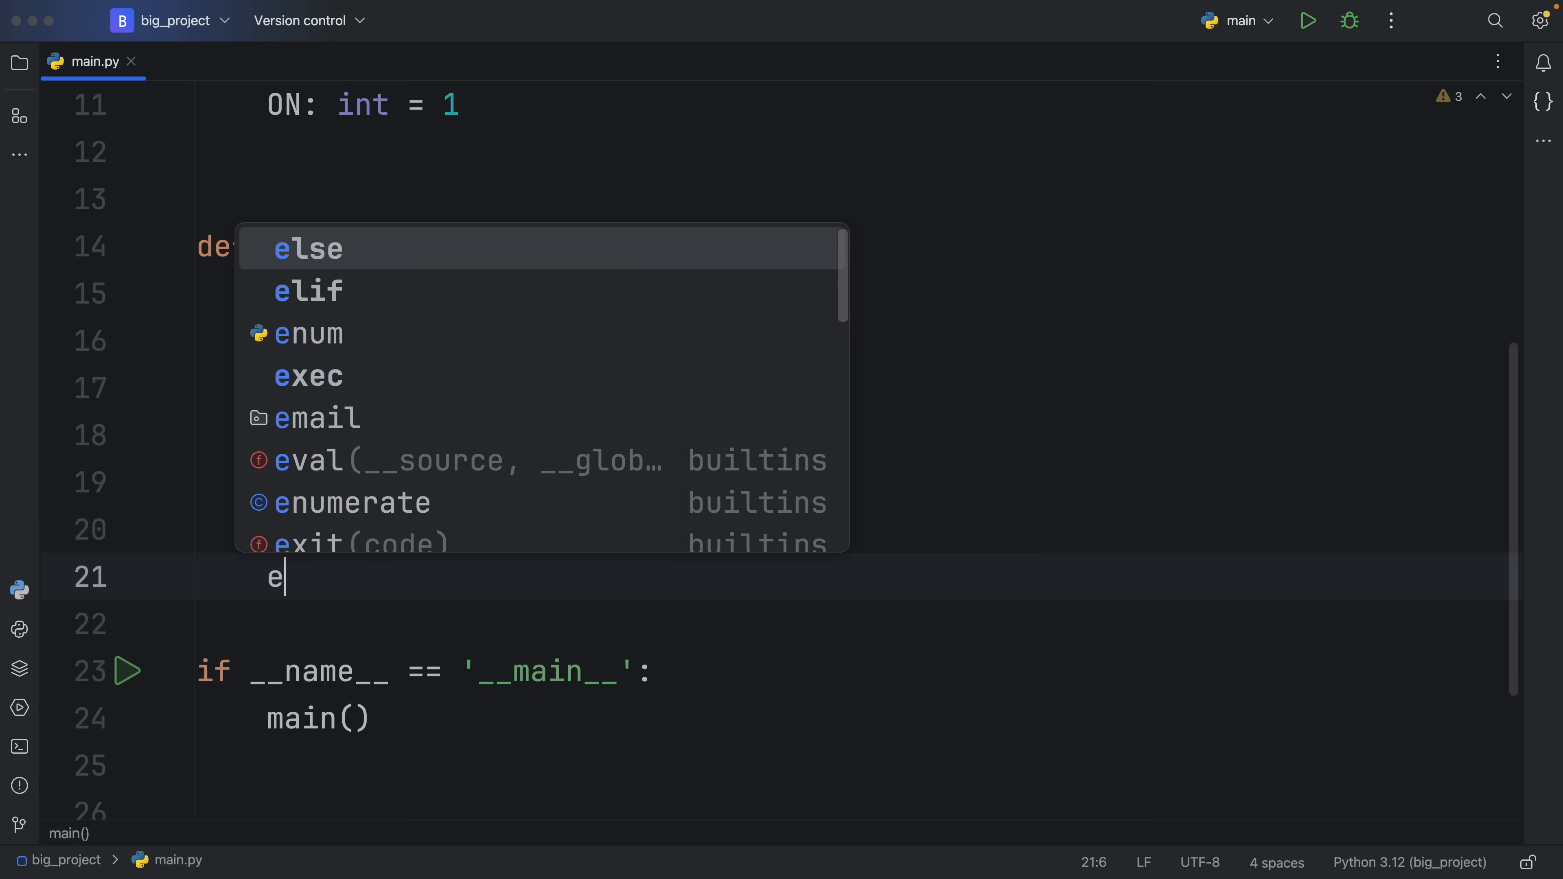
key(Enter)
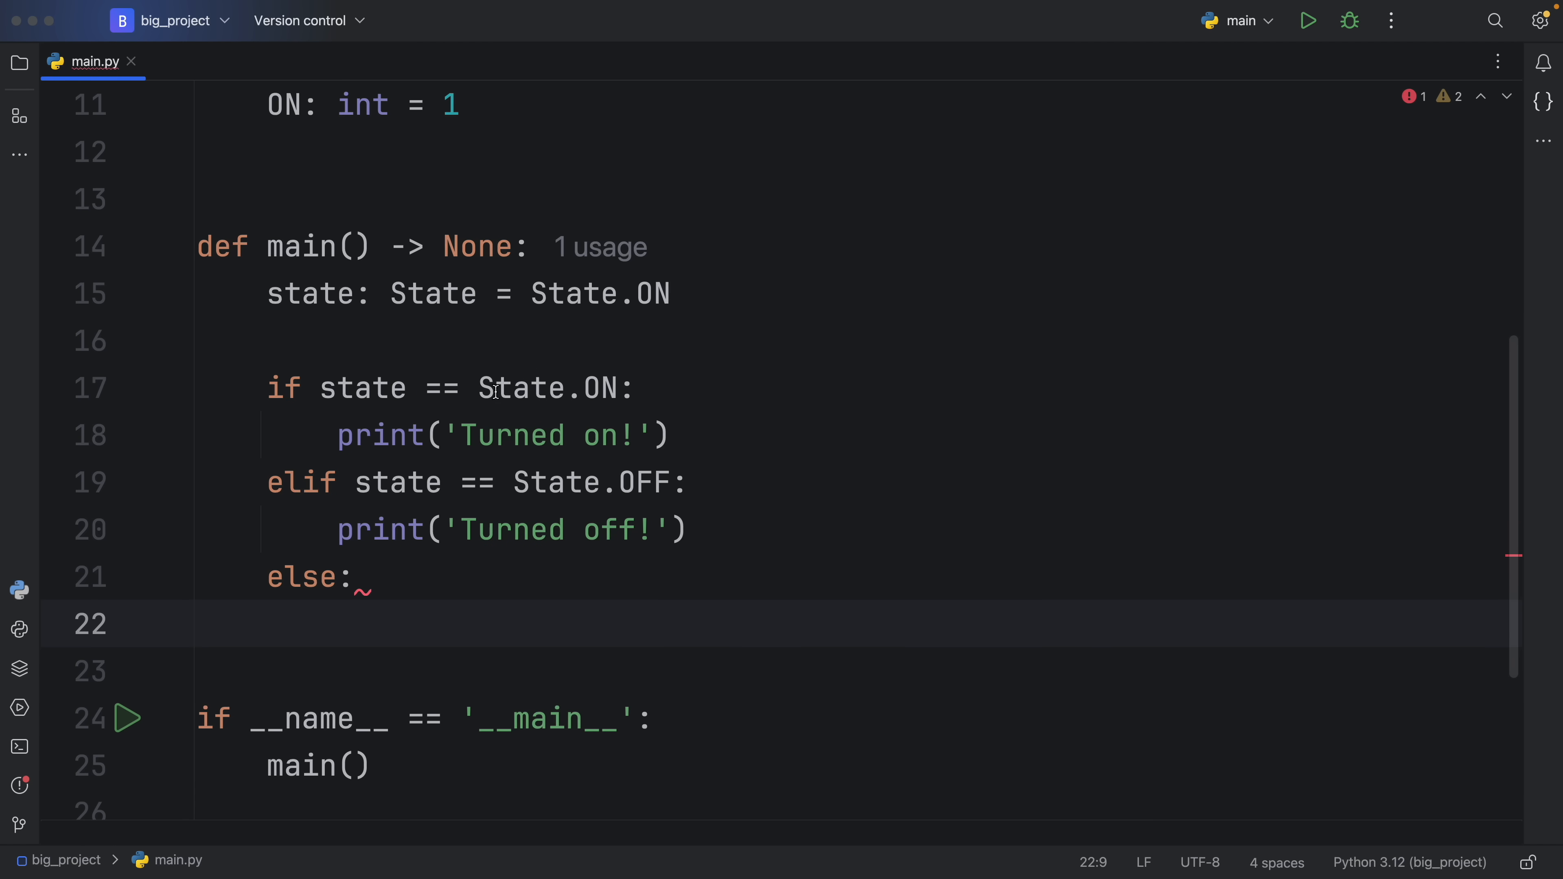
Call assert_never(state) in the else branch and bring up the IDE terminal.
double_click(546, 387)
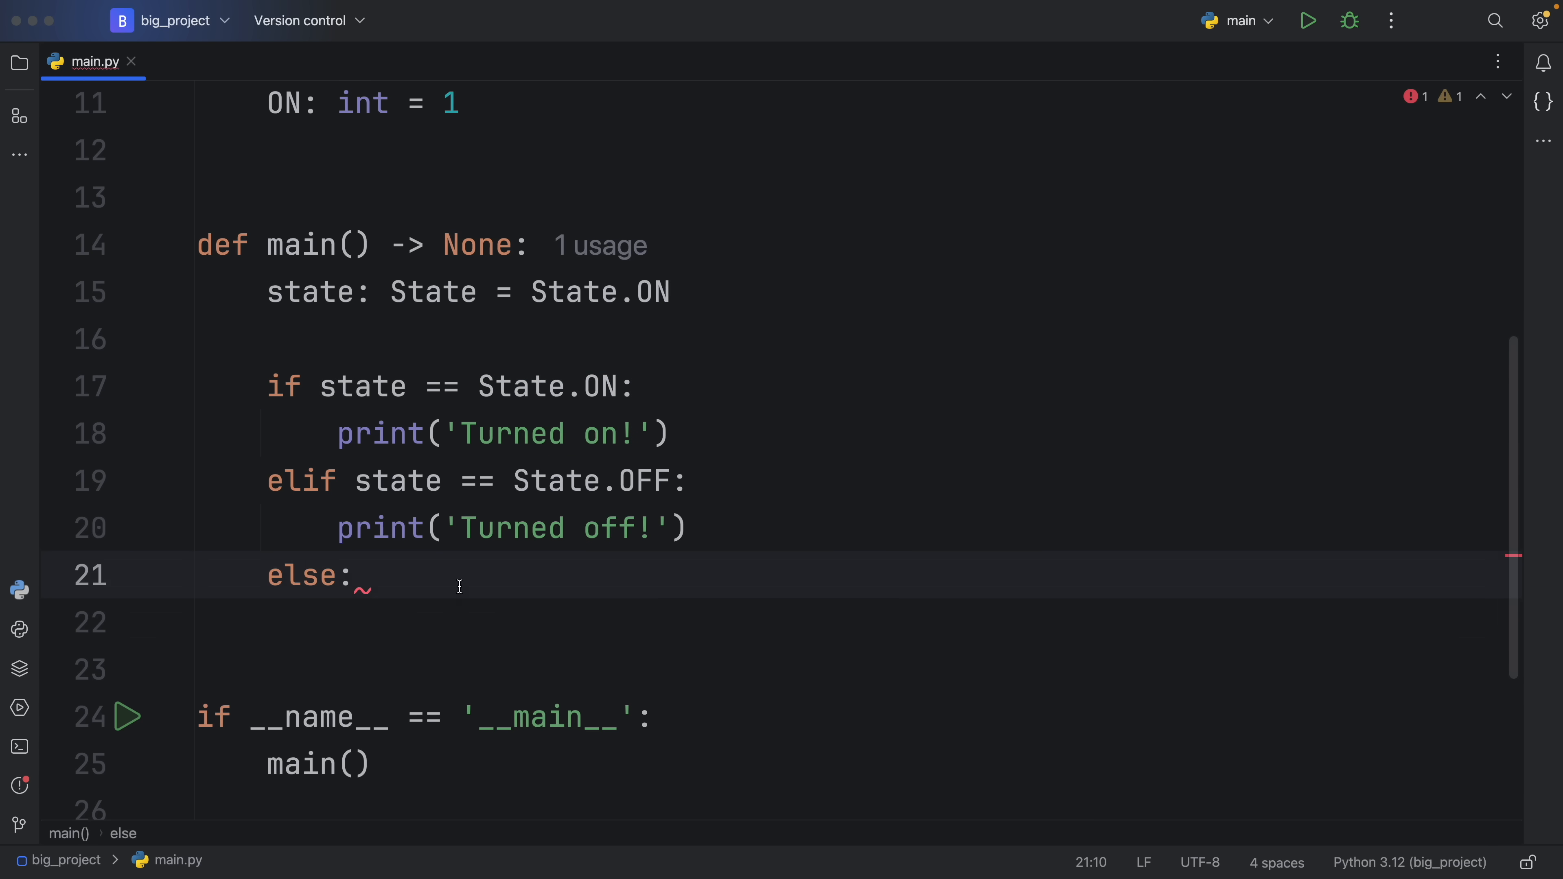
text(assert_never()
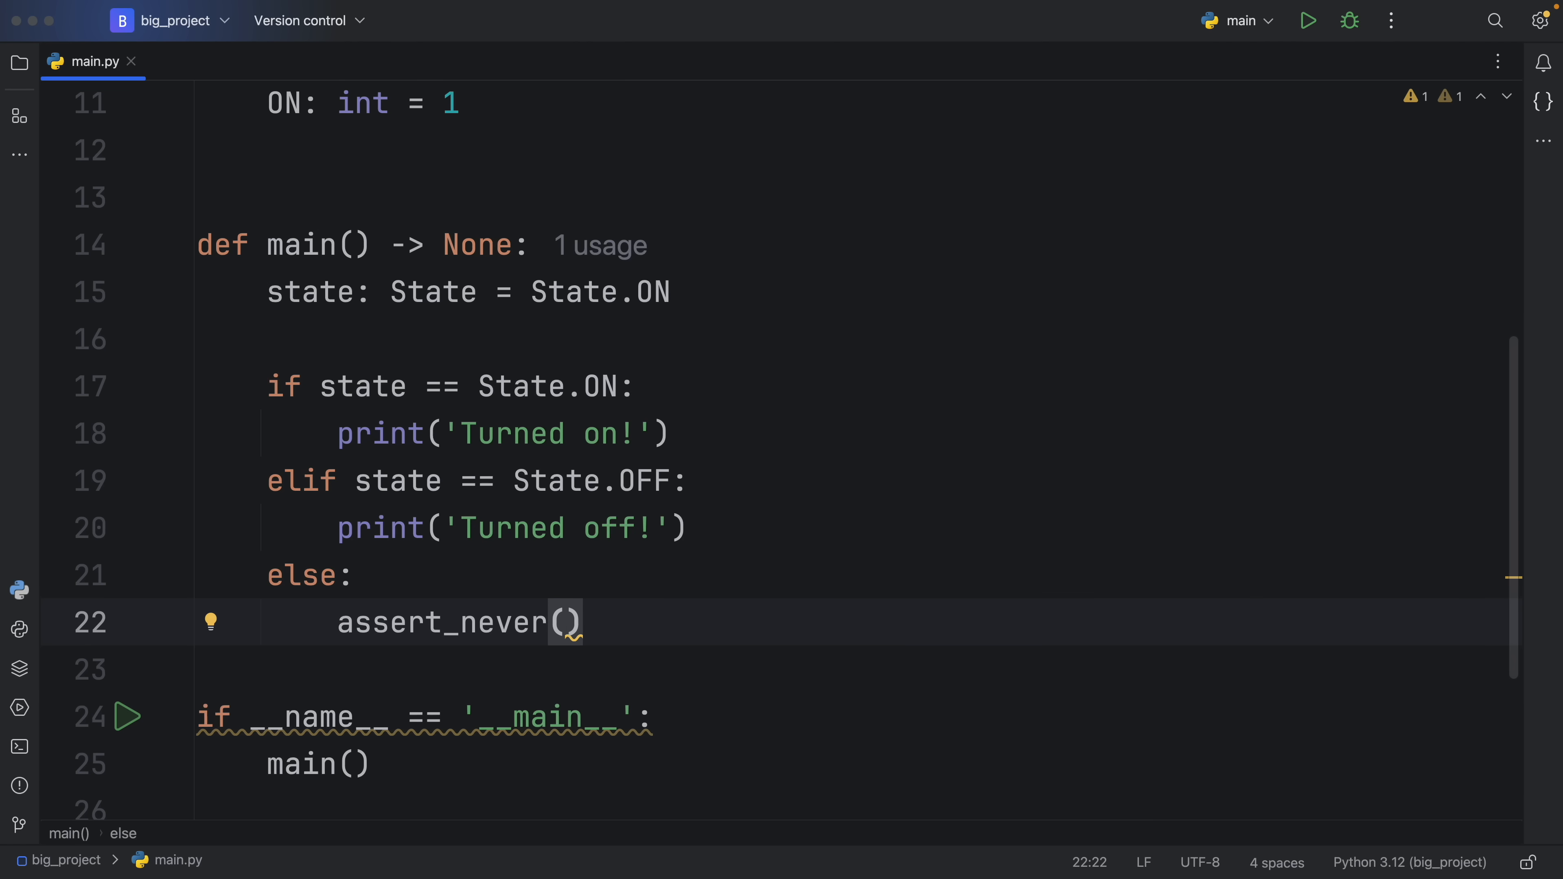
text(state)
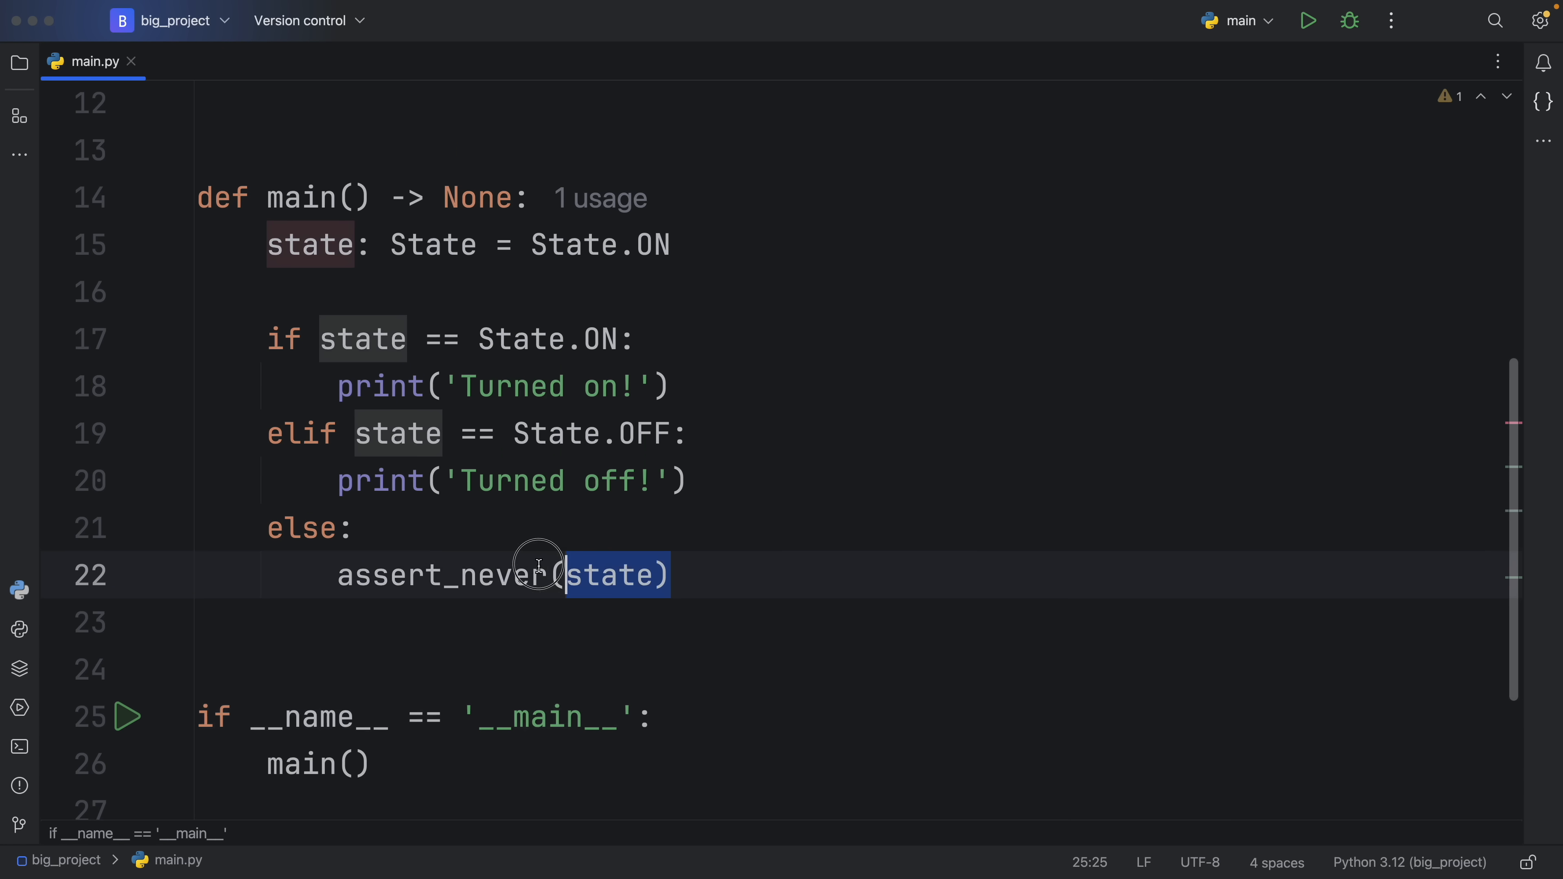
click(833, 576)
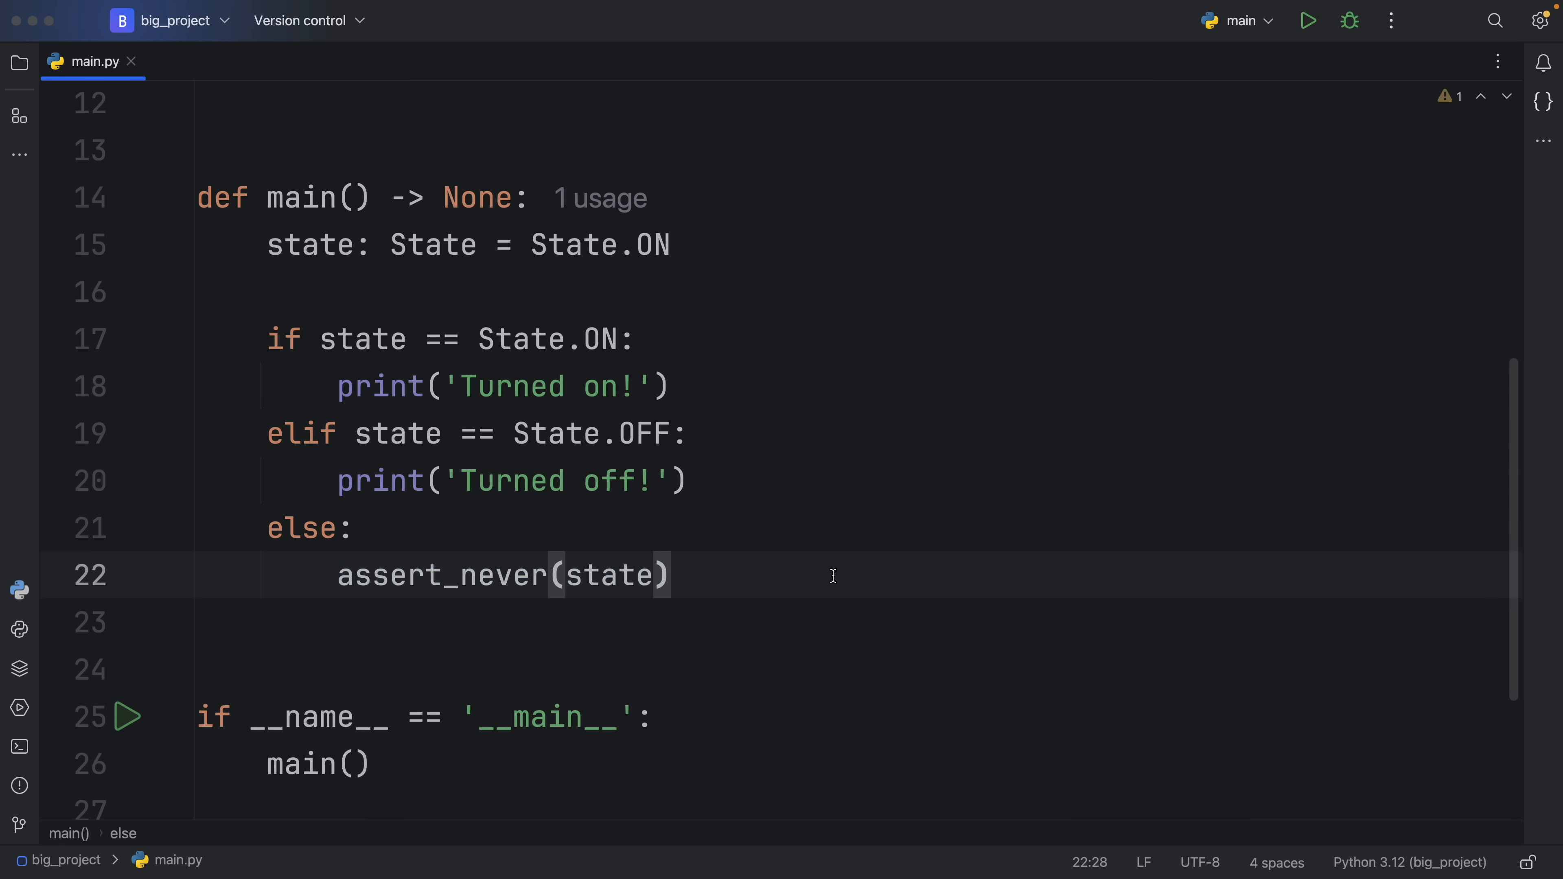
click(19, 746)
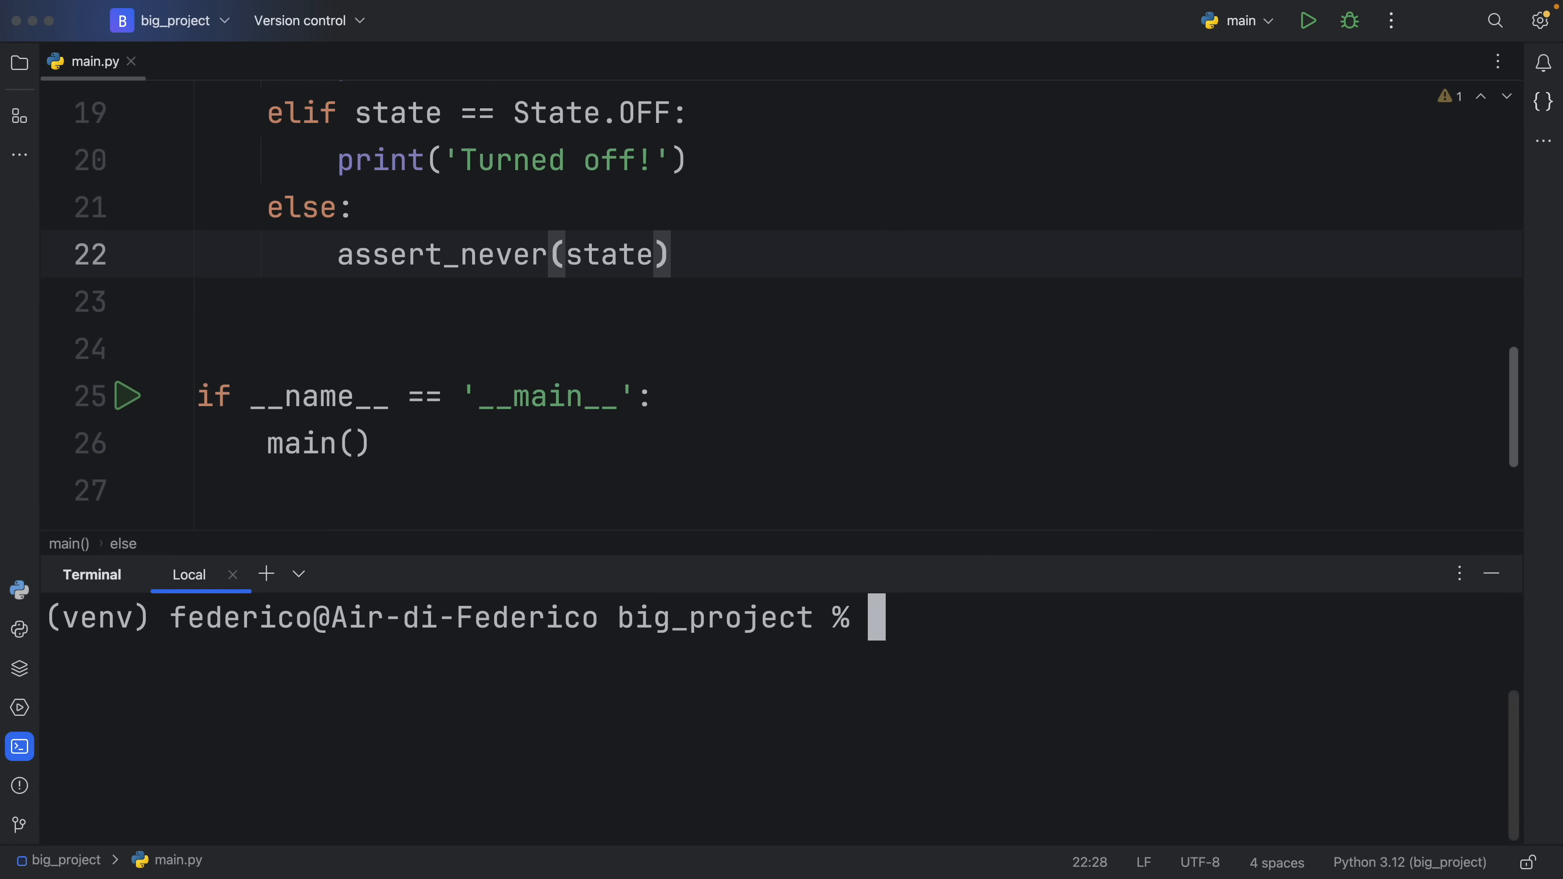
Install mypy and run 'mypy main.py' in the terminal.
text(pip install)
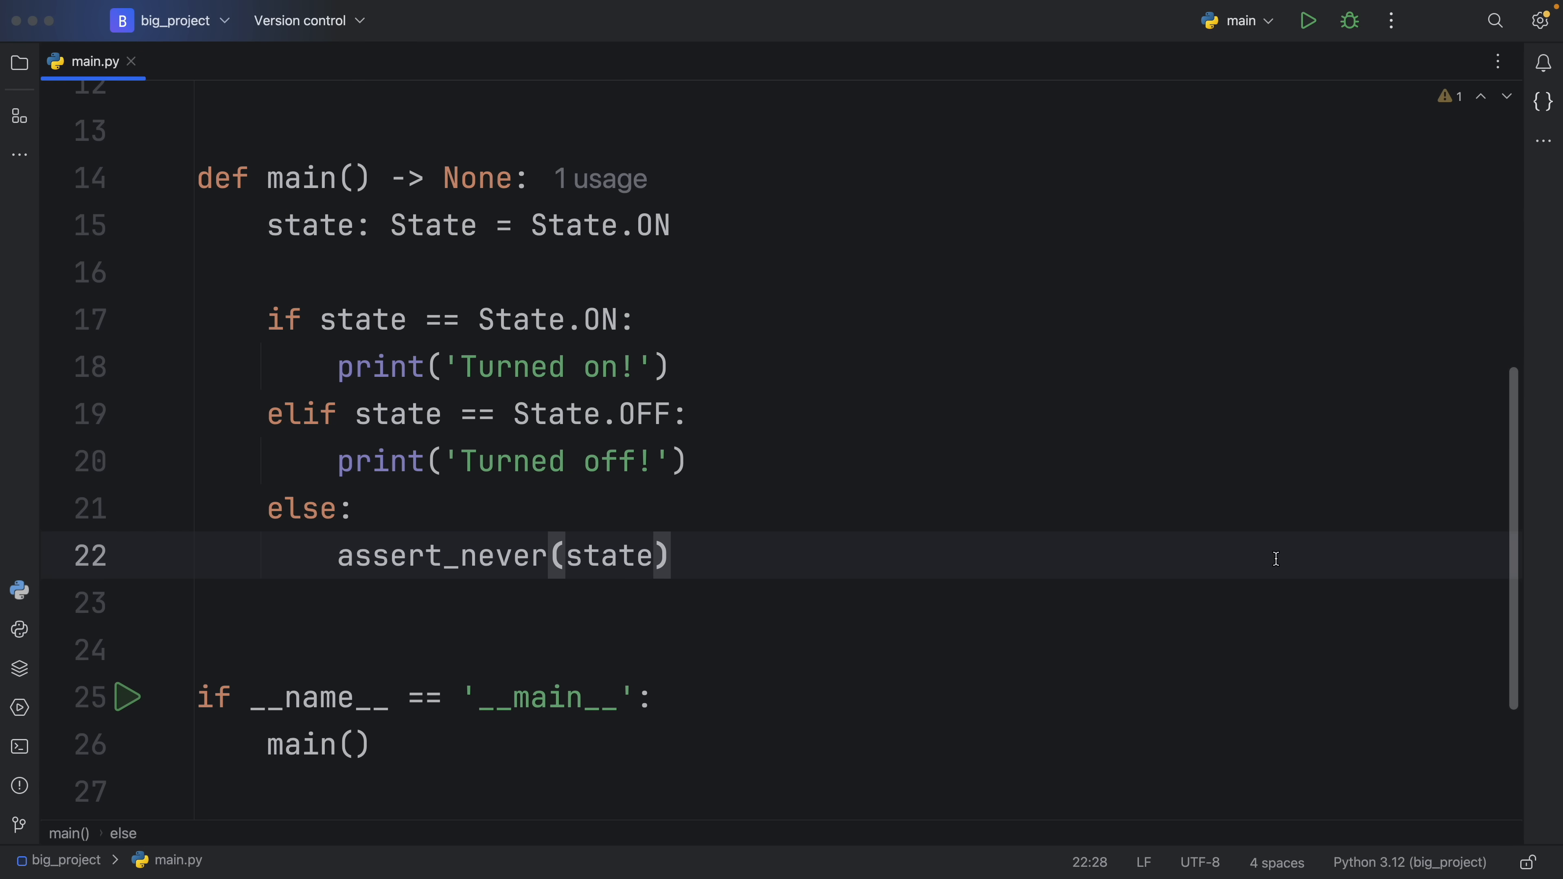
mouse_move(1058, 575)
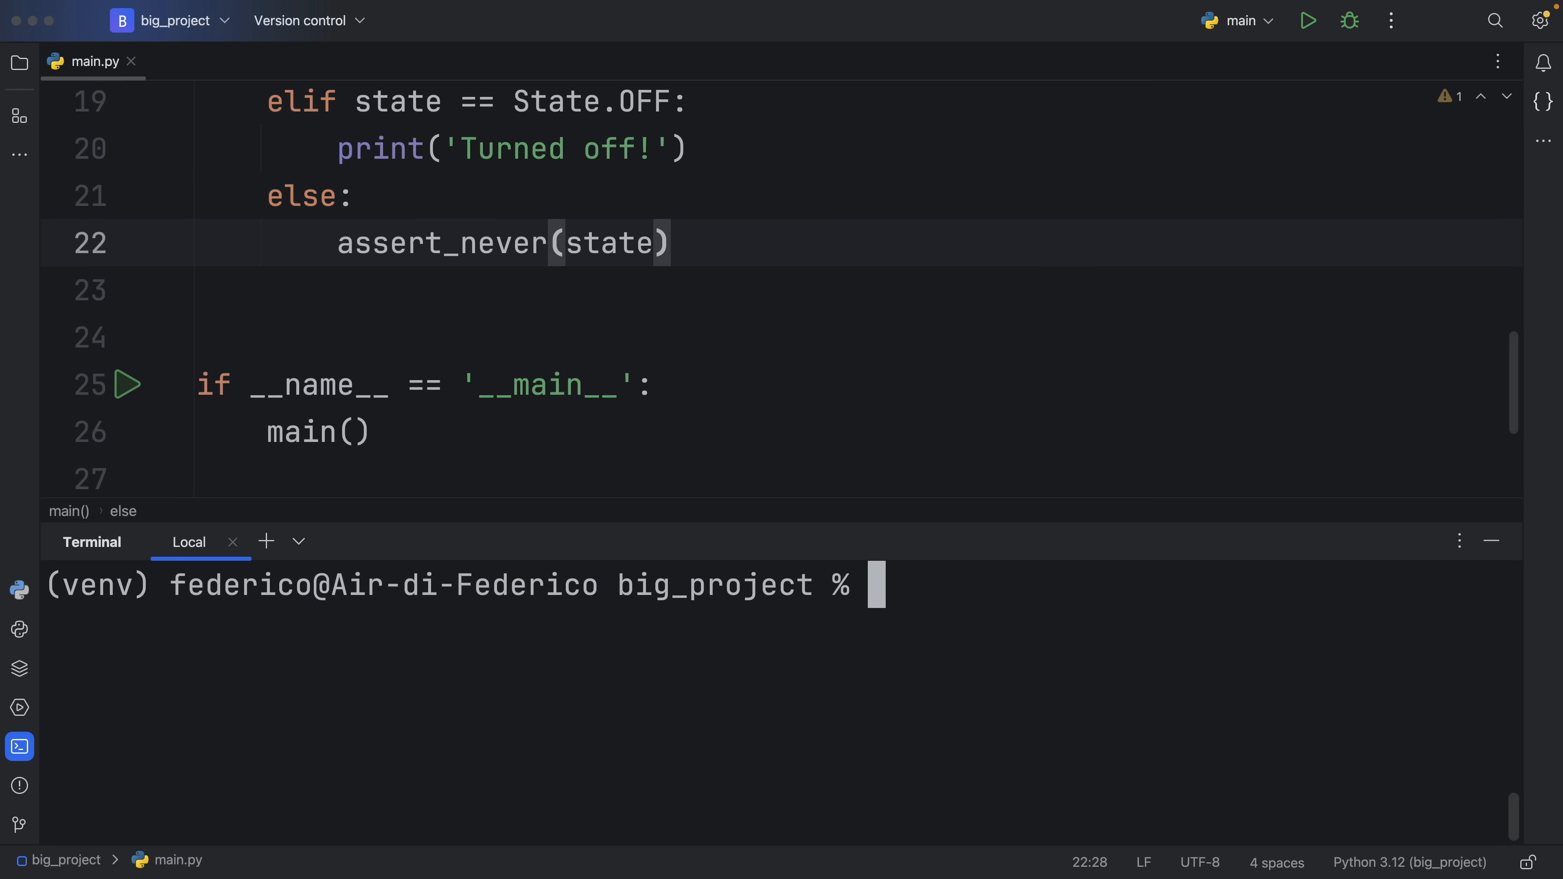
text(mypy main)
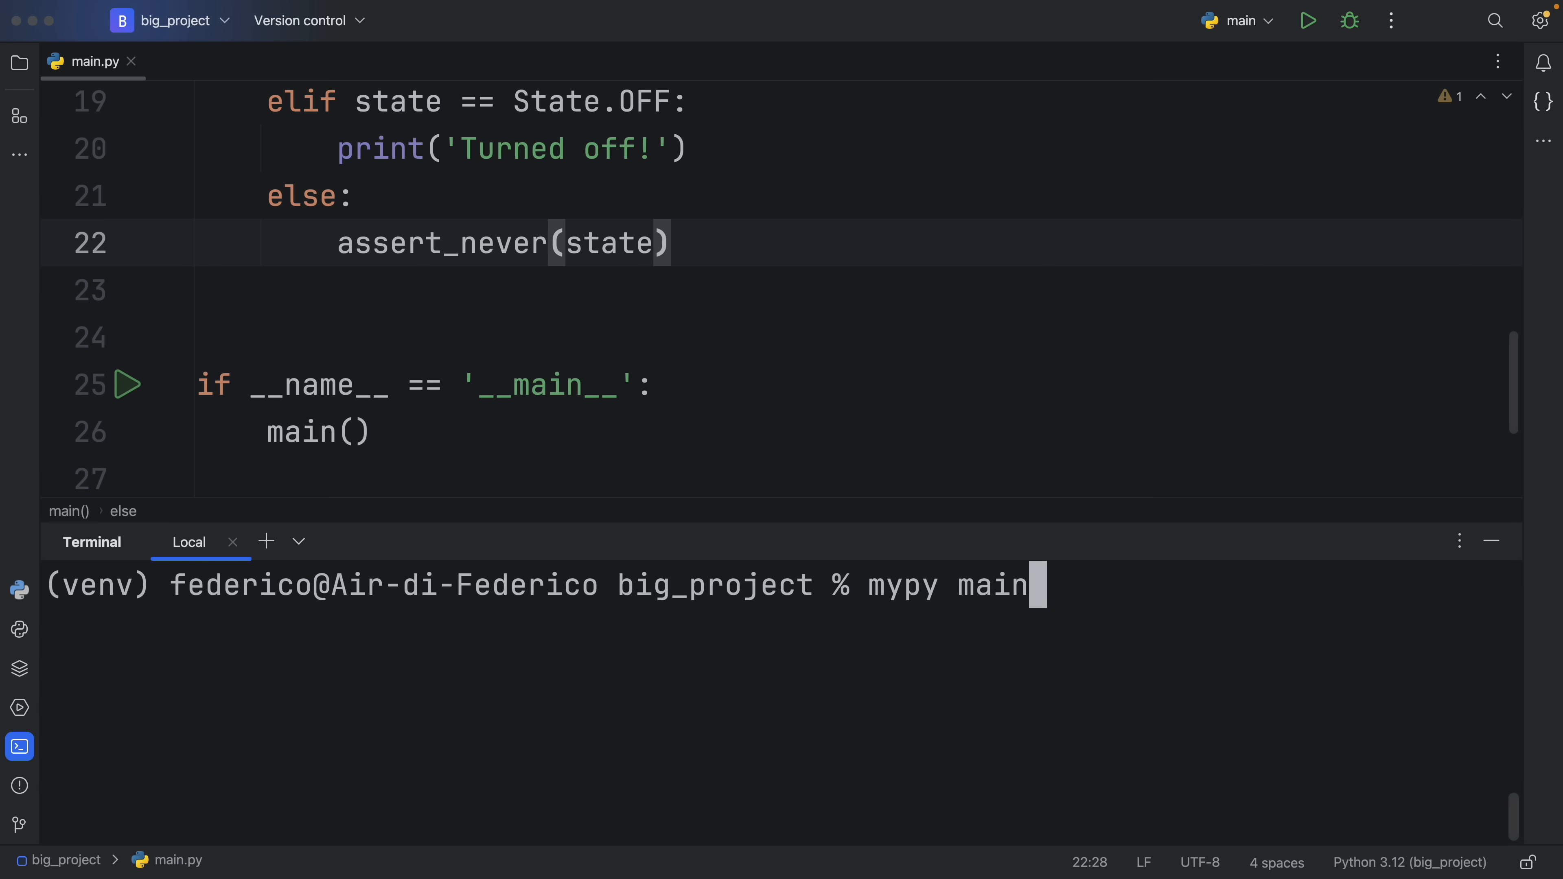
text(.py)
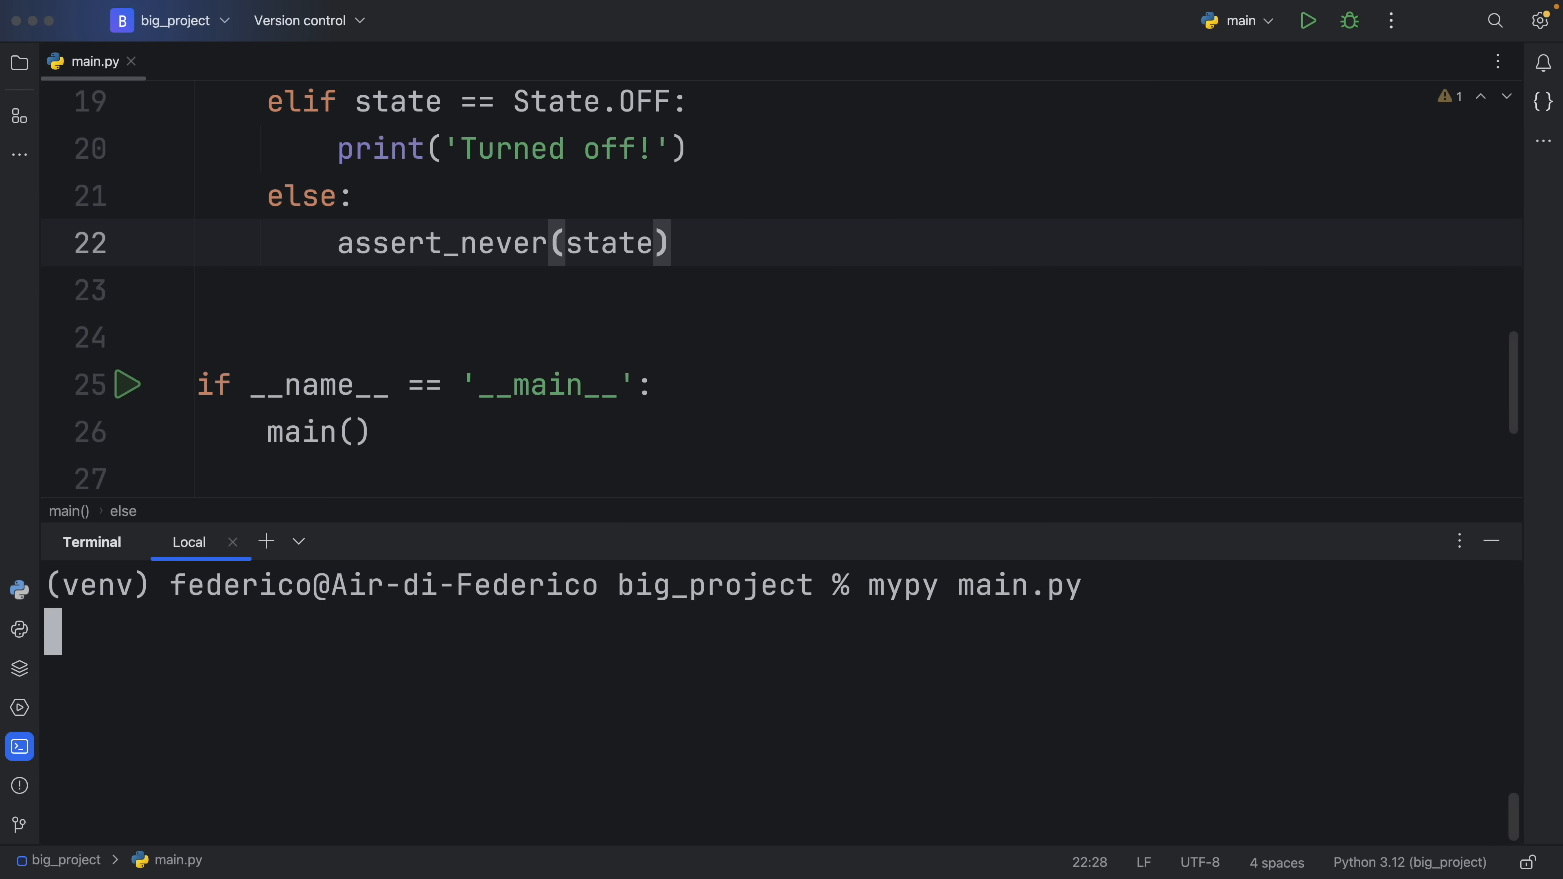
key(Enter)
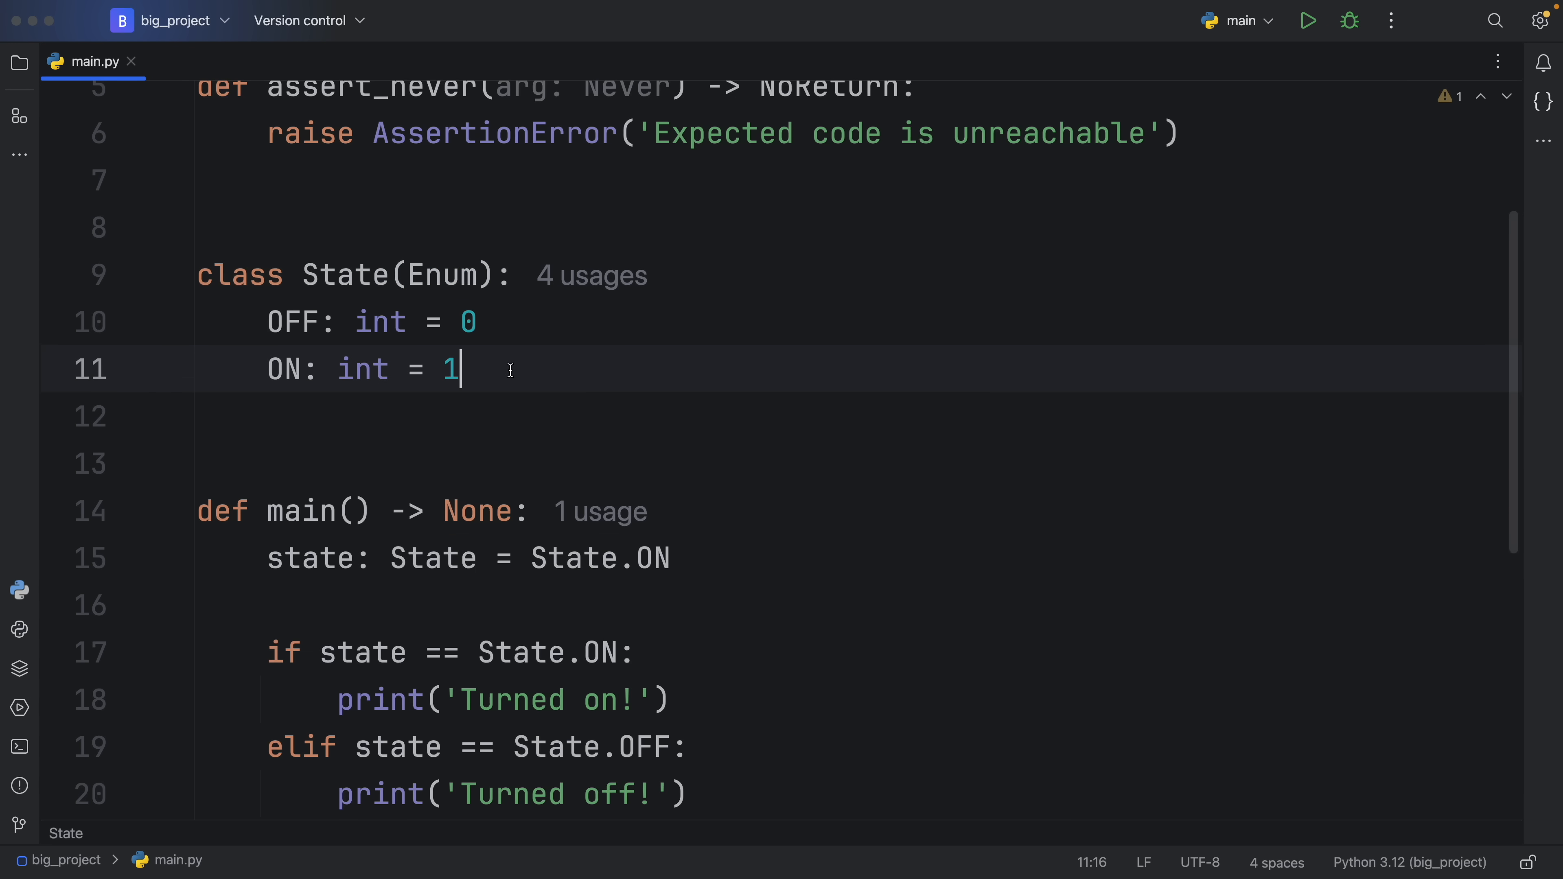
Add LIMBO: int = 2 as a third State member.
text(LIMBO)
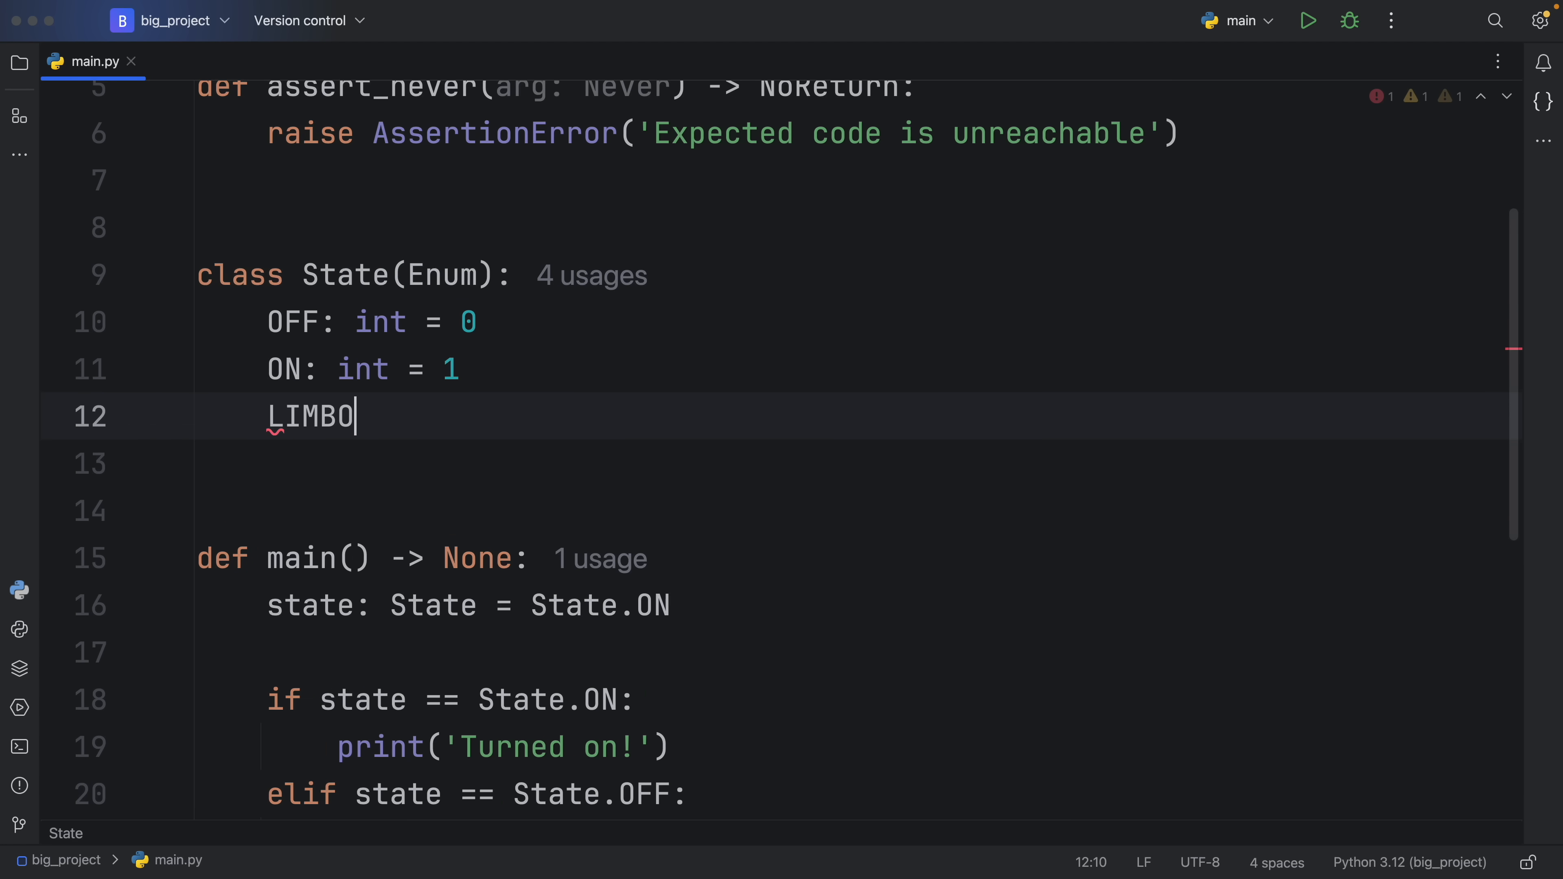
text(: int)
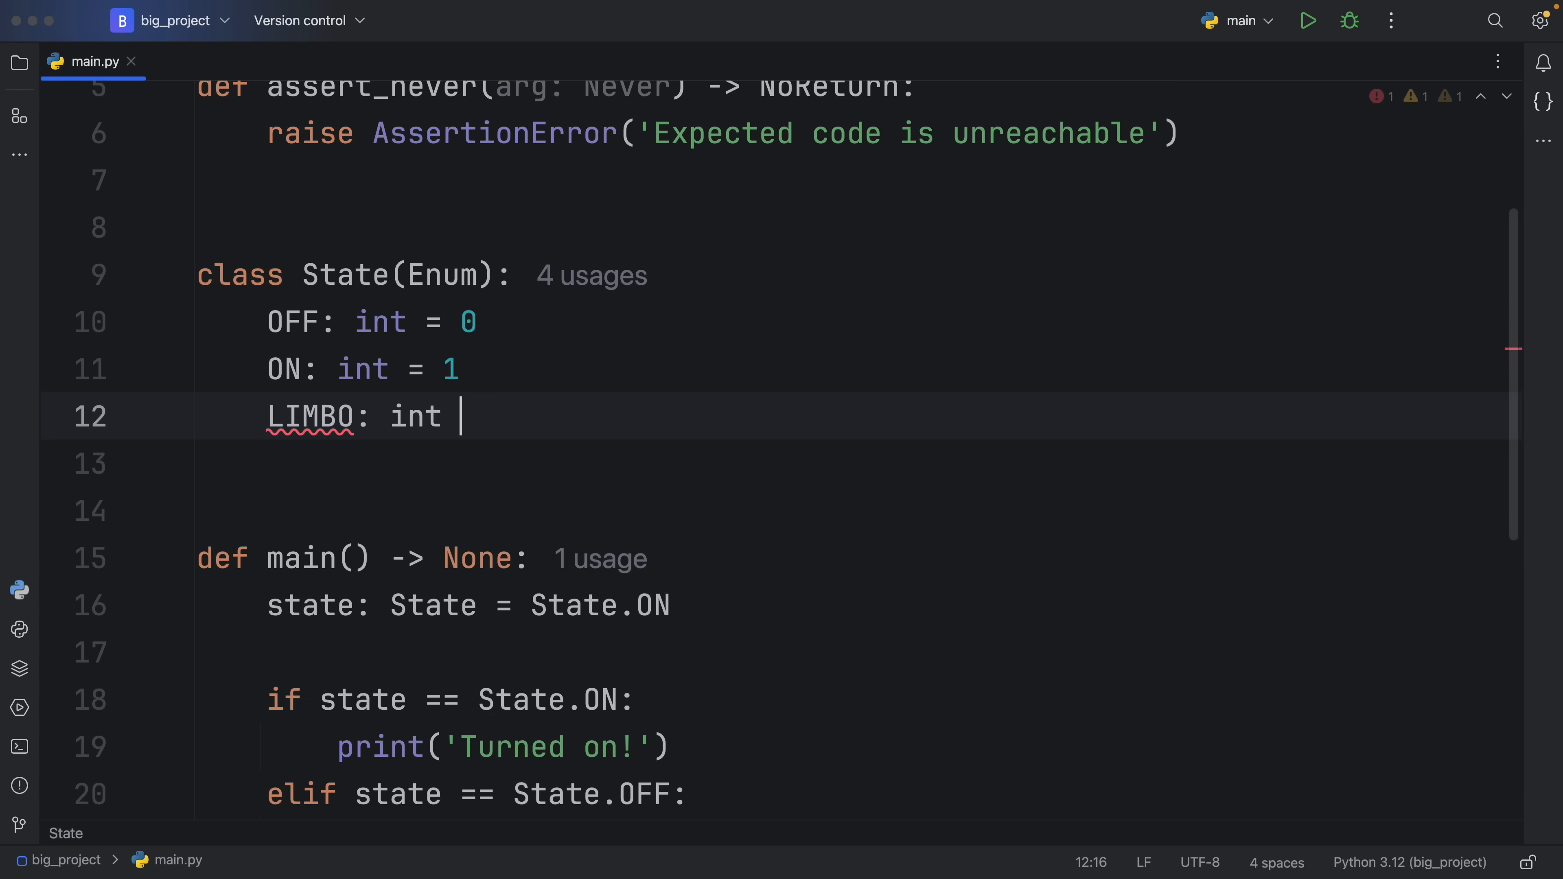
text(=)
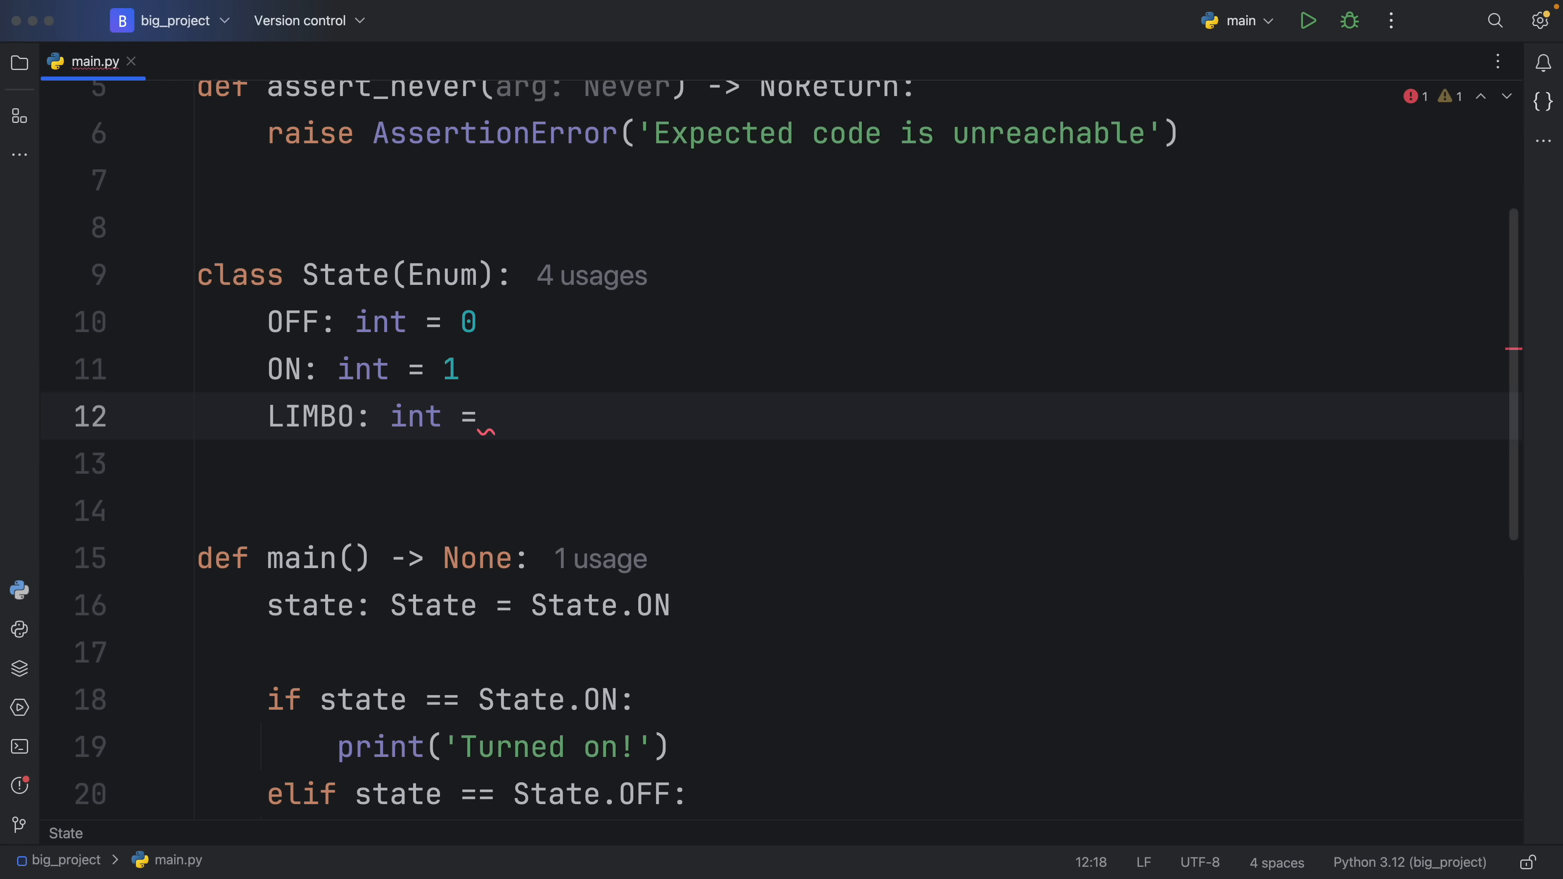
text(2)
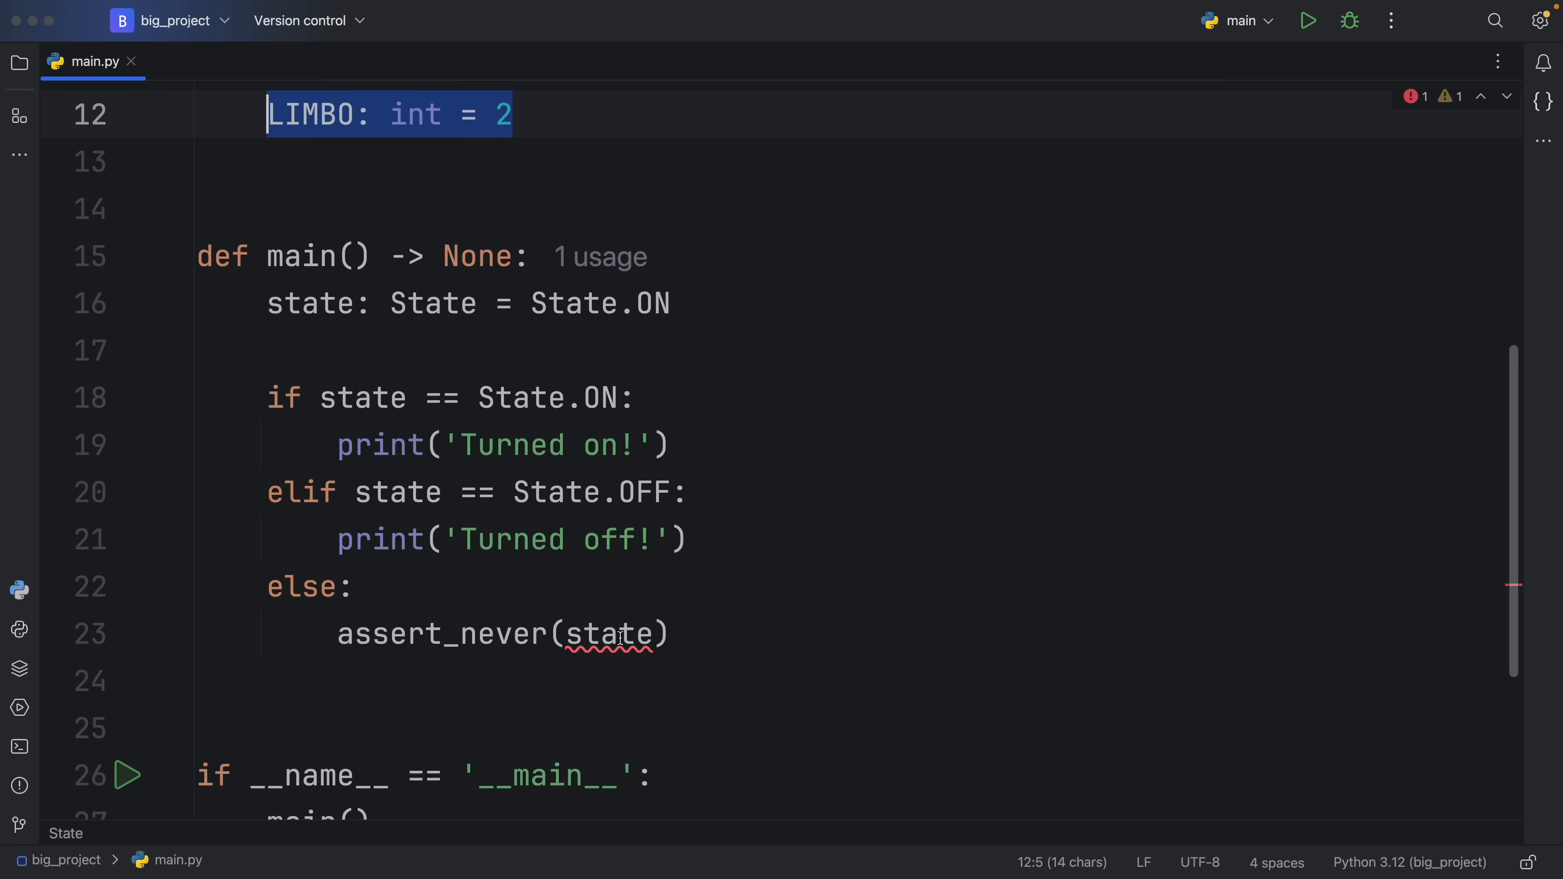
mouse_move(620, 638)
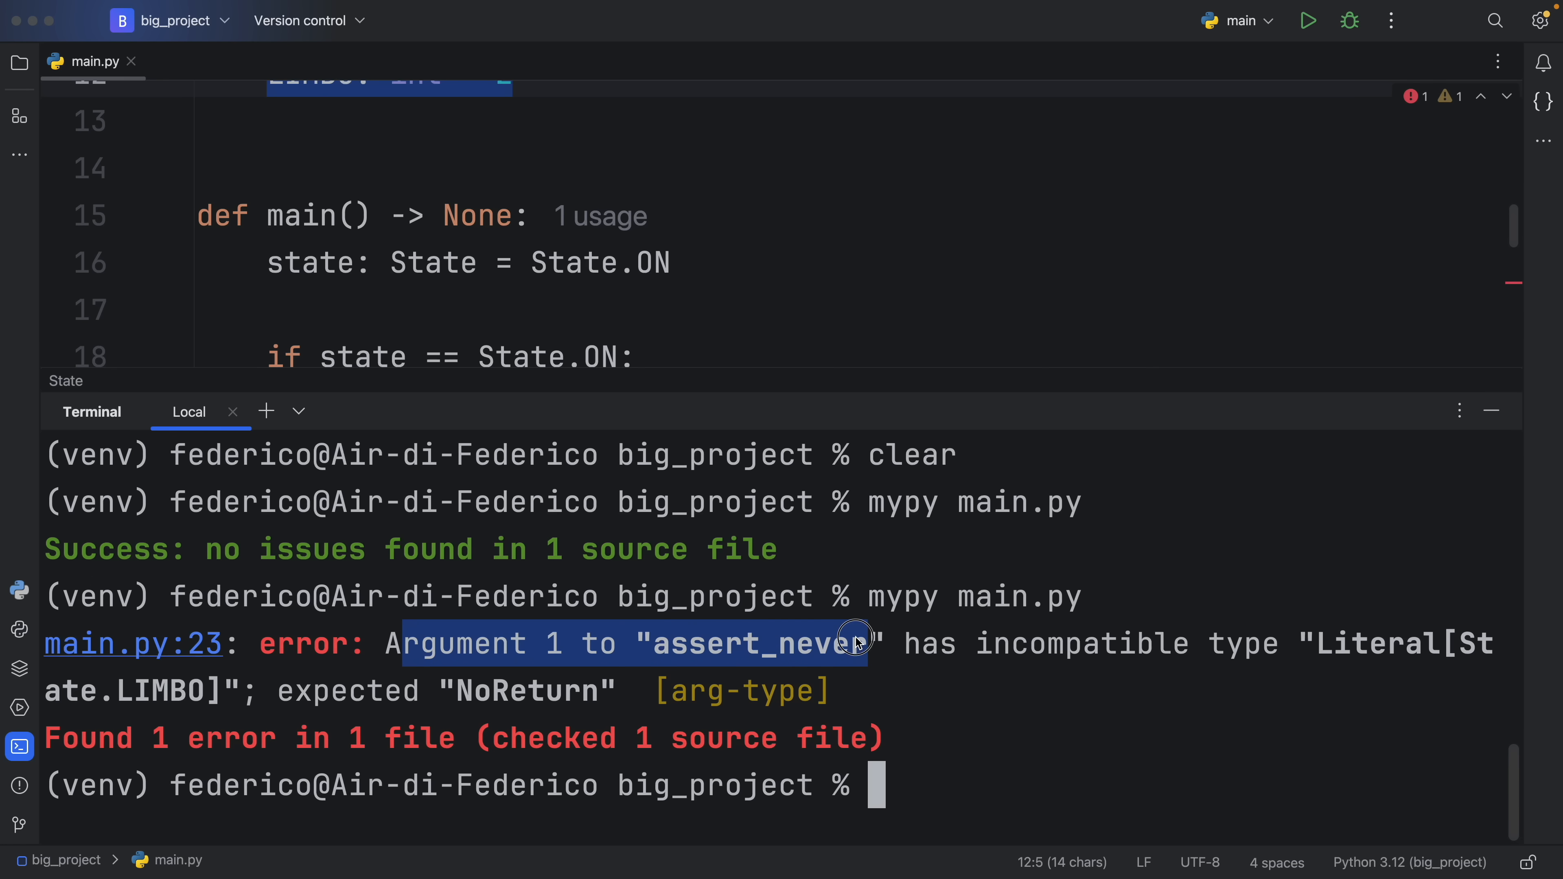
mouse_move(1354, 663)
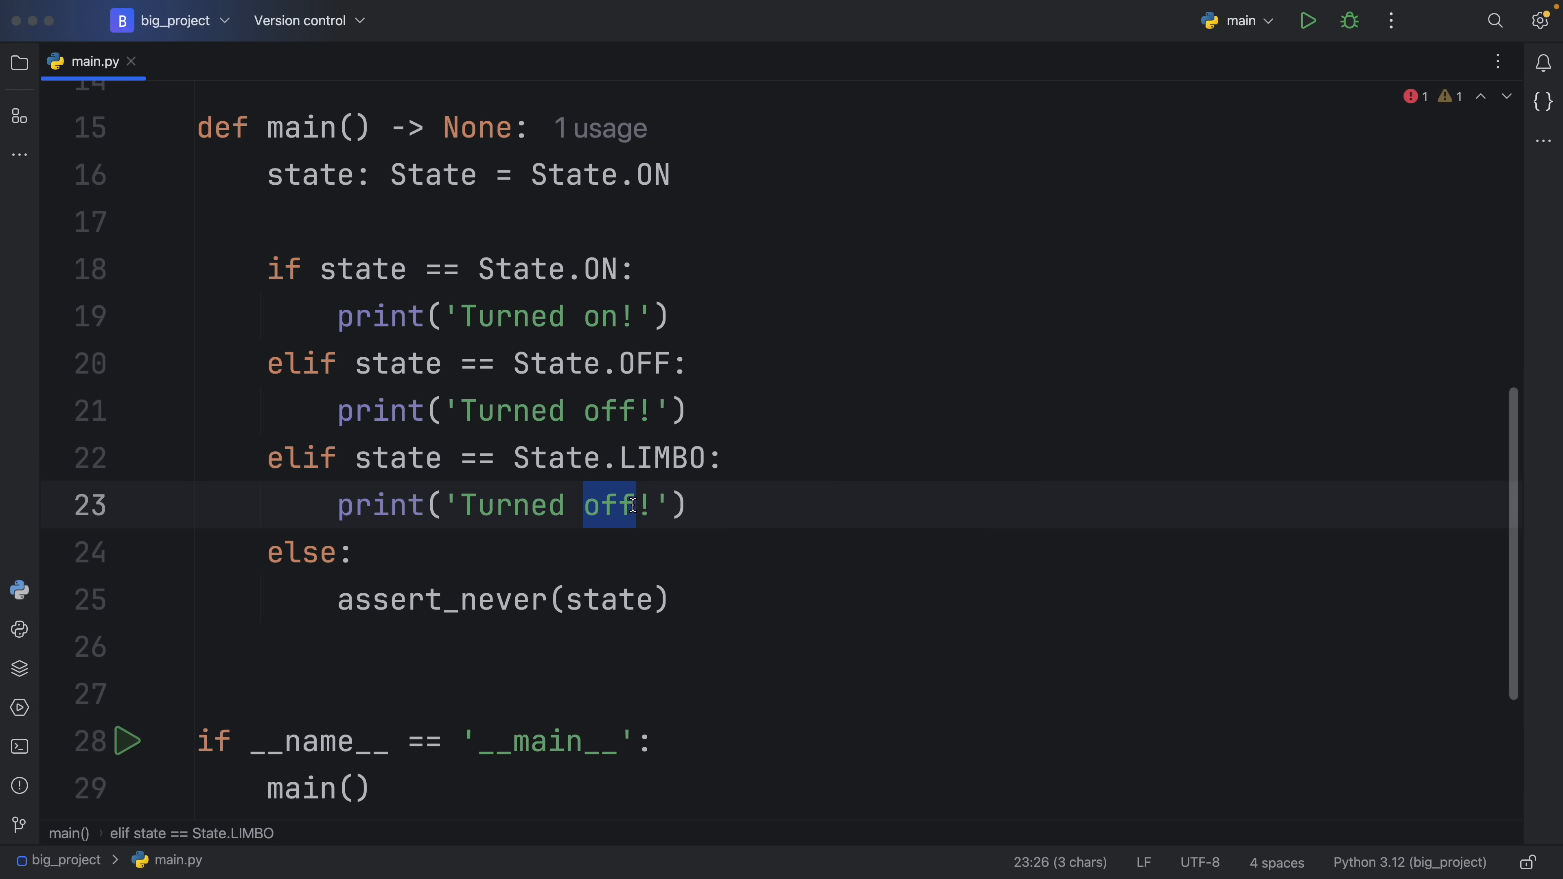
Add an elif State.LIMBO branch printing 'Turned limbo!' before the else.
text(limbo)
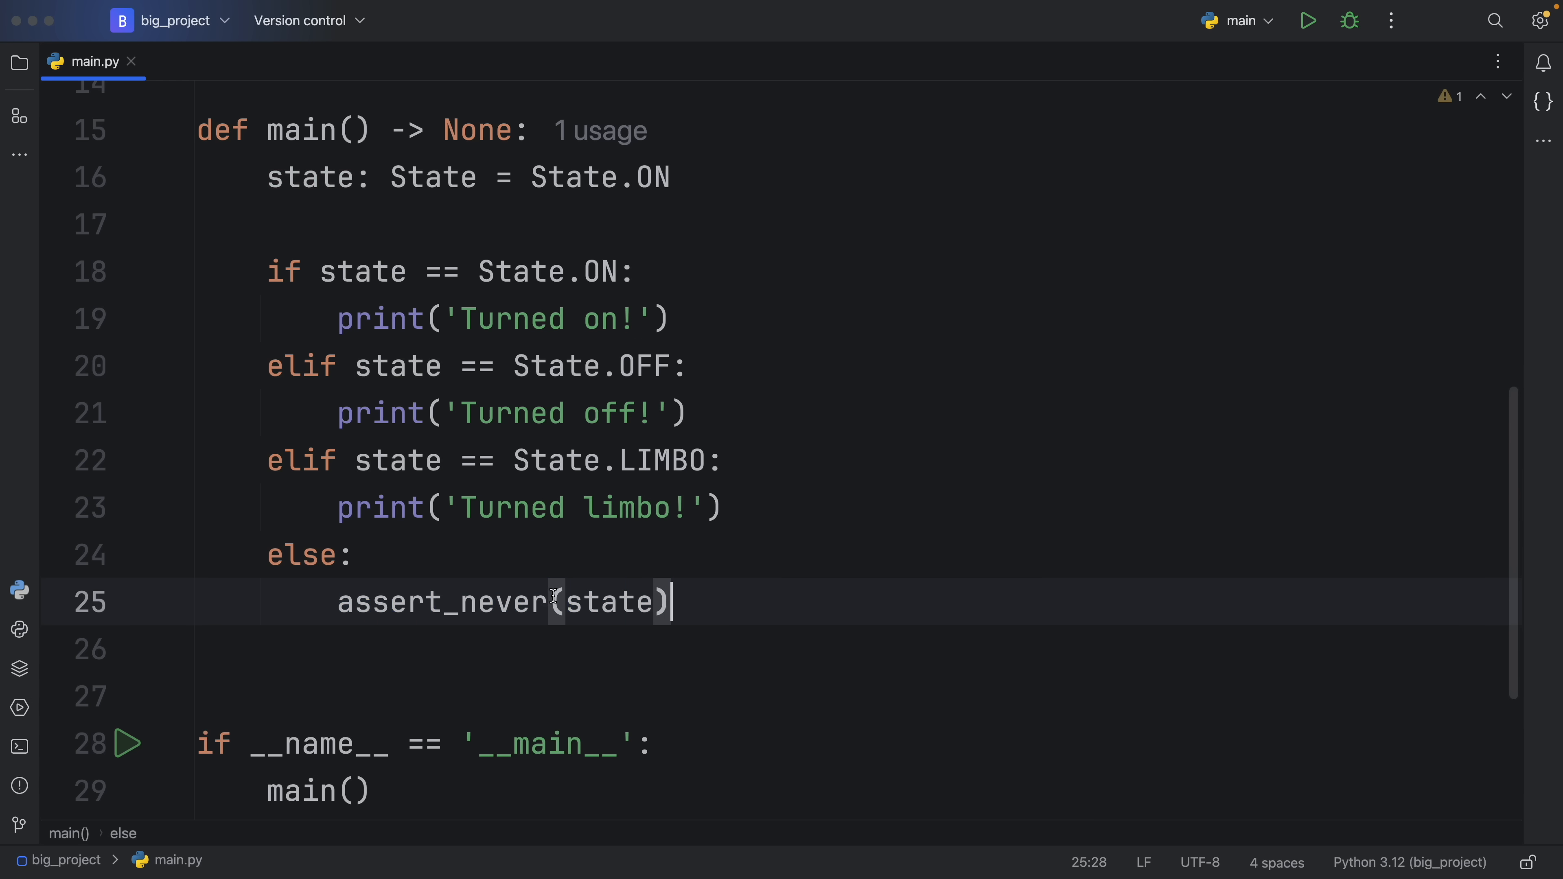
mouse_move(781, 598)
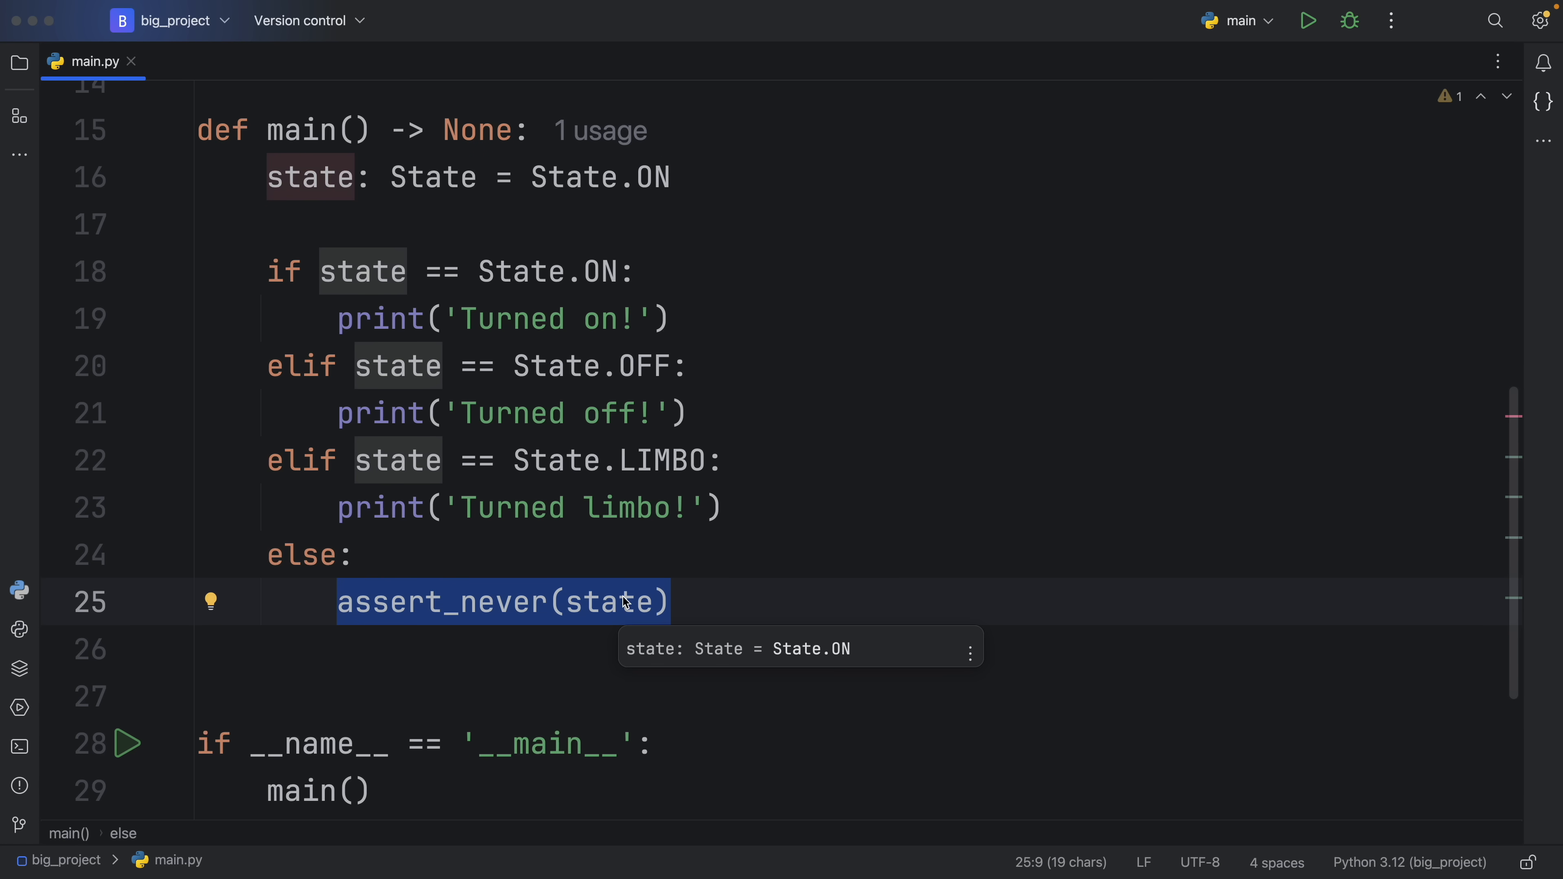
mouse_move(743, 428)
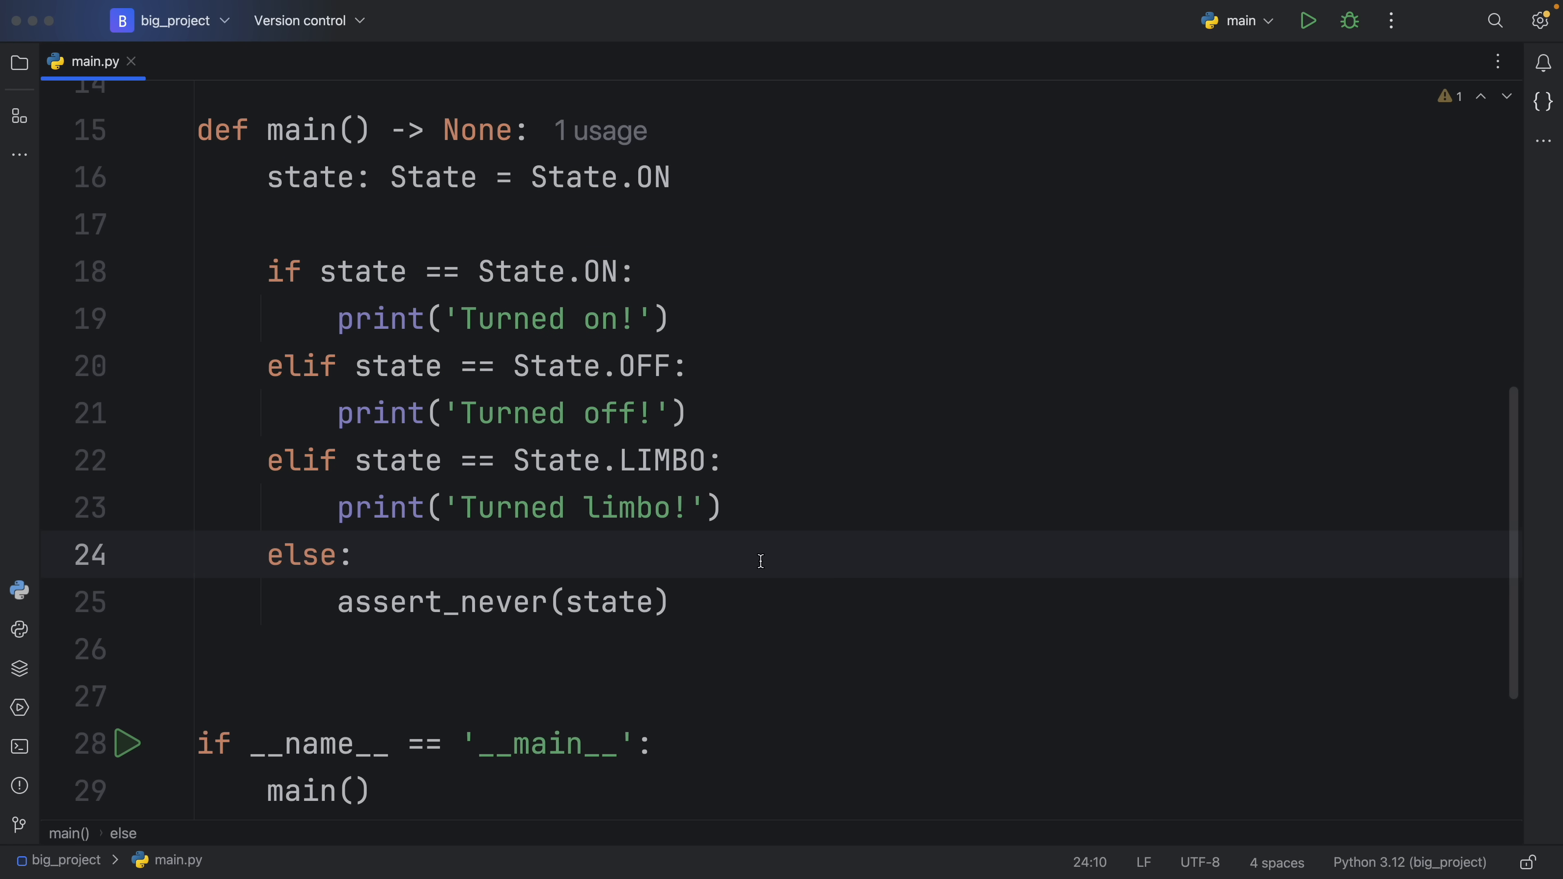
click(356, 556)
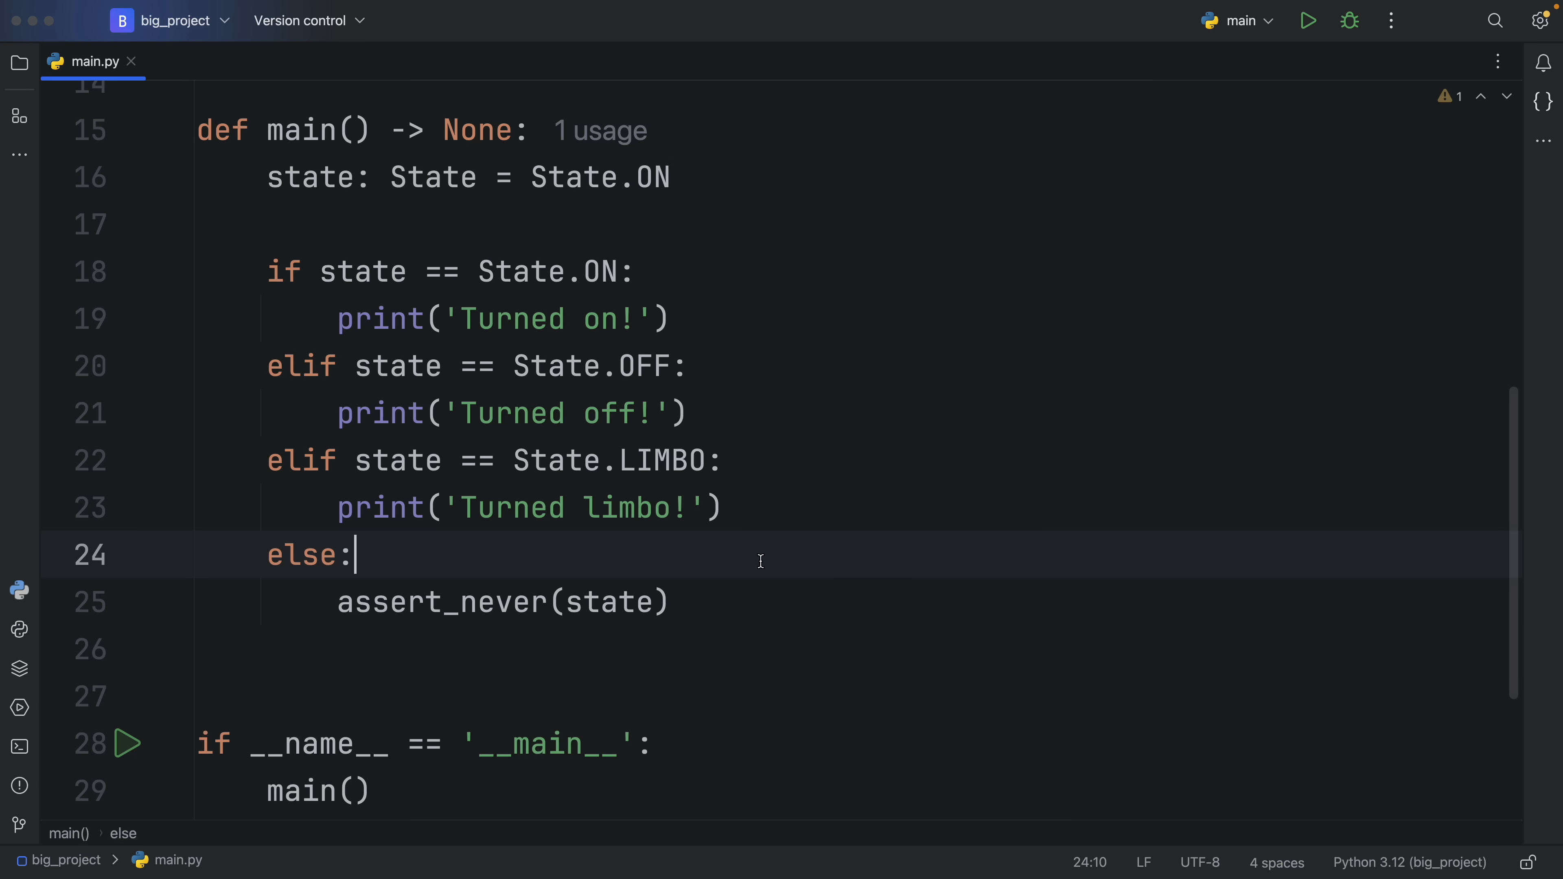
mouse_move(269, 260)
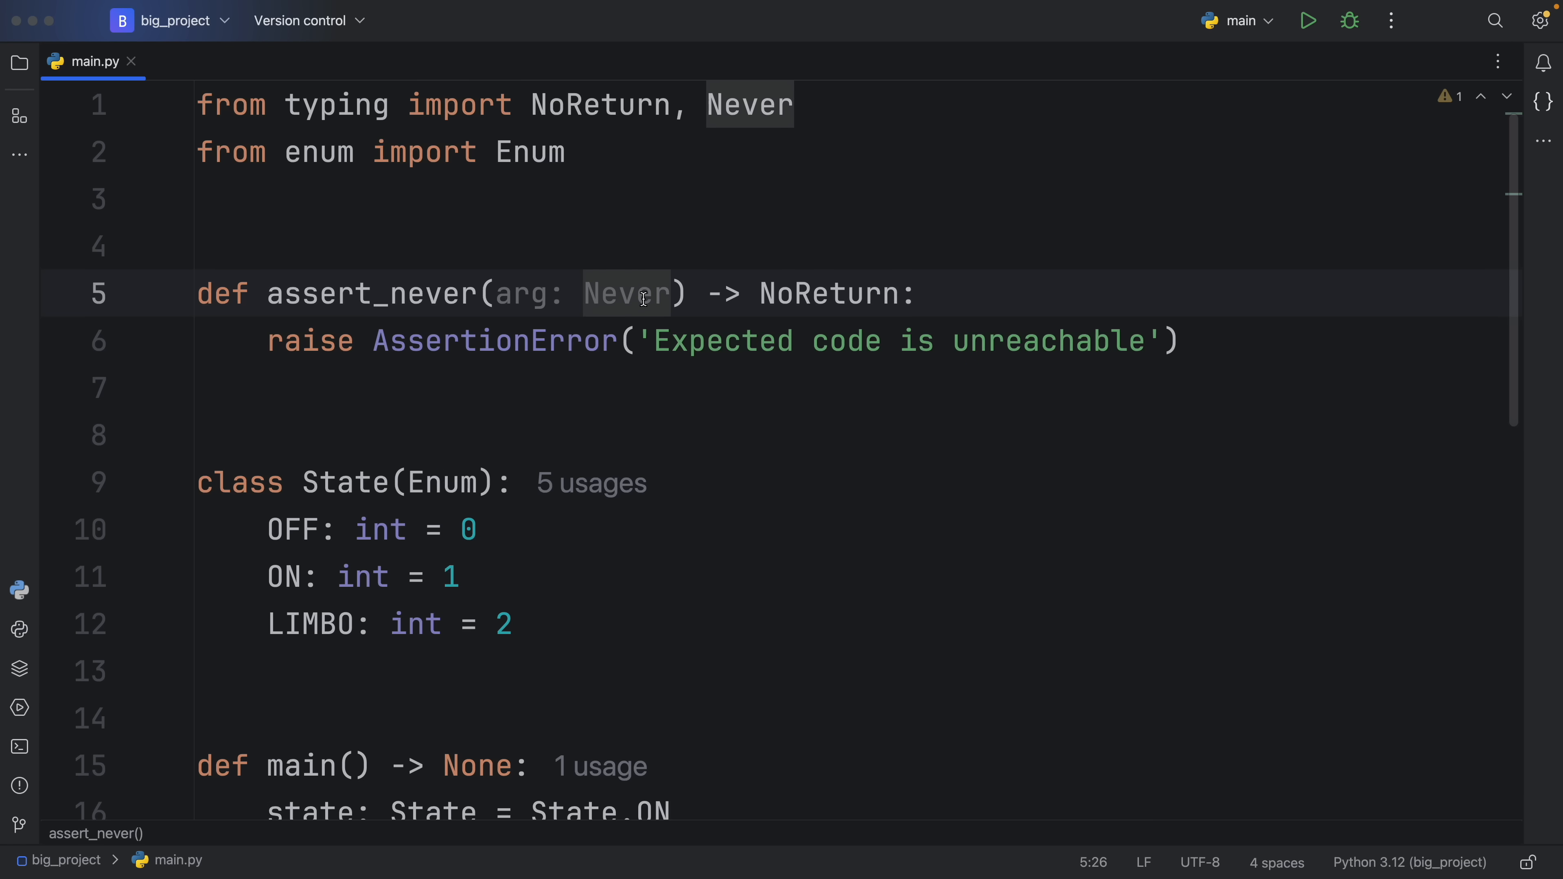
Swap assert_never's parameter type to NoReturn, then begin retyping it as 'N'.
double_click(625, 293)
text(oReturn)
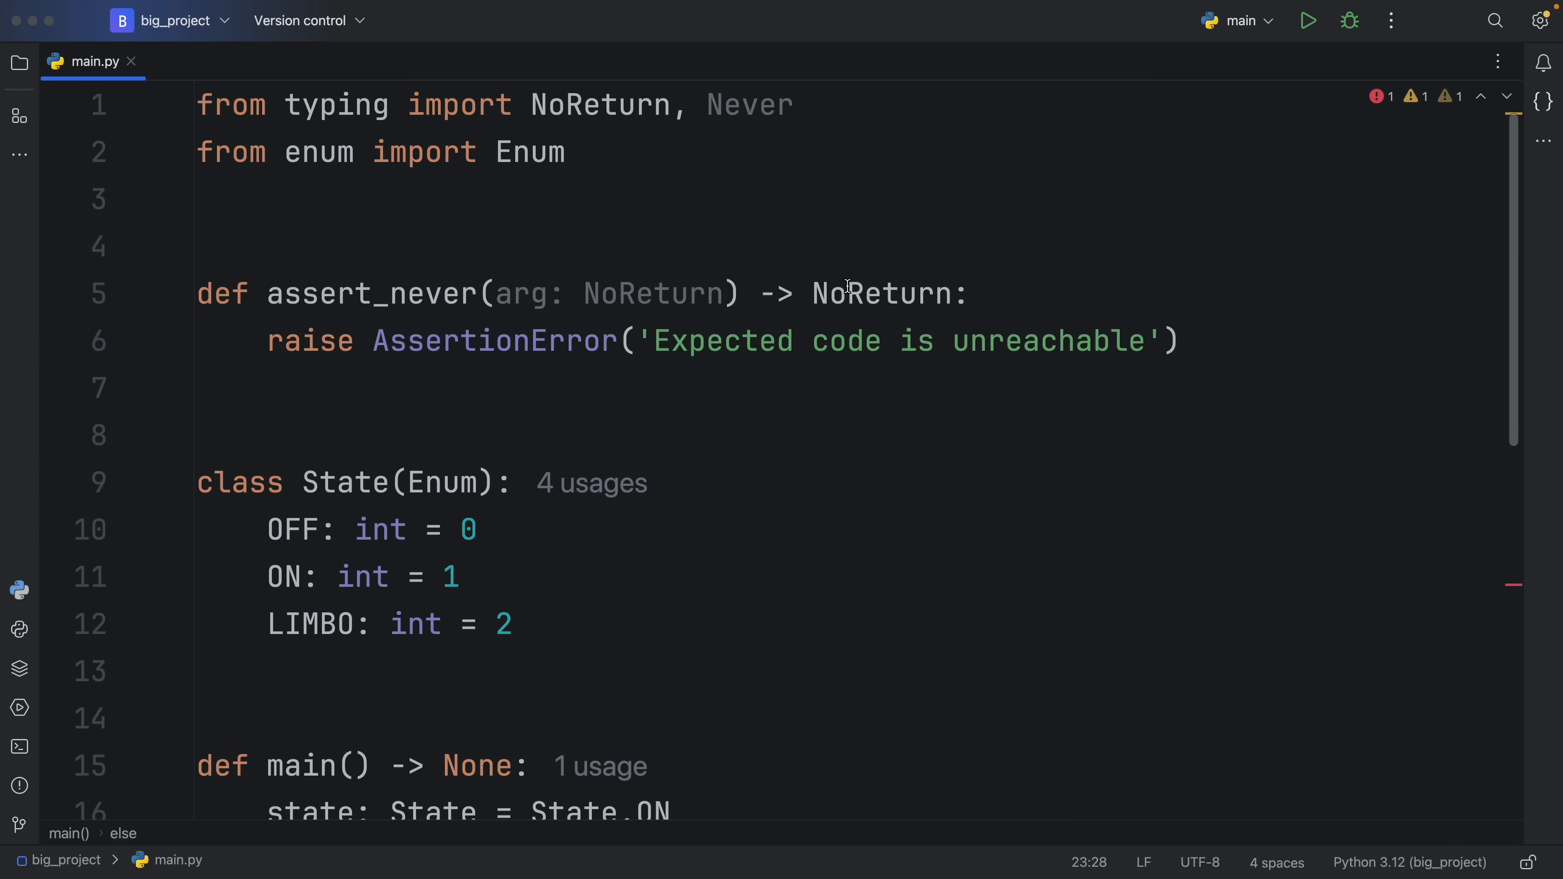
double_click(881, 294)
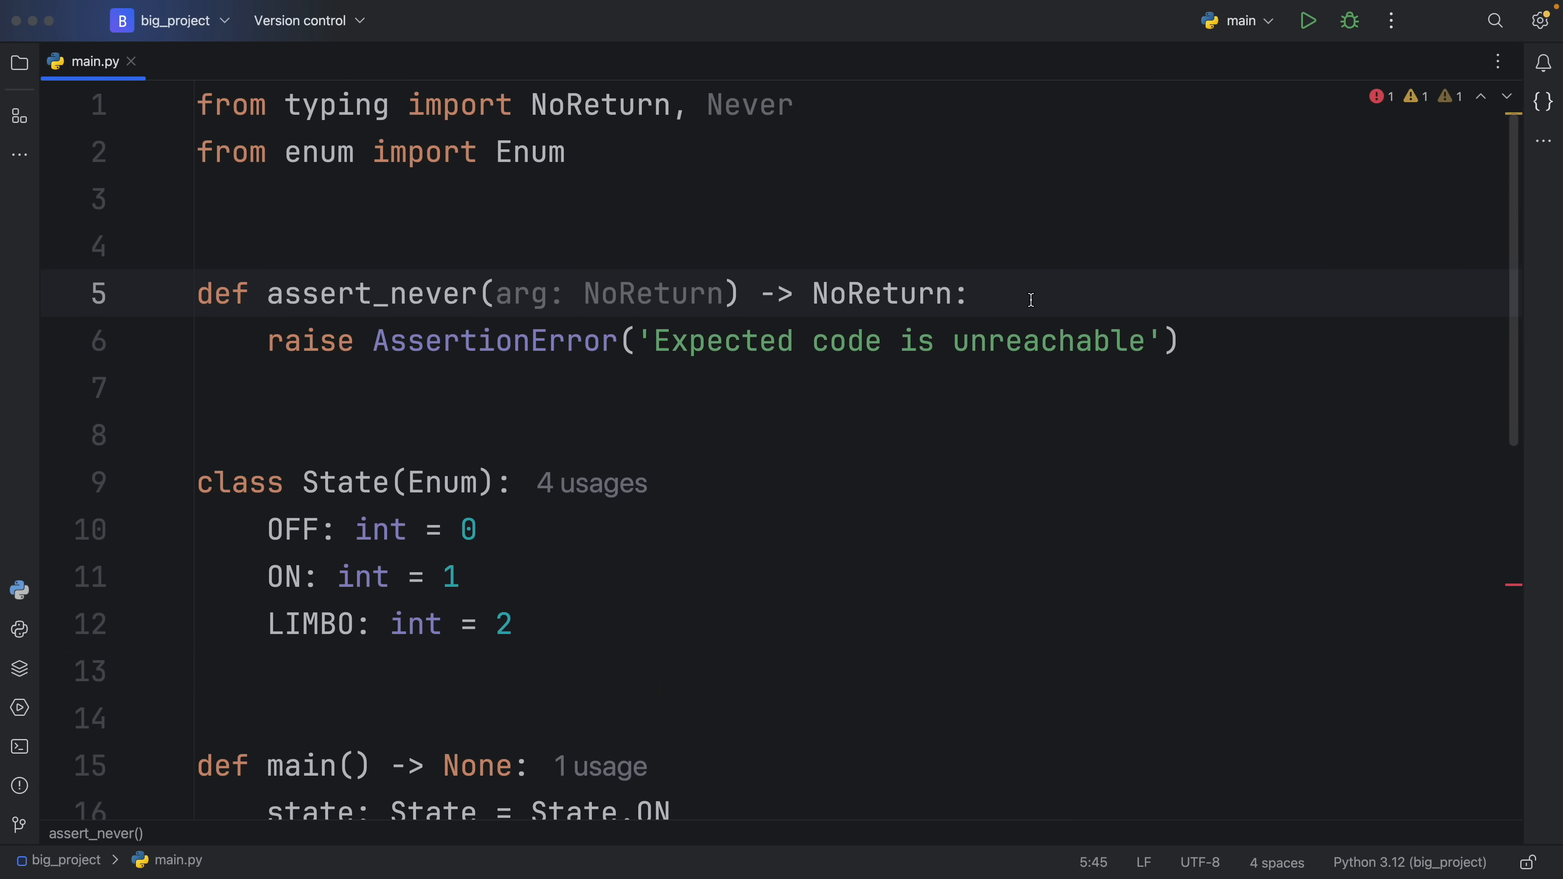
text(N)
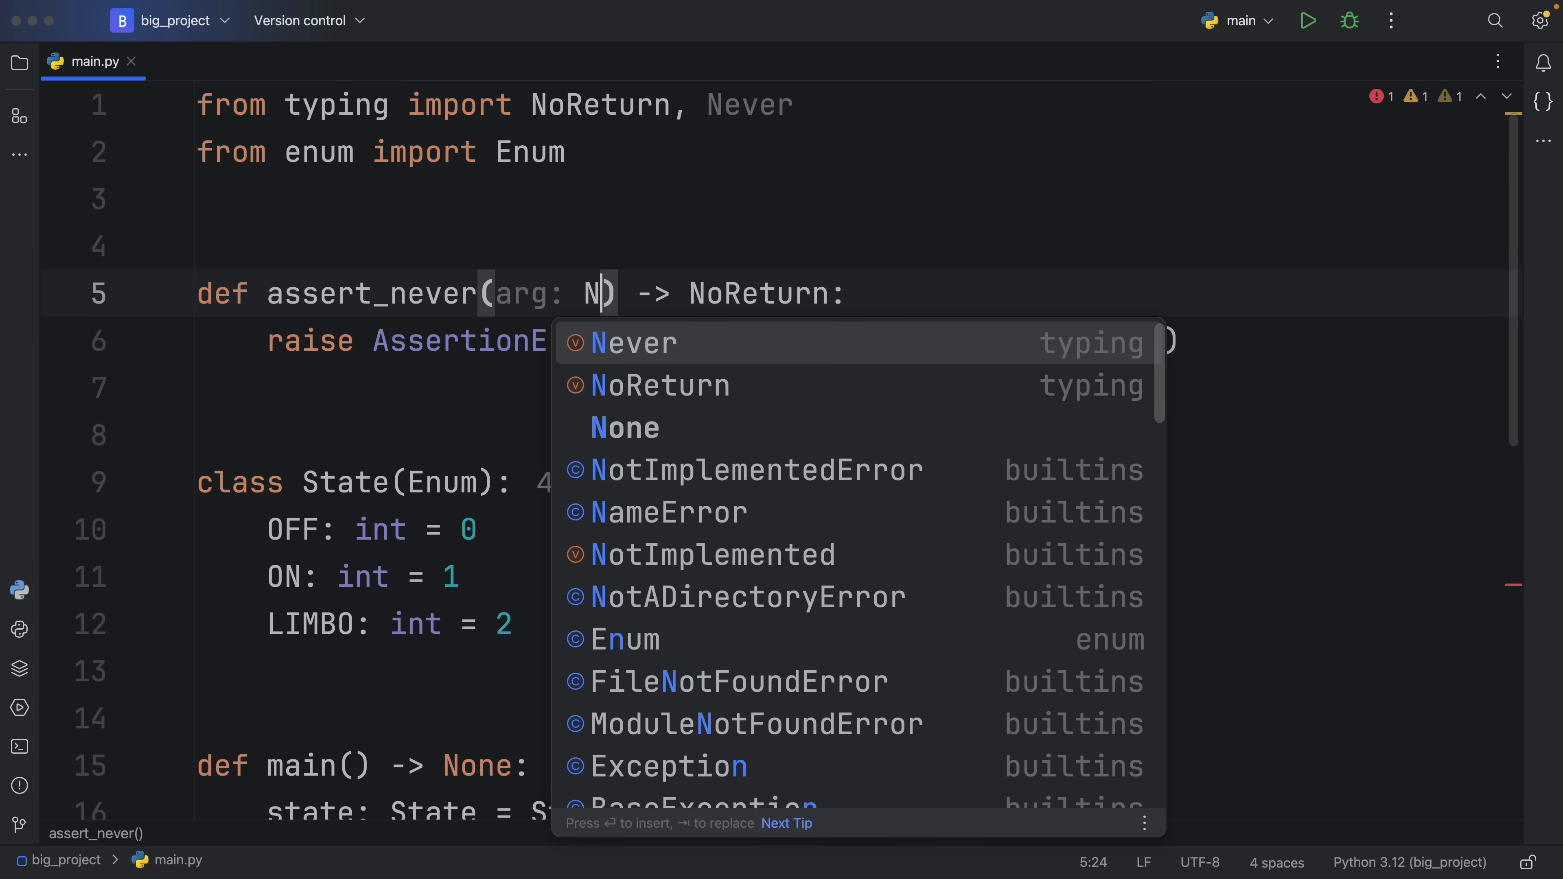